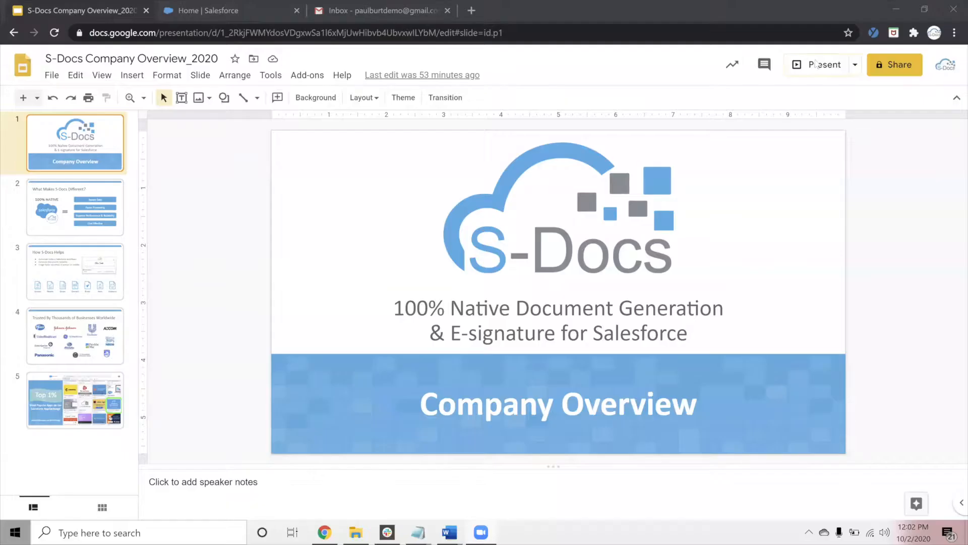
Show slide 5, the Top 1% AppExchange slide, in the deck.
left_click(823, 64)
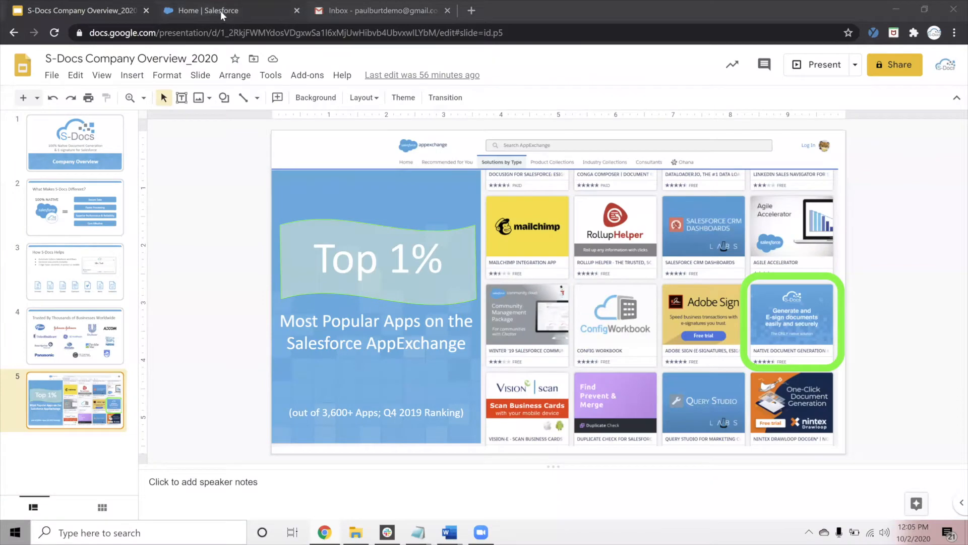
Switch to Salesforce, go to Accounts and bring up the Burlington Textiles Corp. record details.
left_click(216, 10)
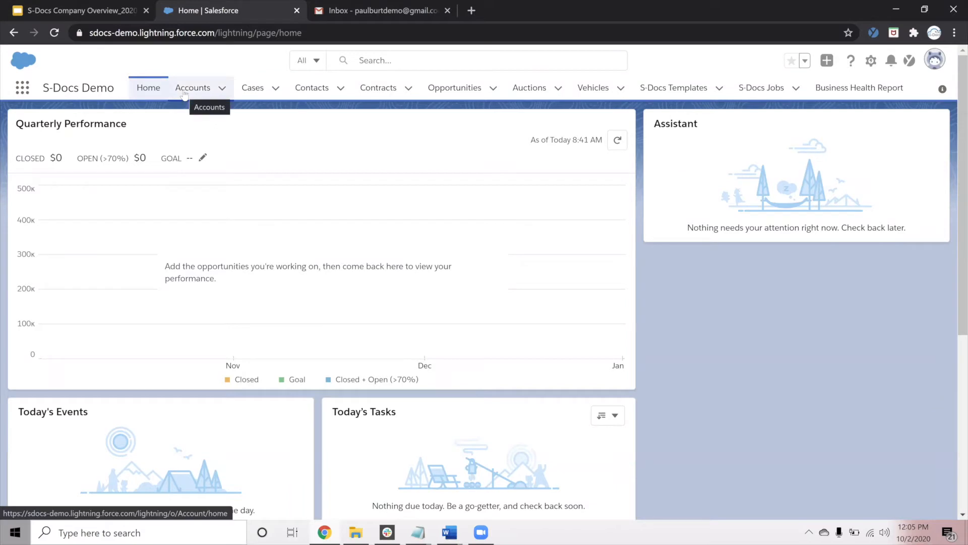
left_click(192, 87)
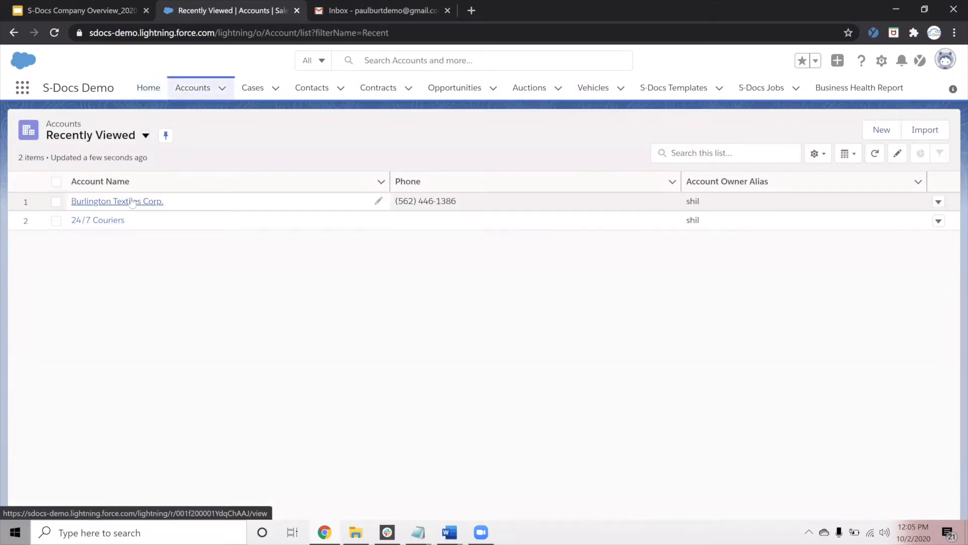
left_click(117, 200)
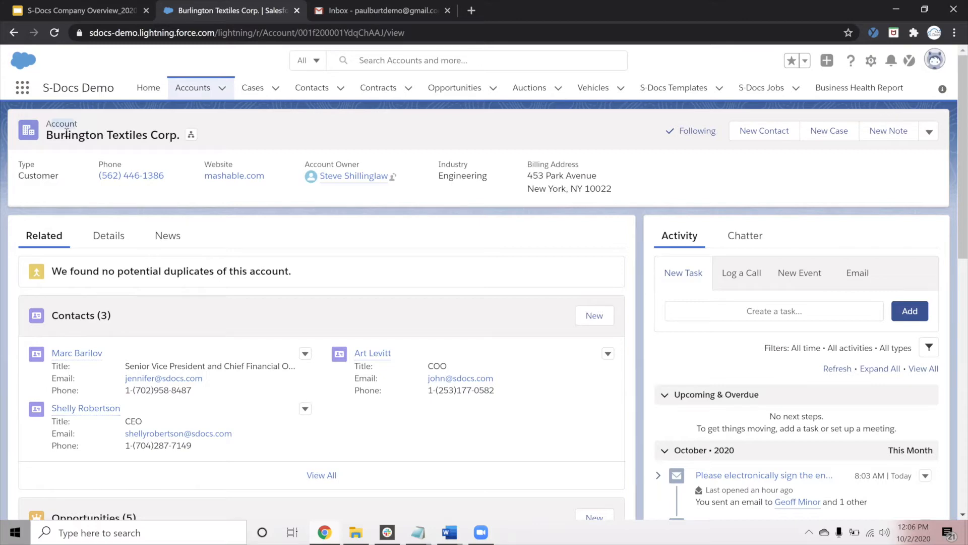
scroll("down", 3)
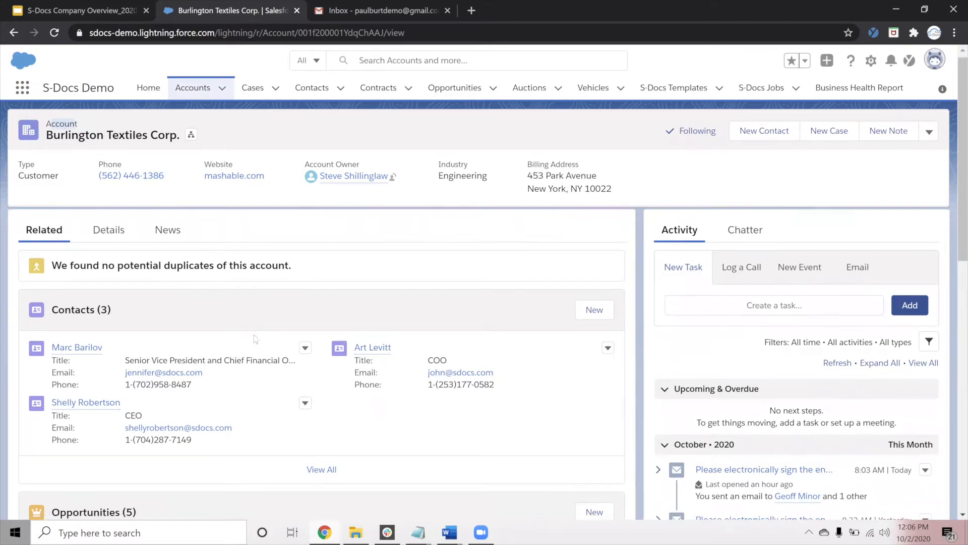
scroll("down", 3)
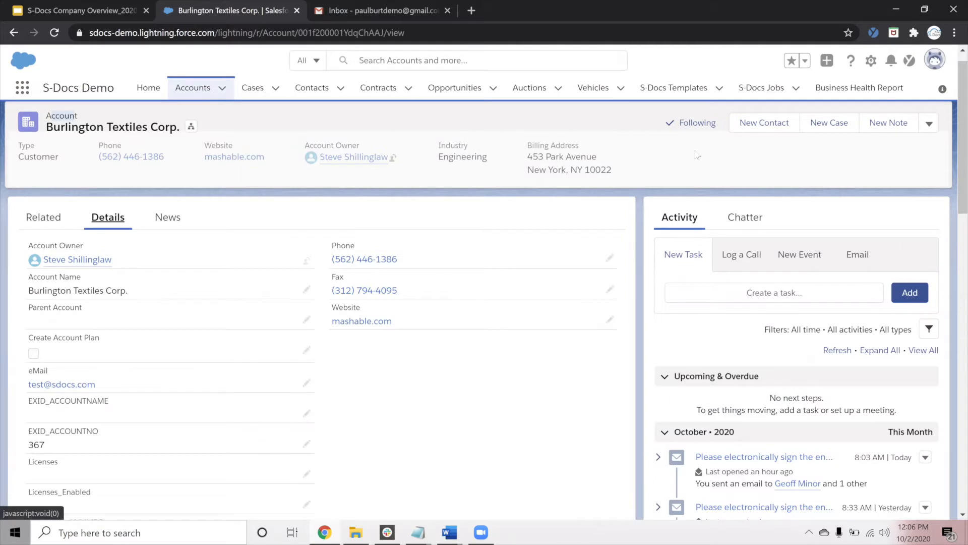
Launch S-Docs from the account's actions menu and look through the available templates.
left_click(929, 122)
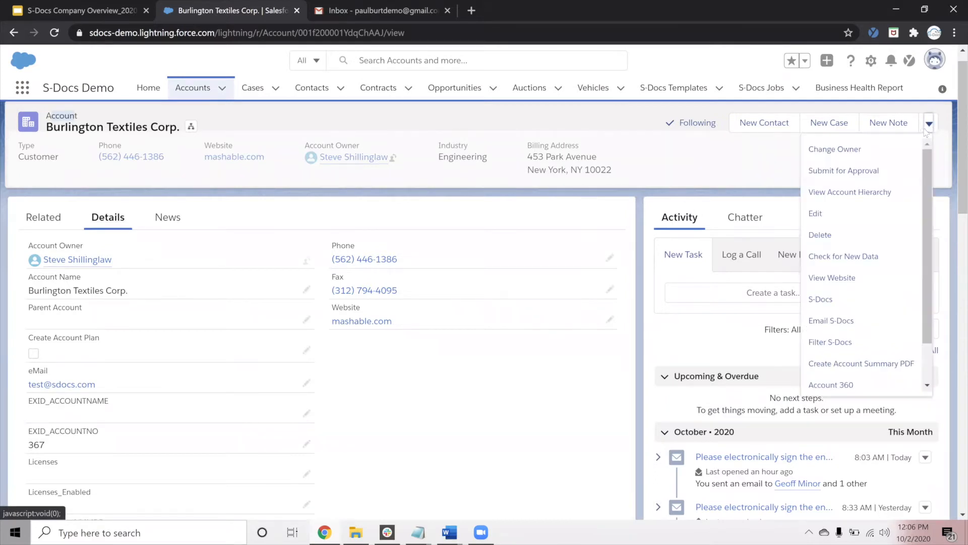
mouse_move(847, 296)
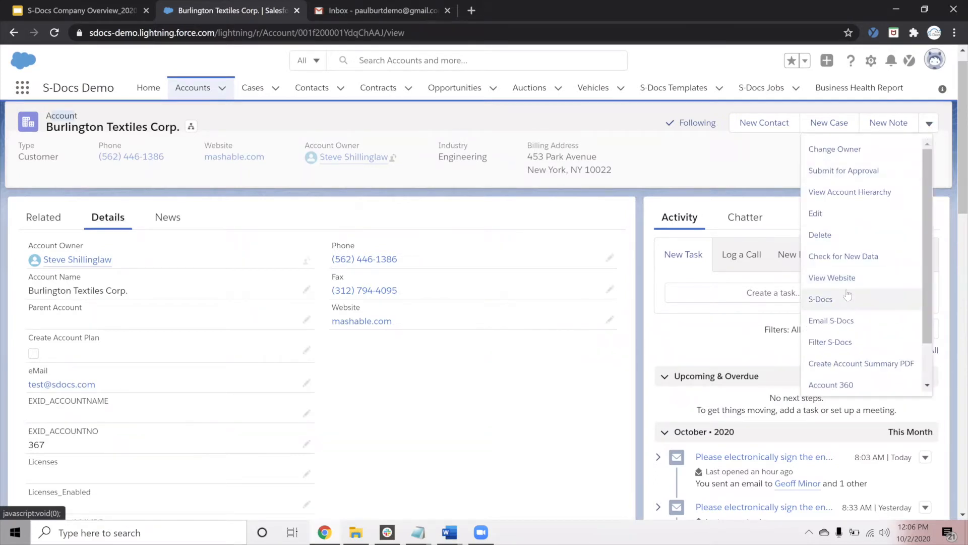
mouse_move(821, 298)
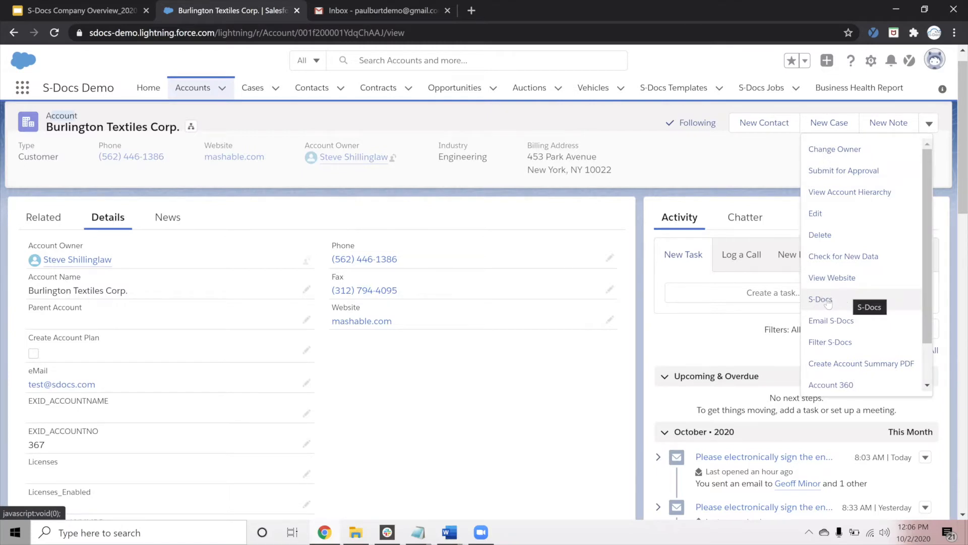
left_click(821, 298)
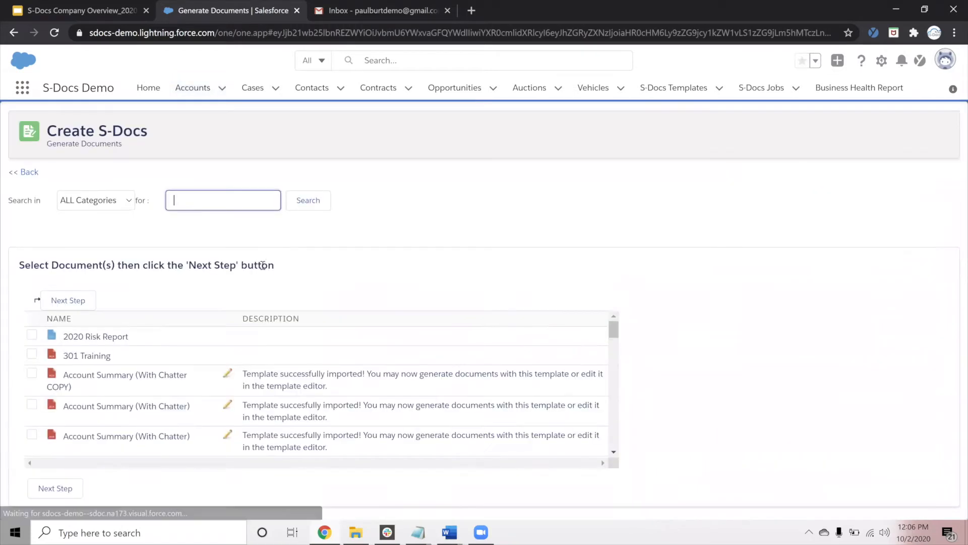
scroll("down", 3)
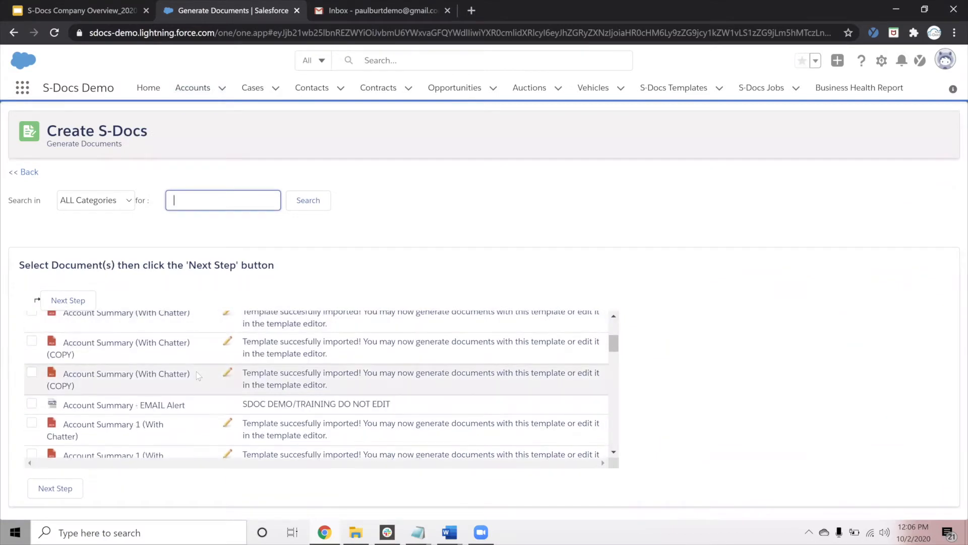
scroll("down", 3)
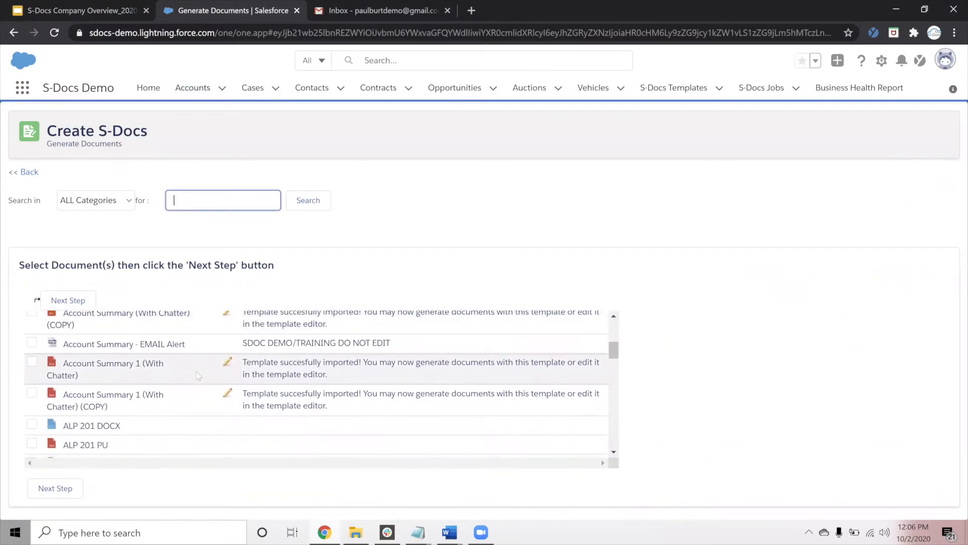
scroll("down", 3)
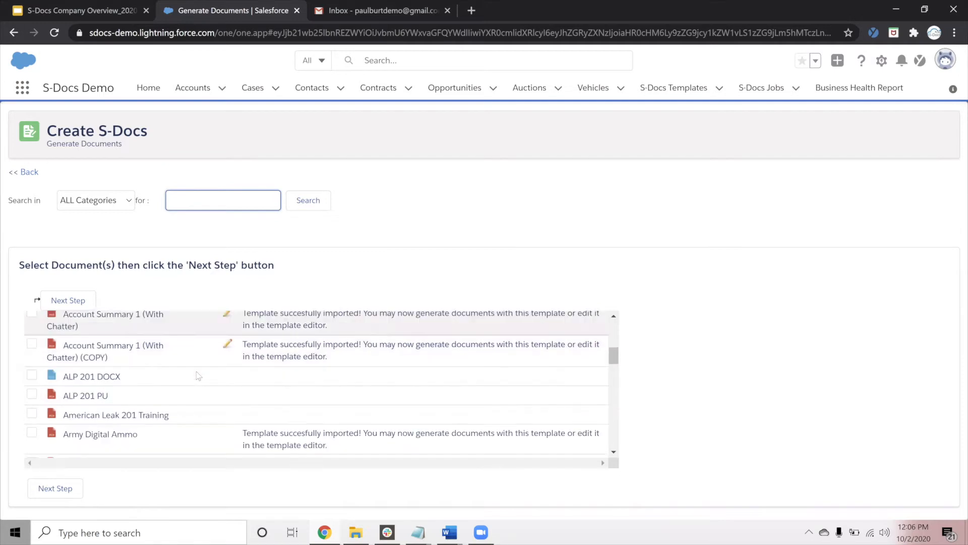
scroll("up", 3)
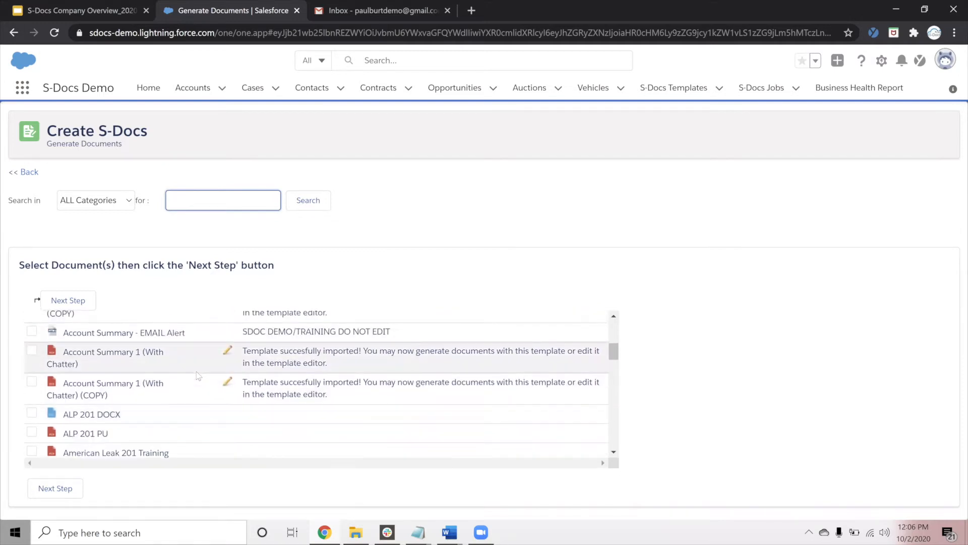
Select Account Summary 1 (With Chatter) (COPY) and Account Summary - EMAIL Alert, then generate them.
left_click(31, 381)
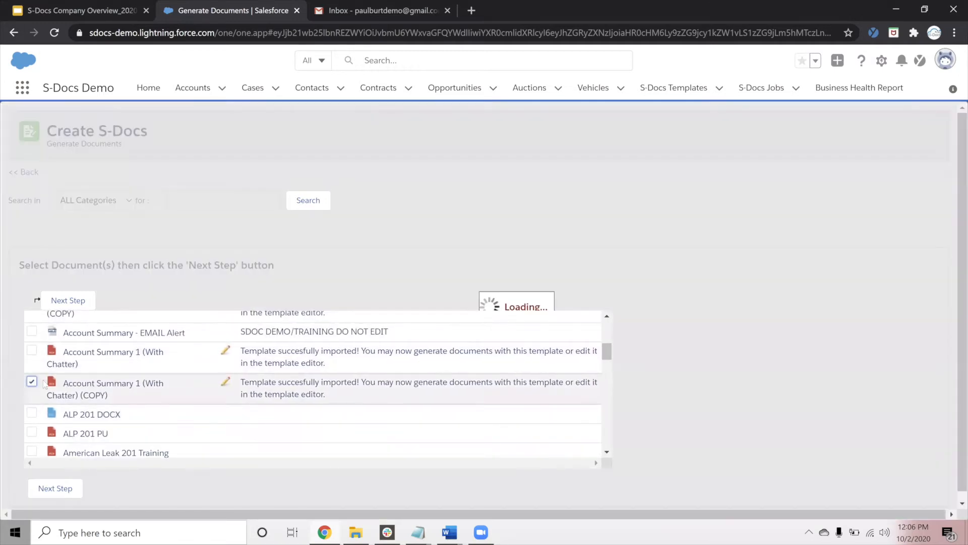
left_click(31, 331)
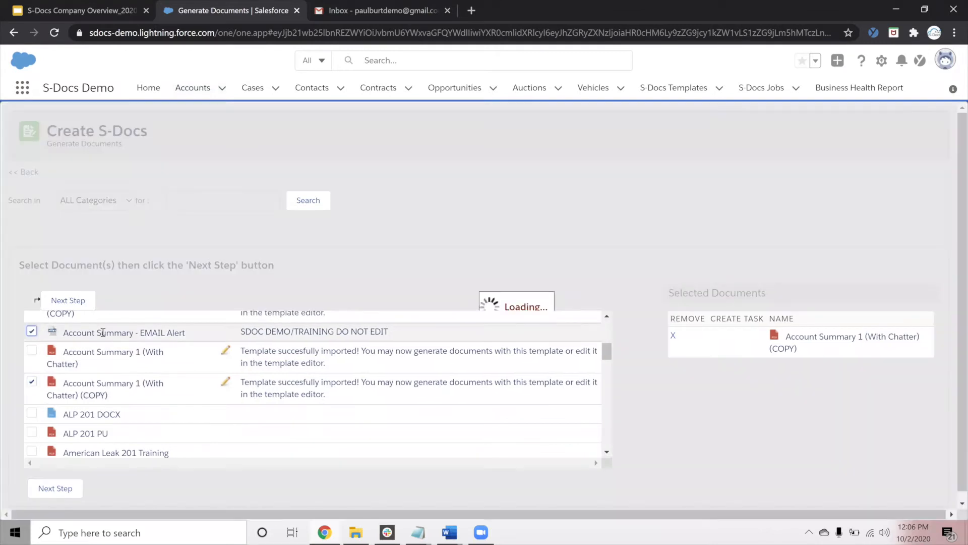
left_click(31, 330)
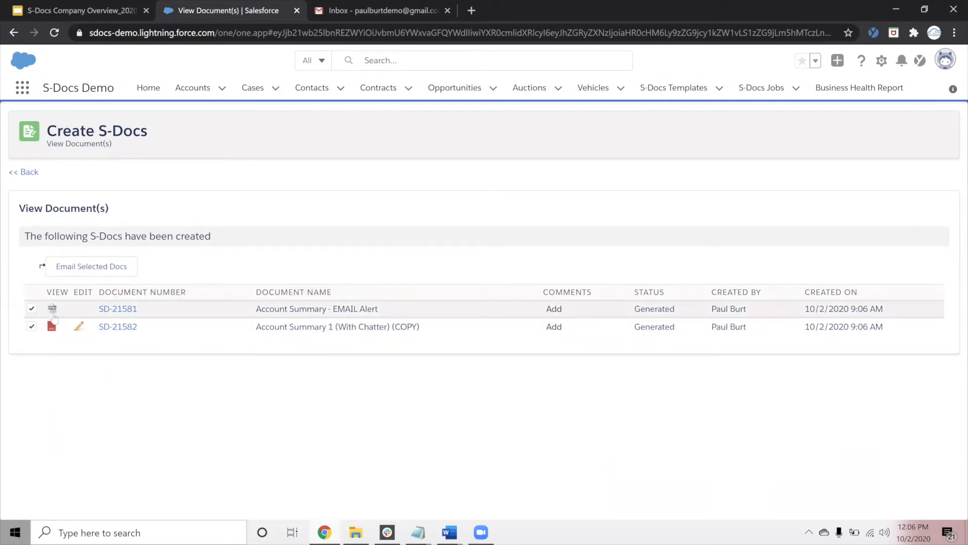
mouse_move(51, 325)
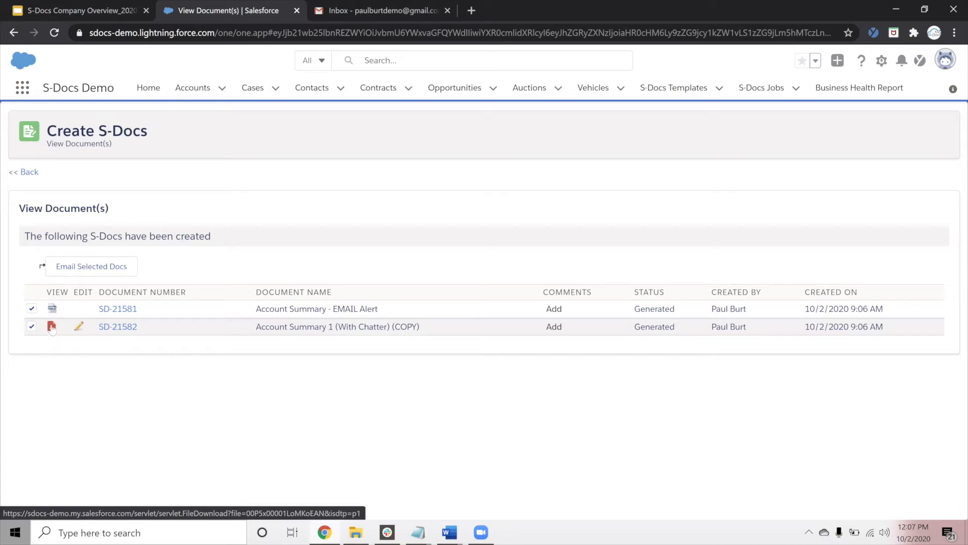
View the generated Burlington Textiles Corp. account summary PDF and scroll through its pages.
left_click(52, 326)
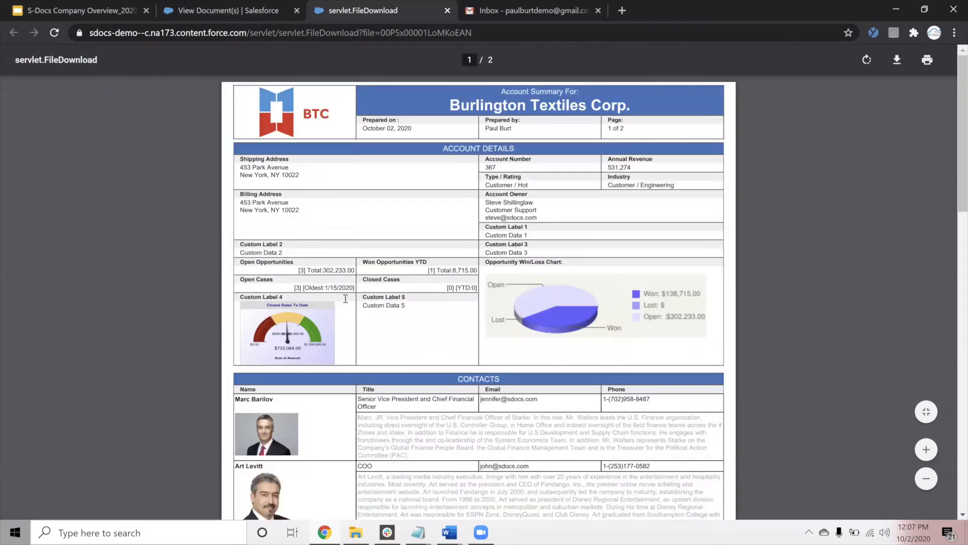
mouse_move(342, 221)
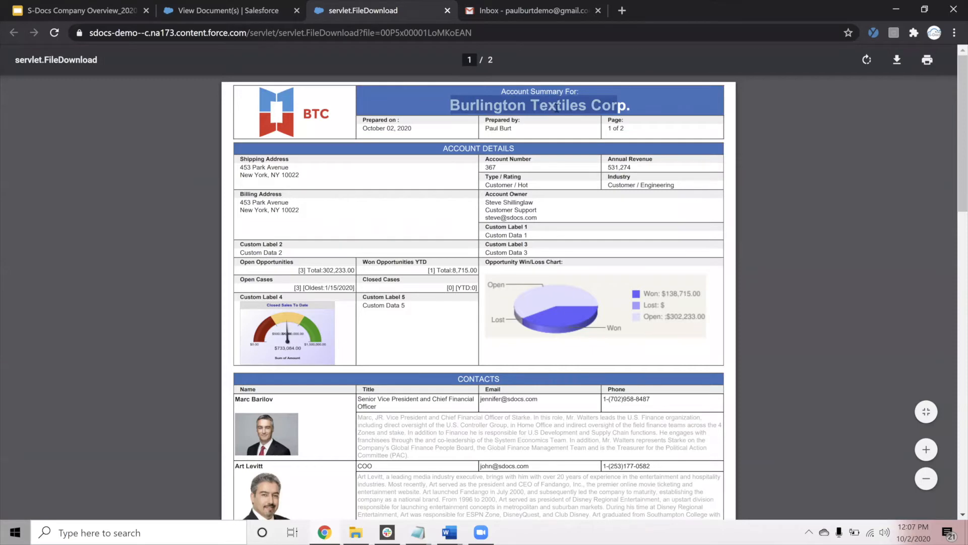
mouse_move(376, 147)
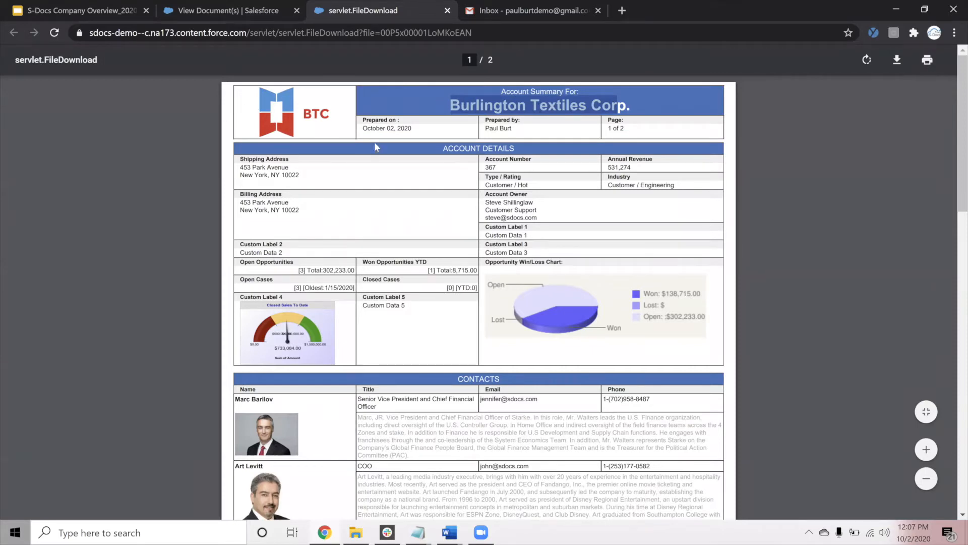
mouse_move(373, 128)
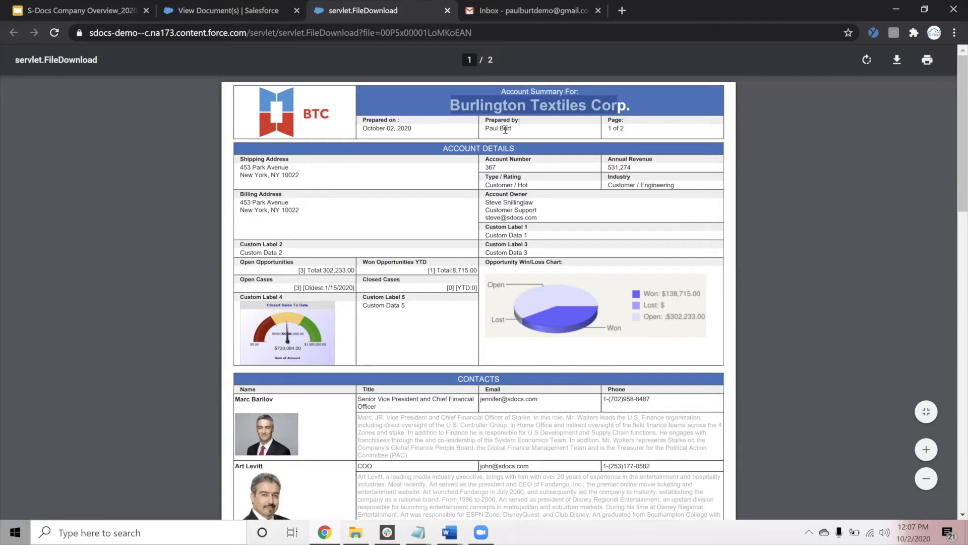
mouse_move(610, 131)
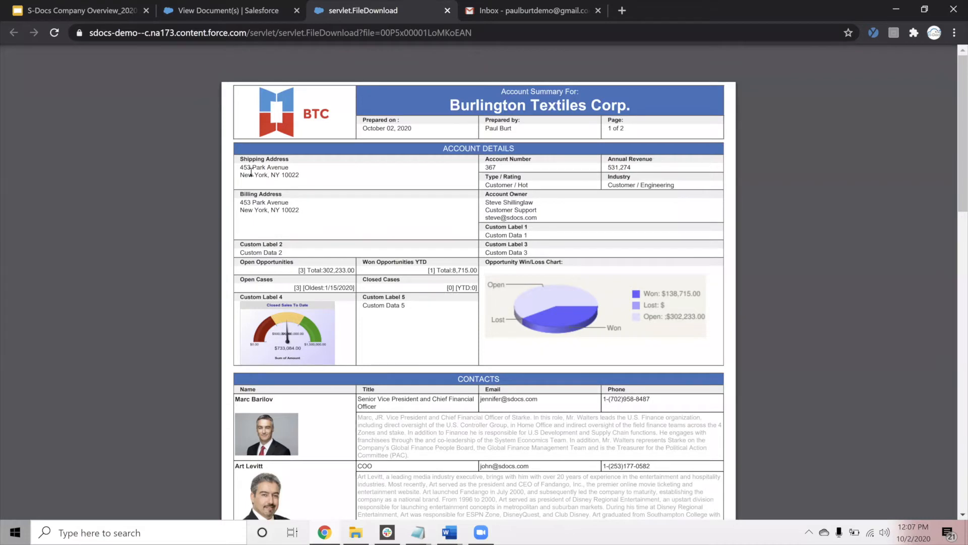
mouse_move(281, 173)
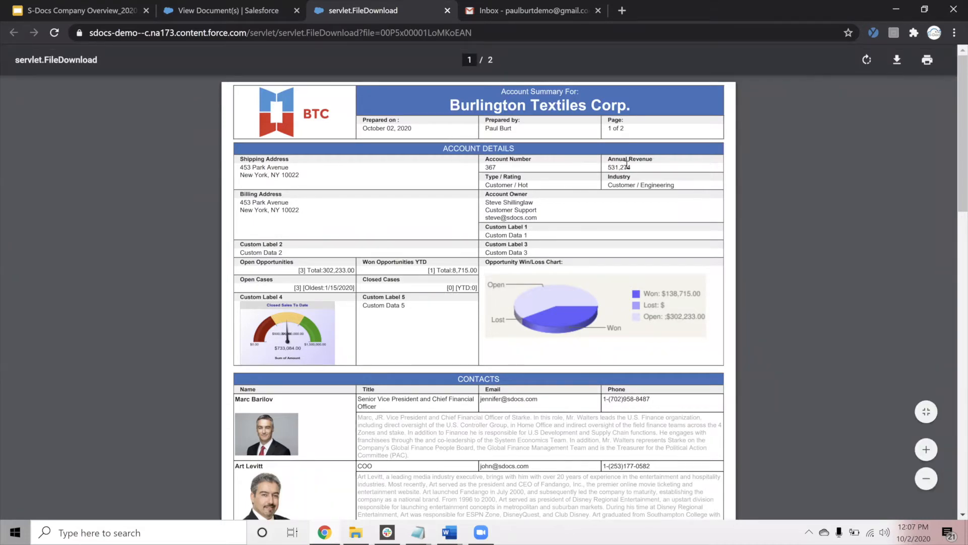
scroll("up", 3)
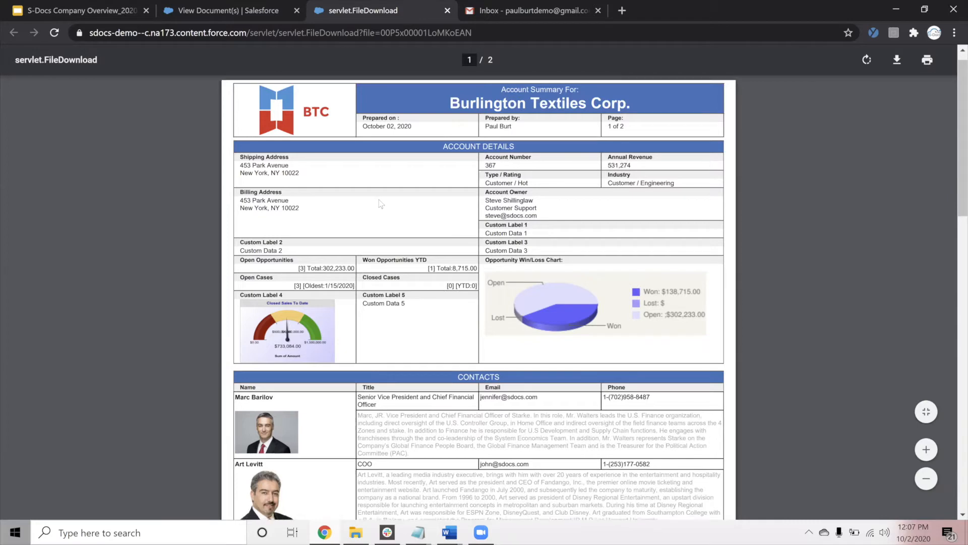
scroll("down", 3)
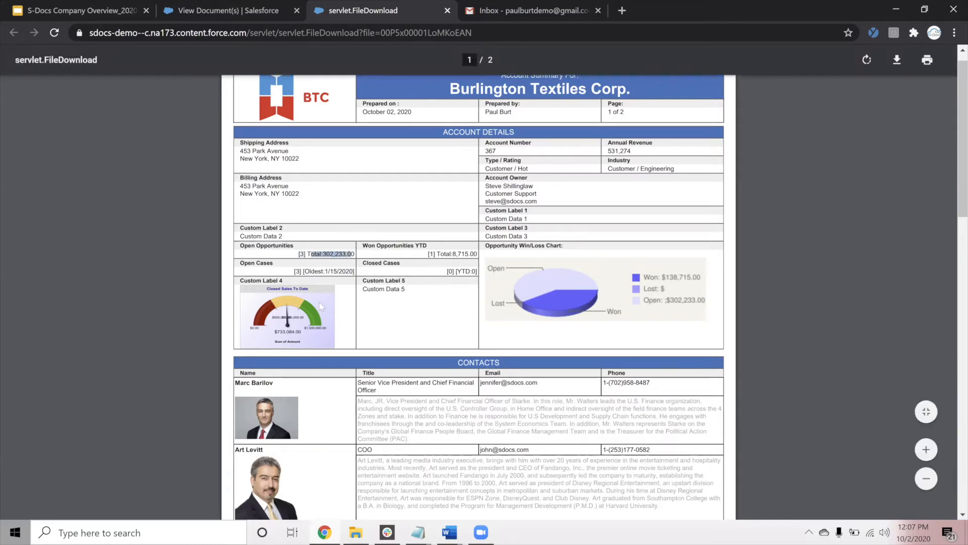
mouse_move(221, 309)
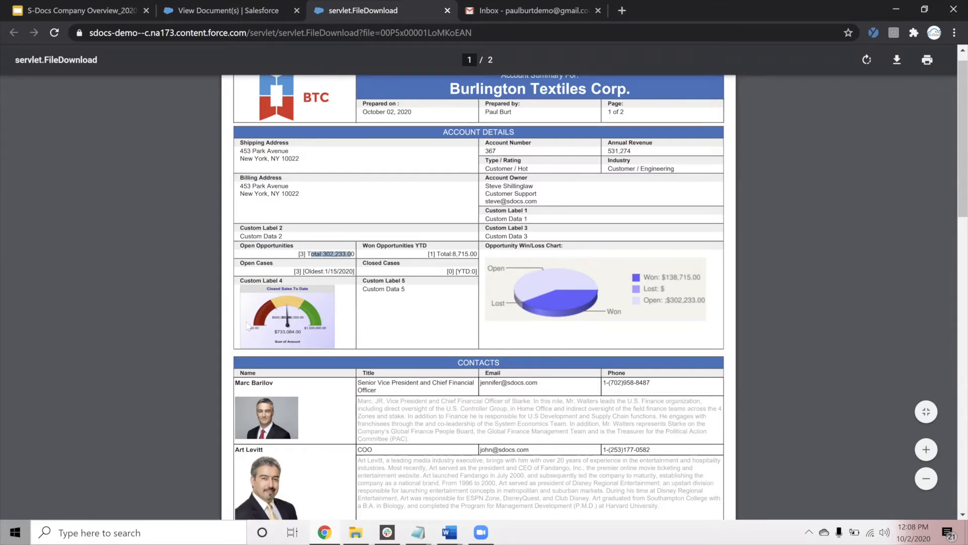
mouse_move(282, 323)
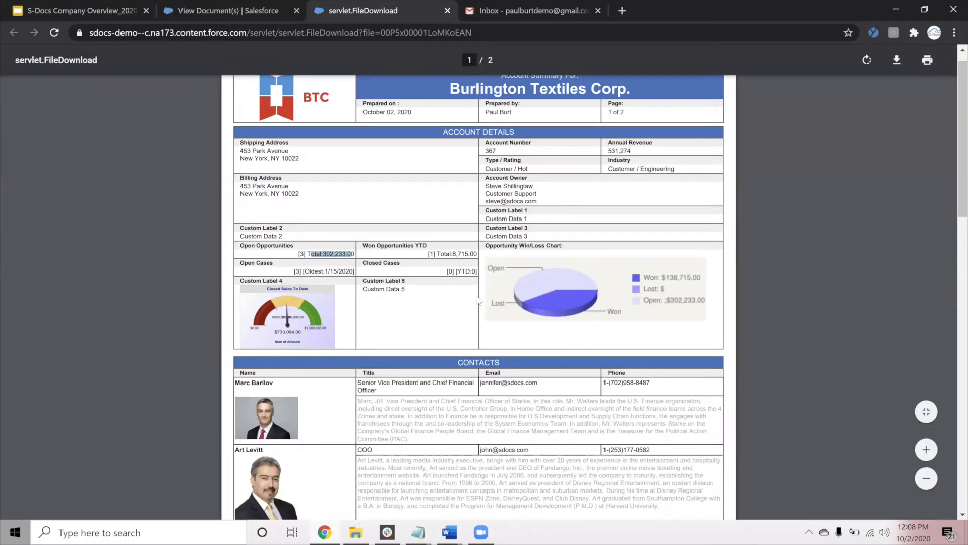
scroll("up", 3)
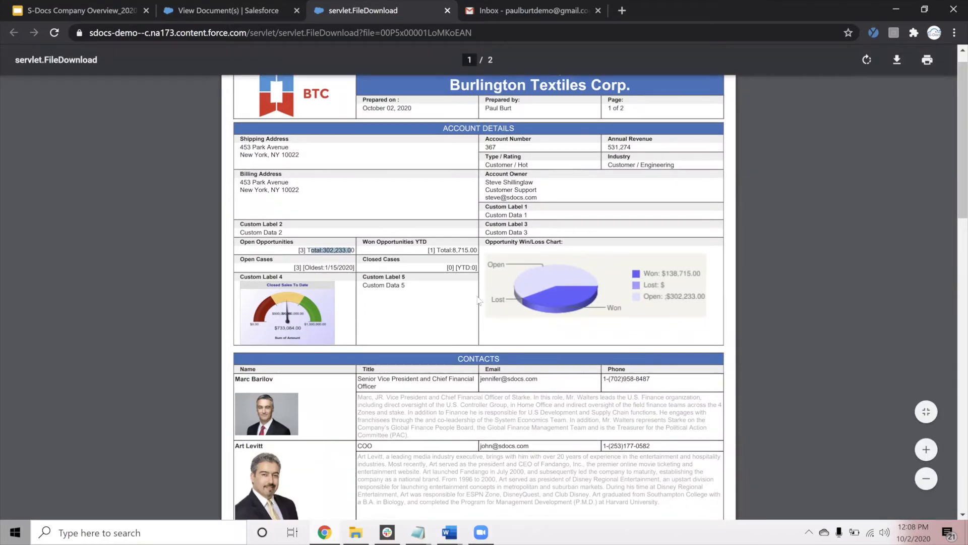
scroll("down", 3)
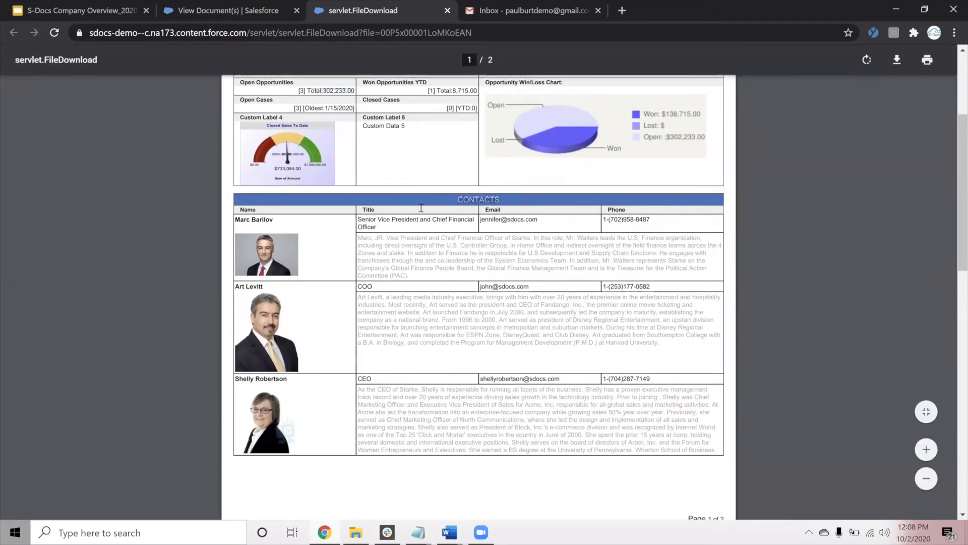
mouse_move(405, 221)
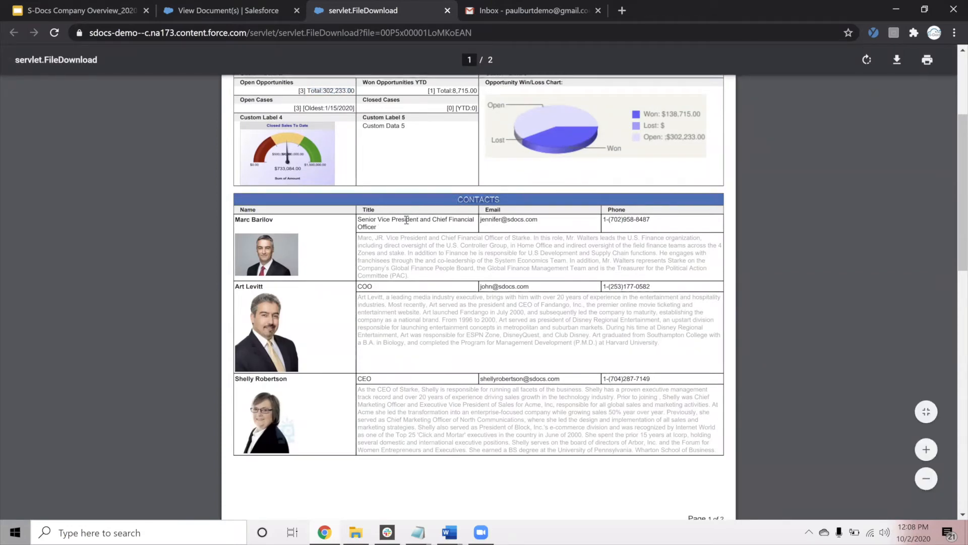
scroll("up", 3)
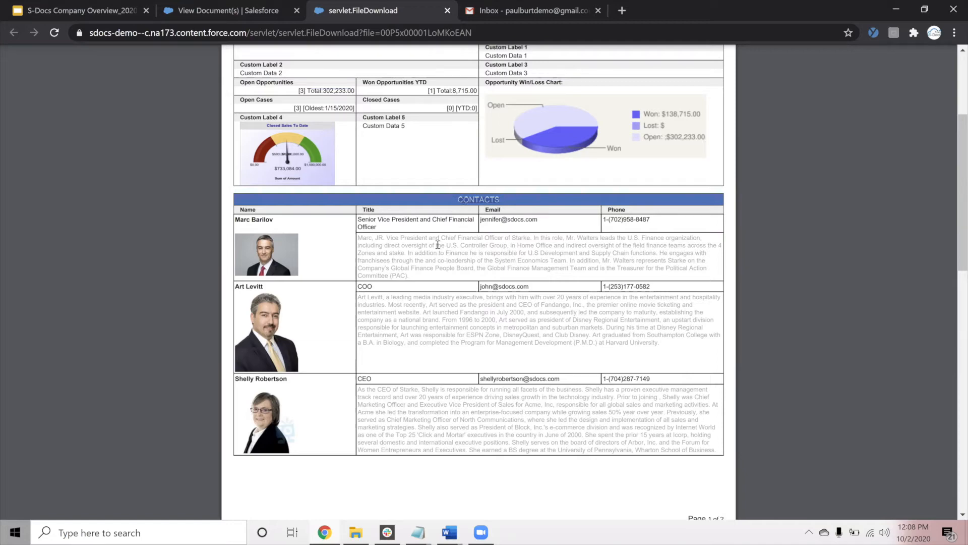
scroll("up", 3)
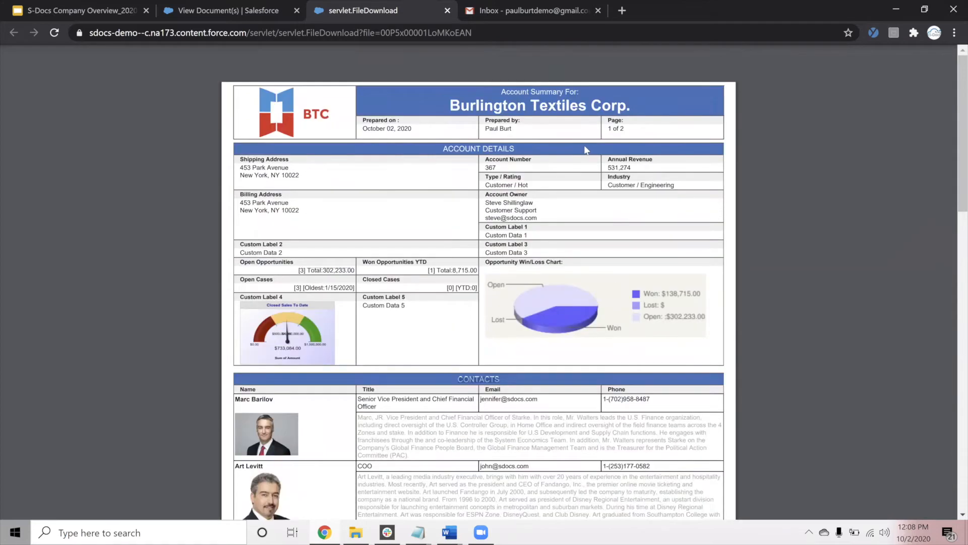
scroll("down", 3)
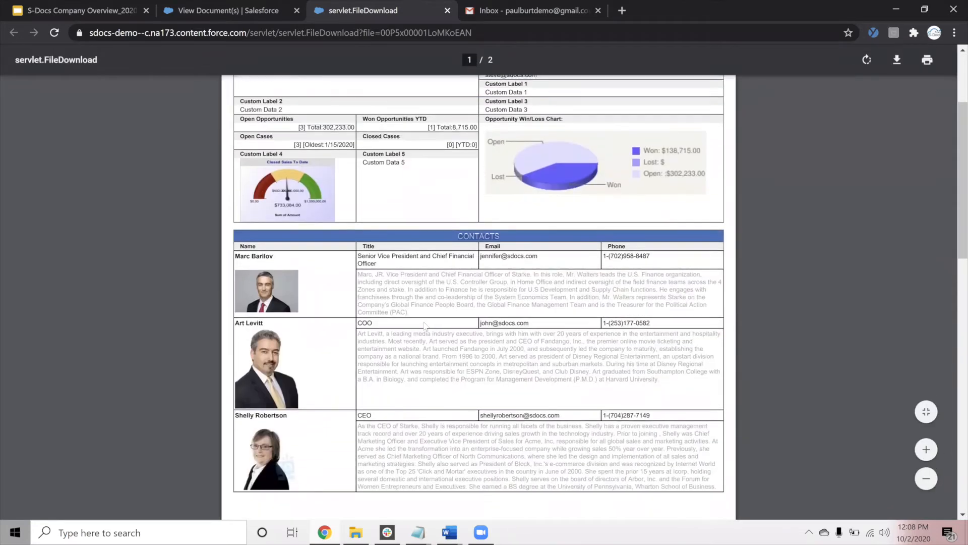
scroll("up", 3)
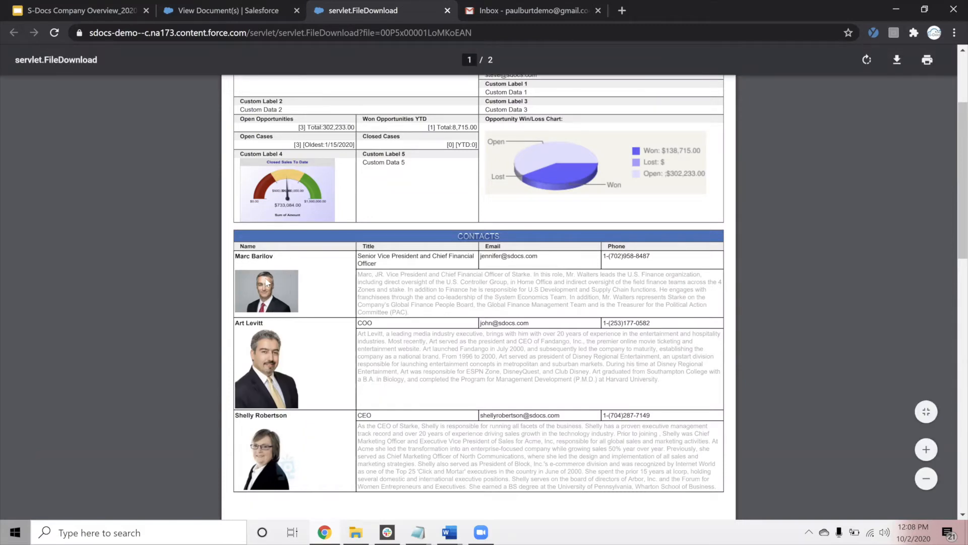
mouse_move(364, 276)
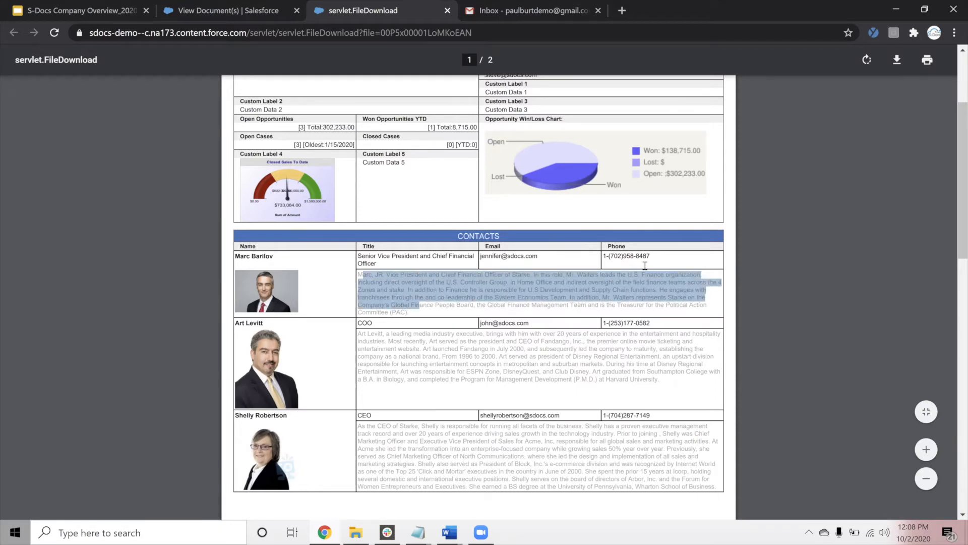
Scroll past the Contacts table to the page 1 footer and the top of page 2.
scroll("down", 3)
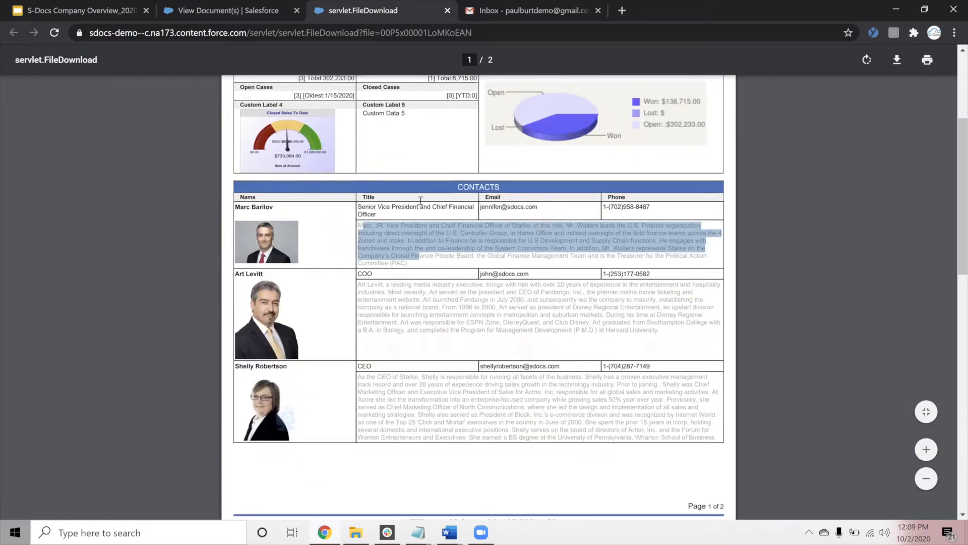
mouse_move(346, 233)
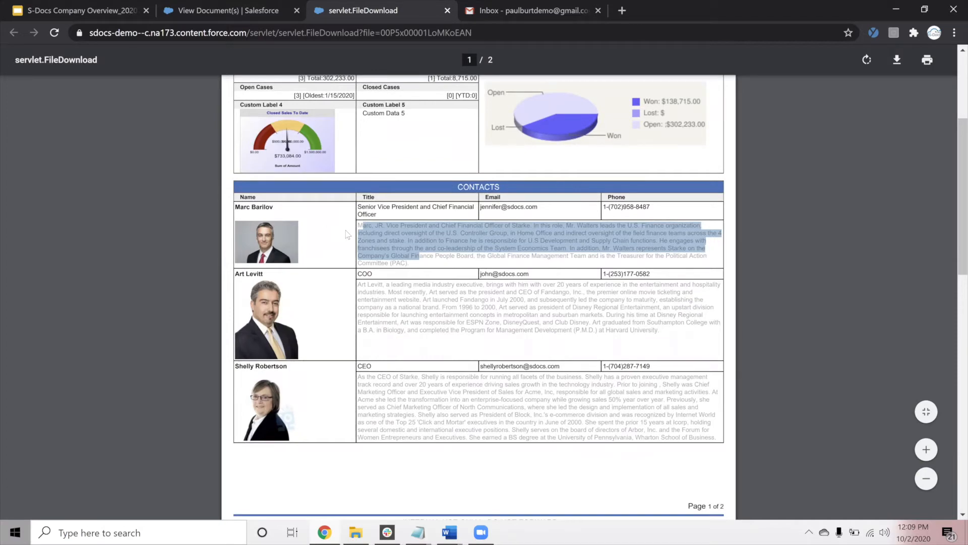
mouse_move(246, 308)
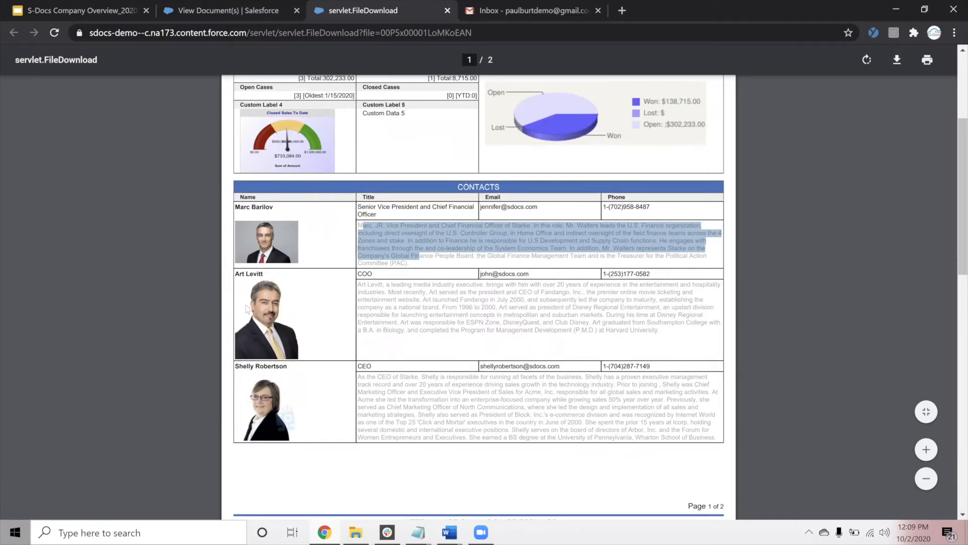
mouse_move(297, 248)
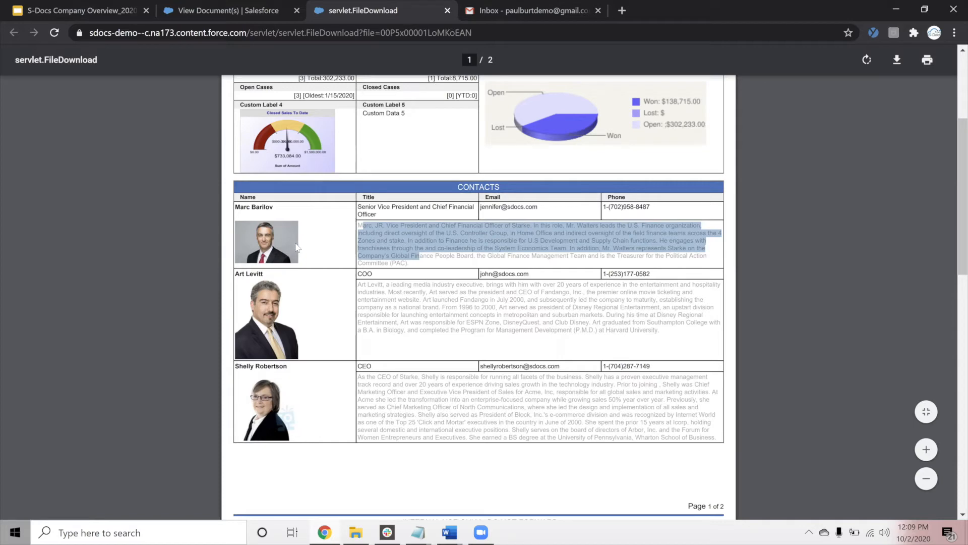
scroll("up", 3)
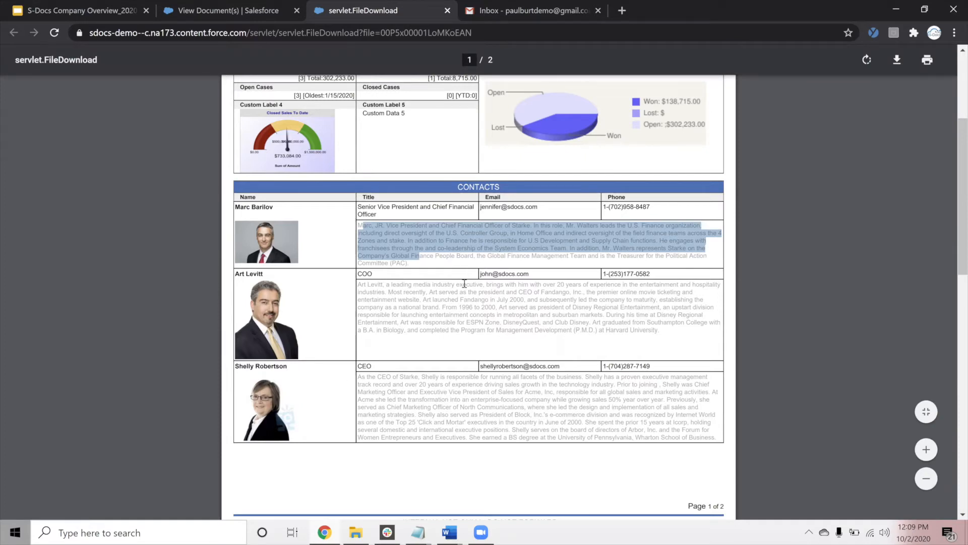
scroll("down", 3)
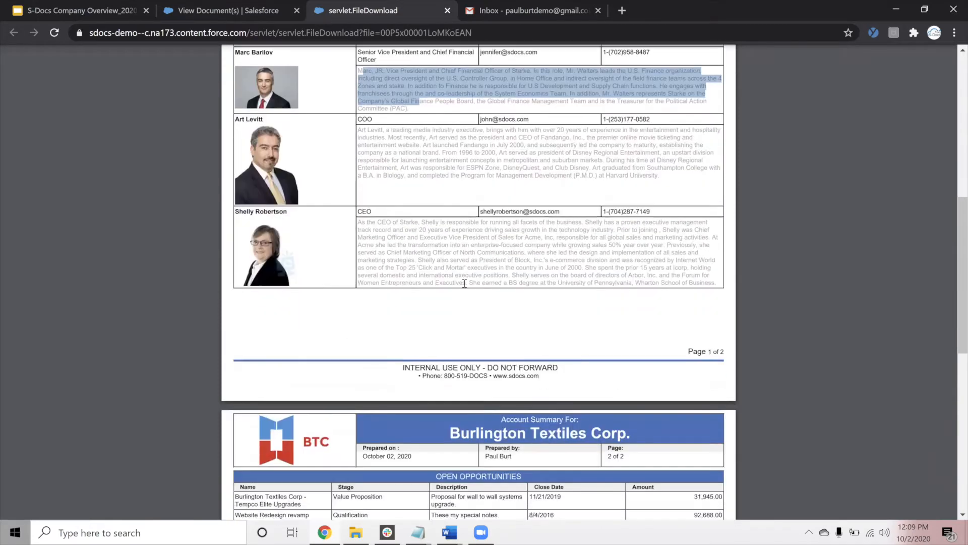
Scroll to page 2's Open Opportunities table with its 302,233.00 total.
scroll("down", 3)
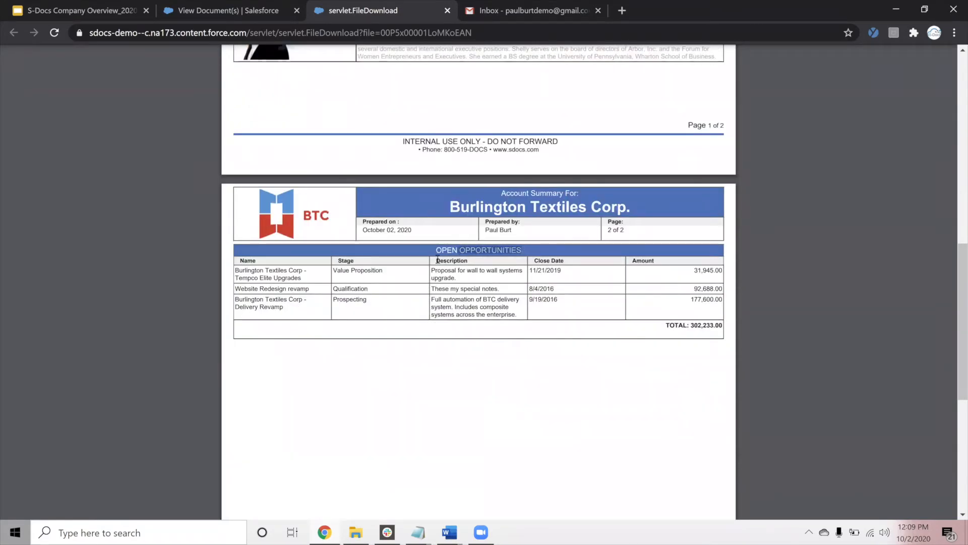
mouse_move(469, 253)
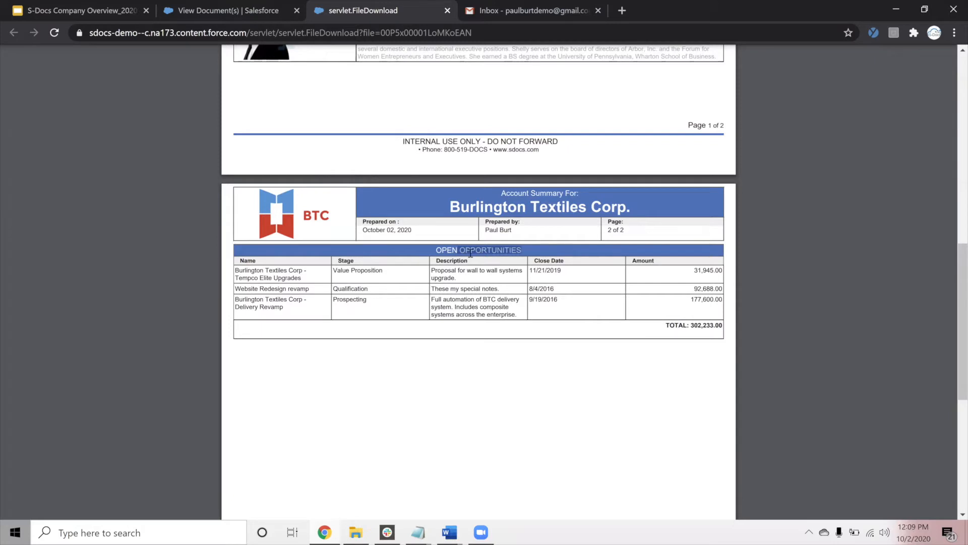
mouse_move(416, 255)
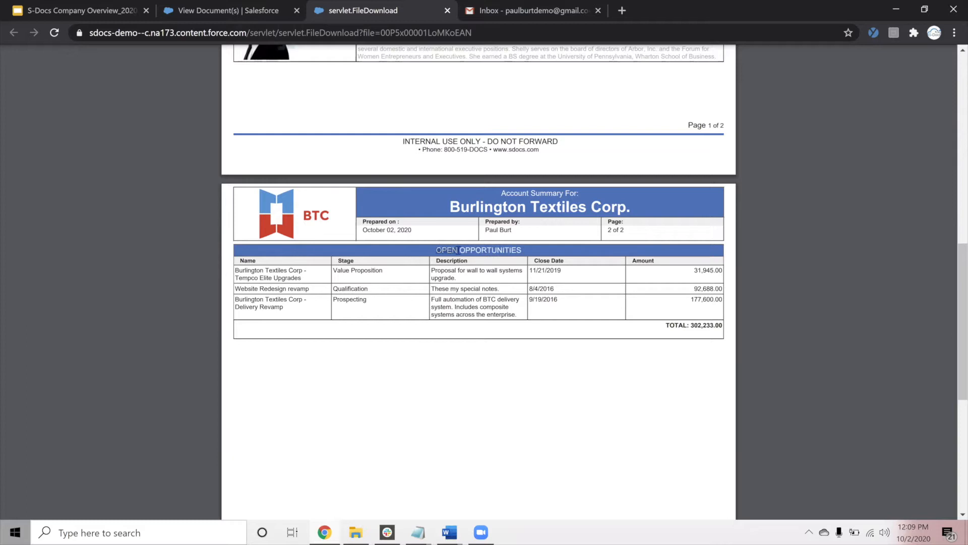
mouse_move(467, 268)
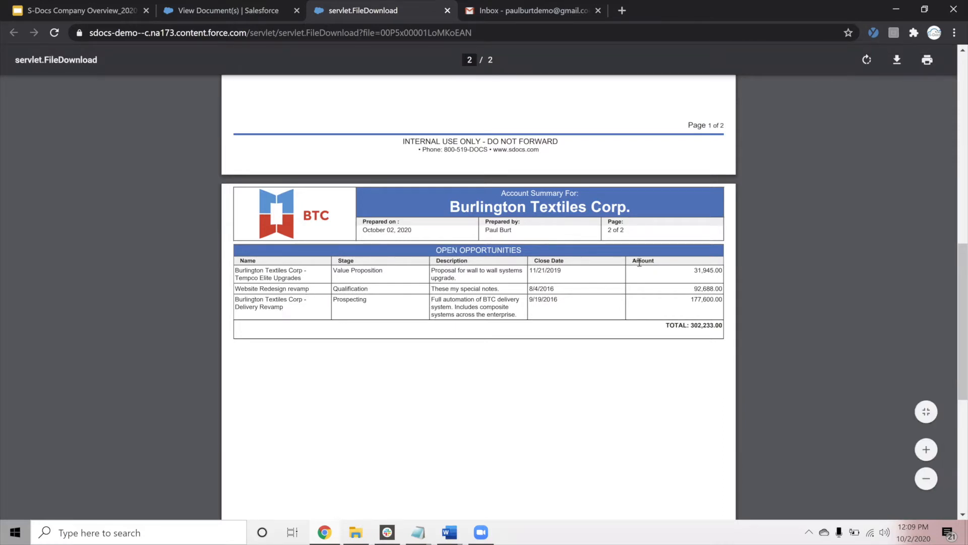
mouse_move(686, 324)
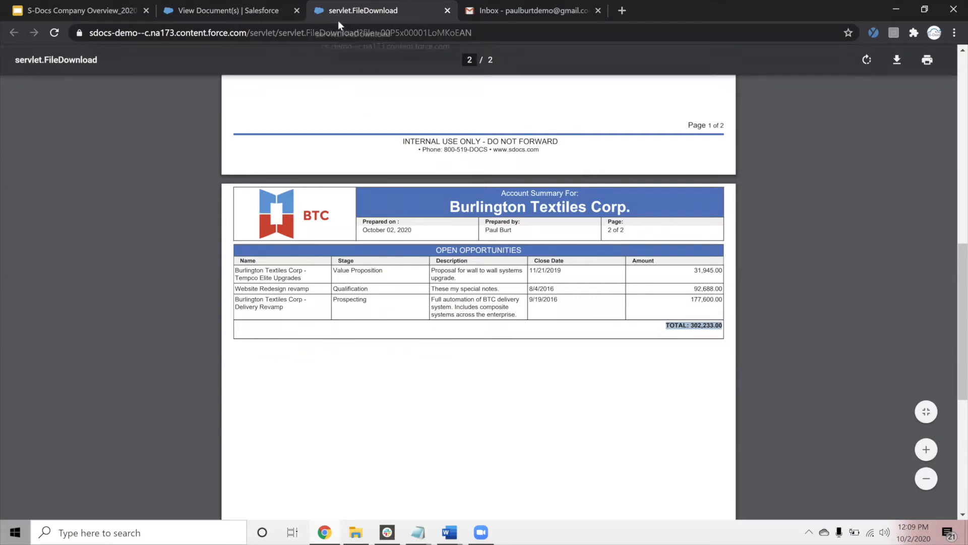
Return to the generated documents list and email the selected account summary PDF.
left_click(221, 10)
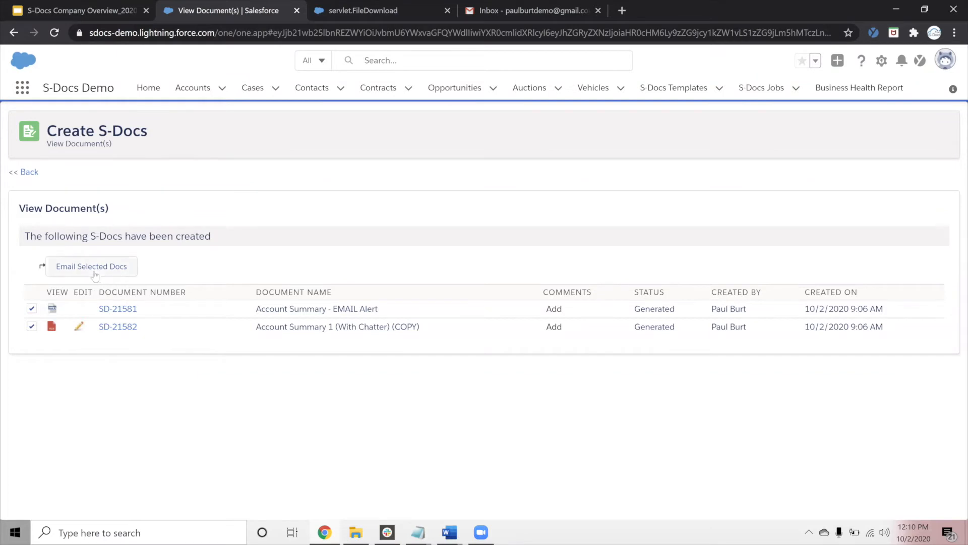
mouse_move(64, 266)
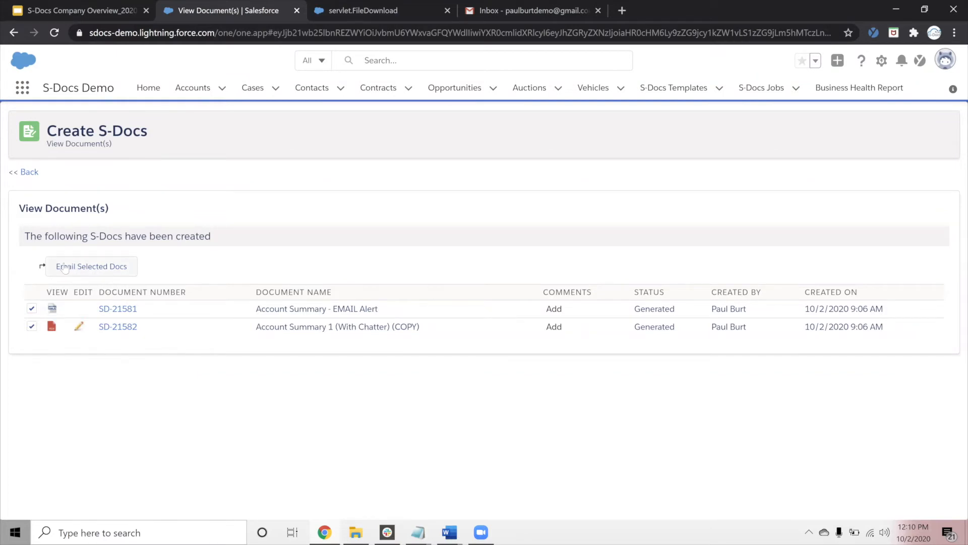
left_click(91, 266)
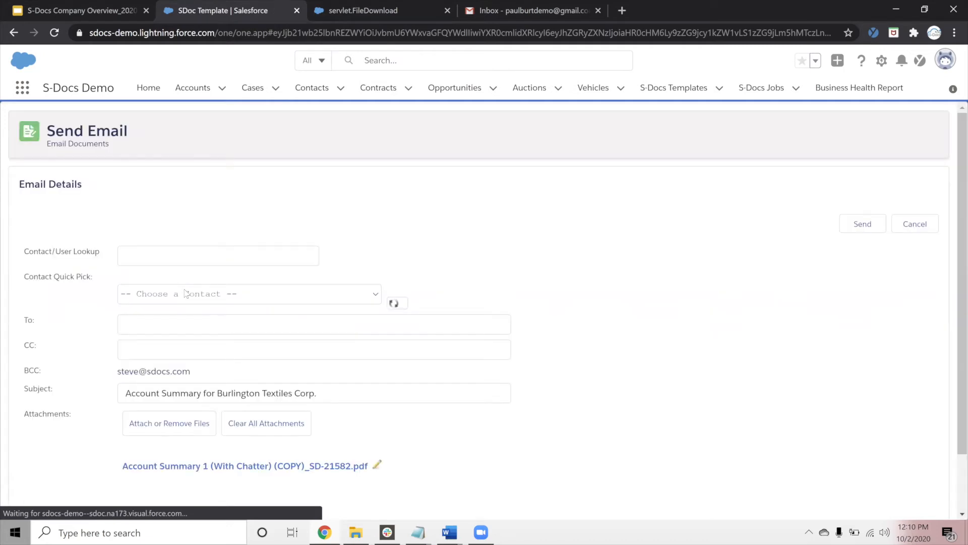
Scroll down the Send Email page to the message body signed by Paul Burt.
scroll("down", 3)
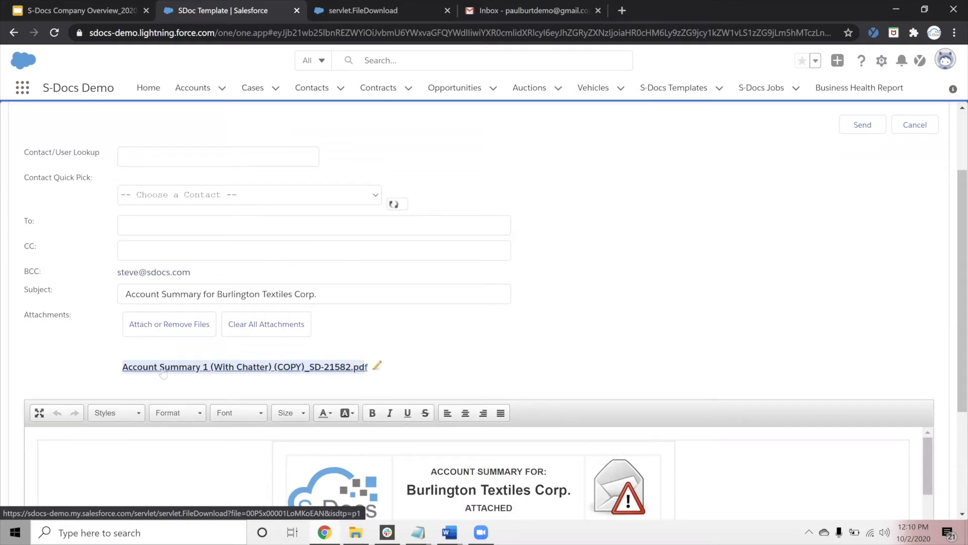
mouse_move(119, 354)
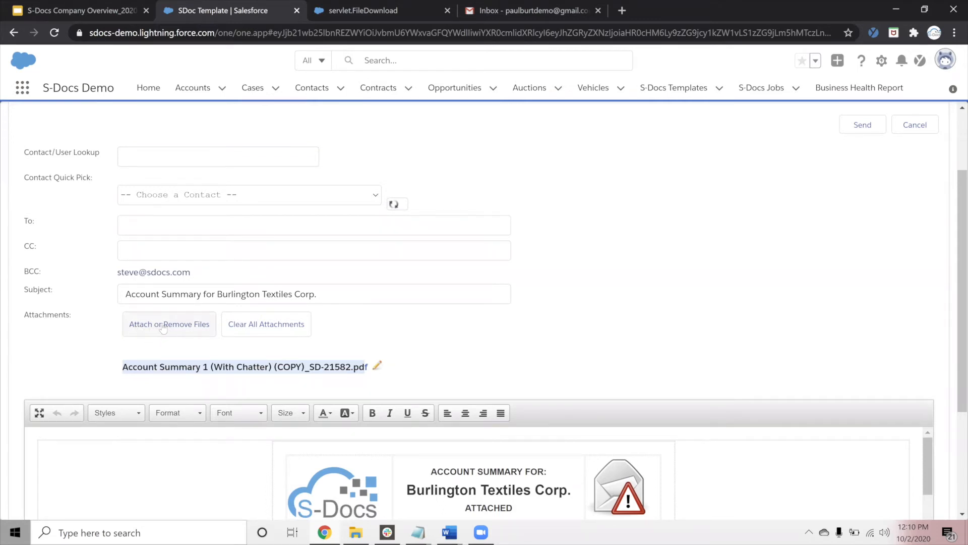
mouse_move(166, 372)
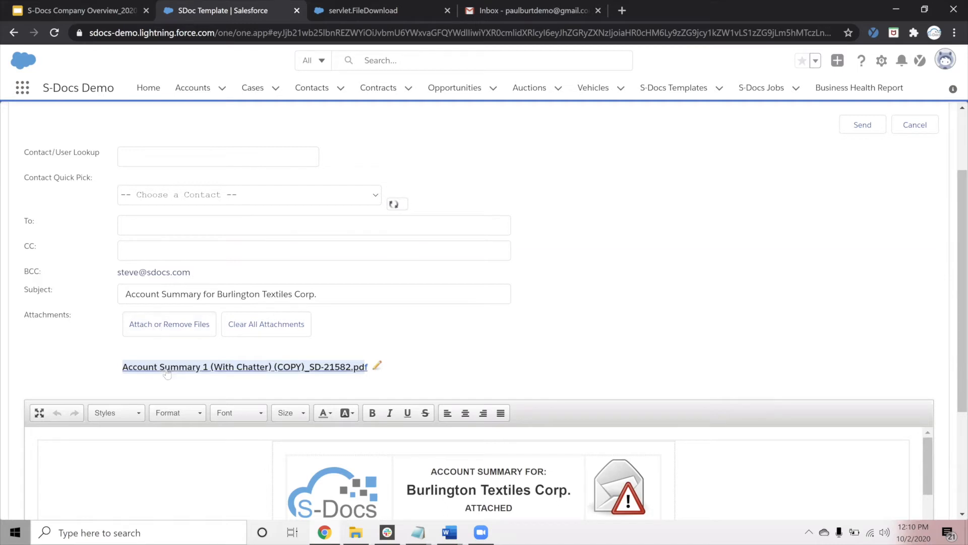
scroll("down", 3)
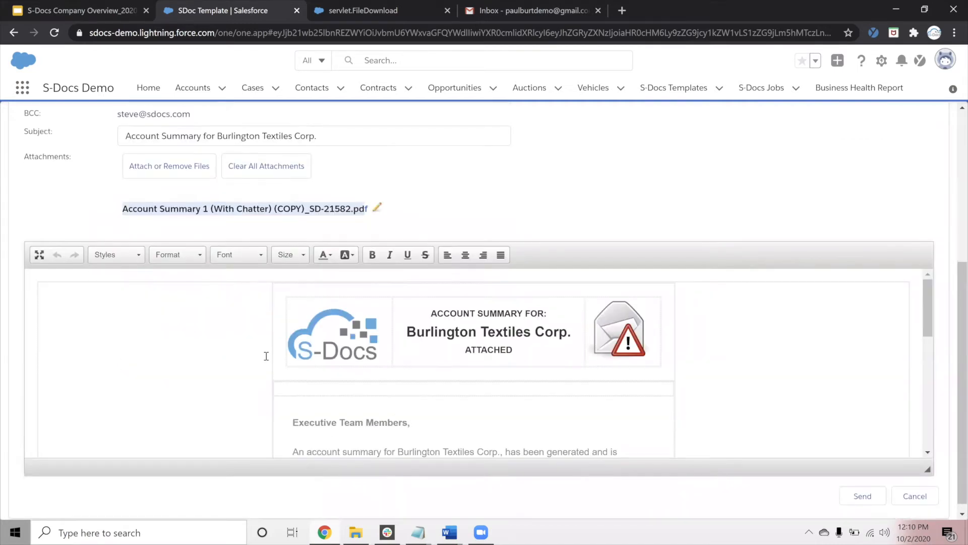
scroll("down", 3)
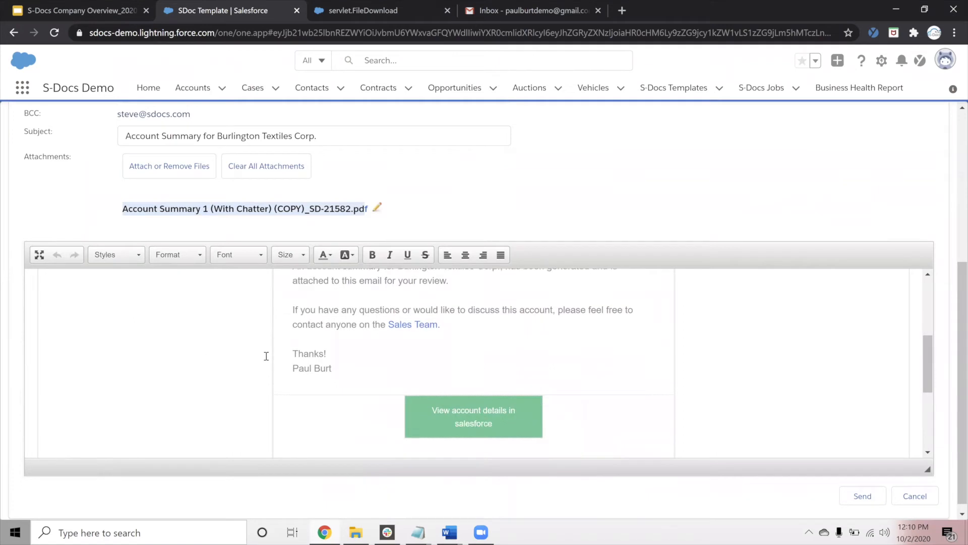
scroll("up", 3)
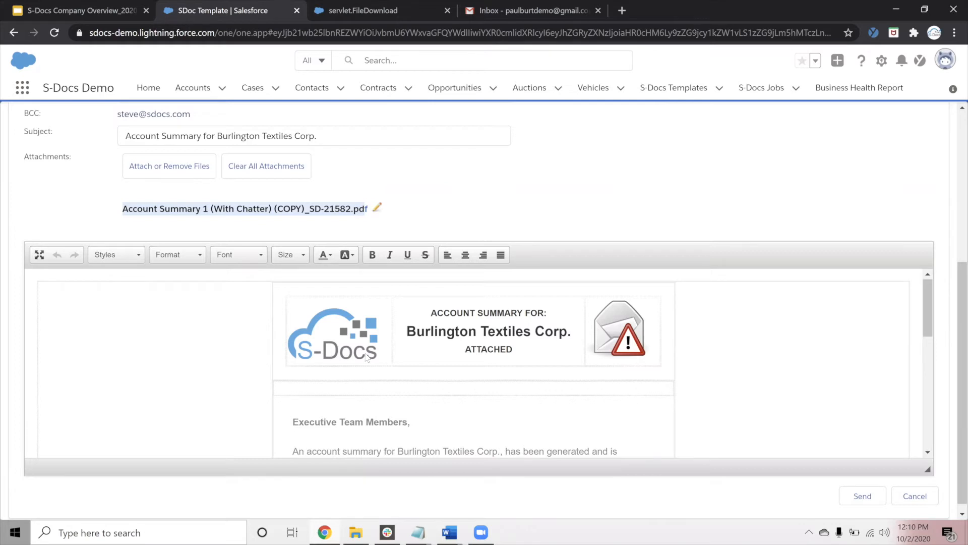
mouse_move(426, 340)
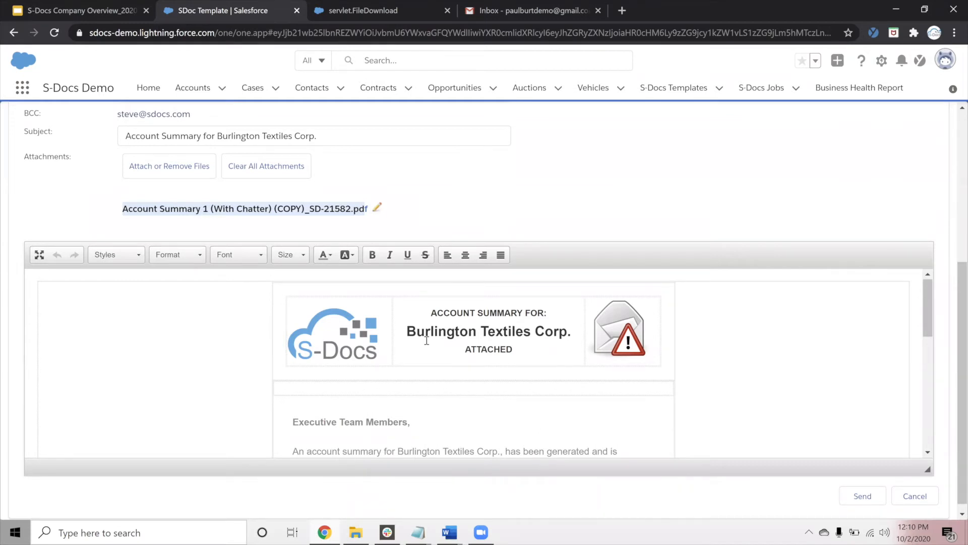
scroll("down", 3)
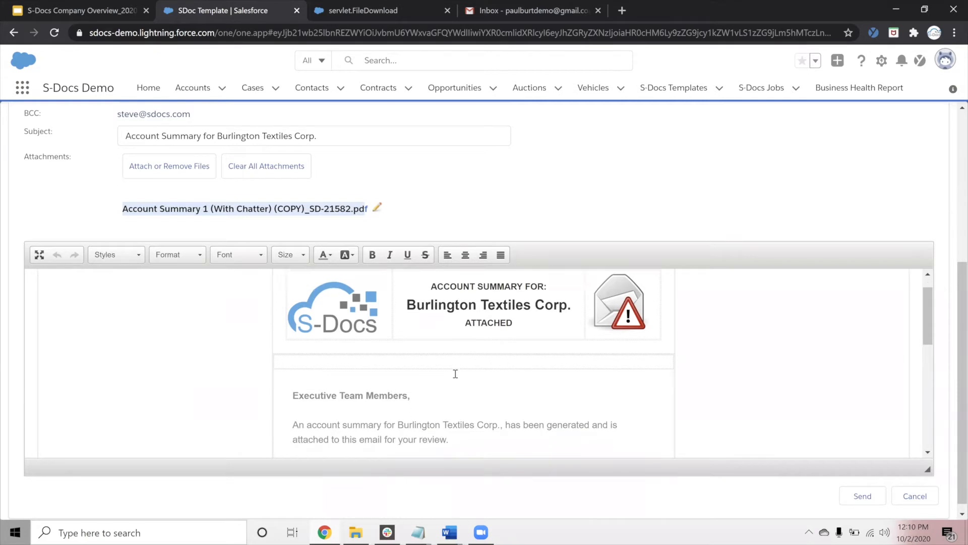
scroll("down", 3)
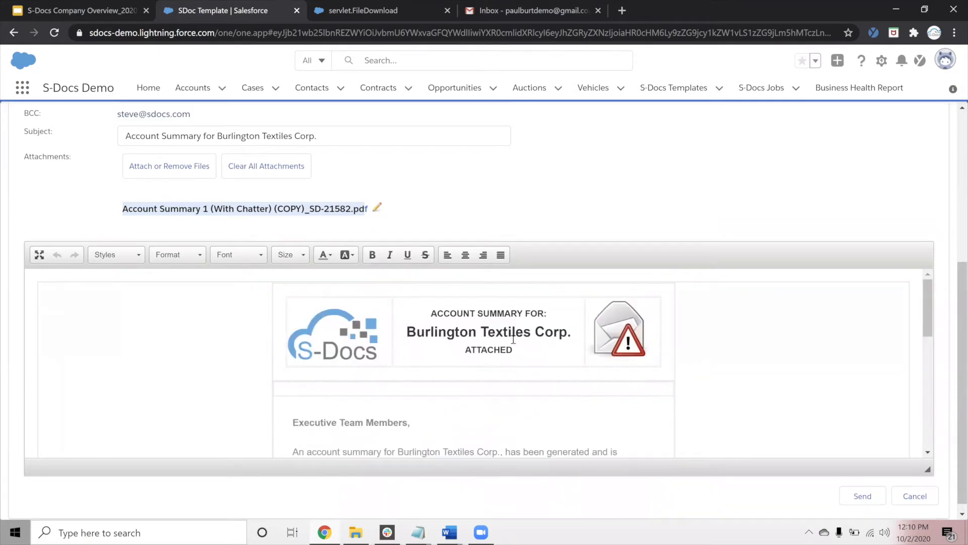
scroll("down", 3)
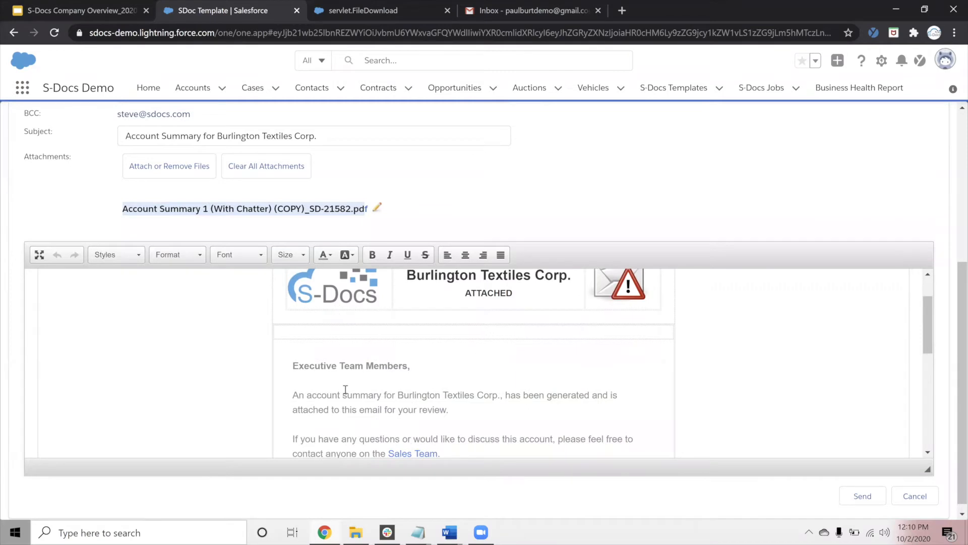
mouse_move(407, 354)
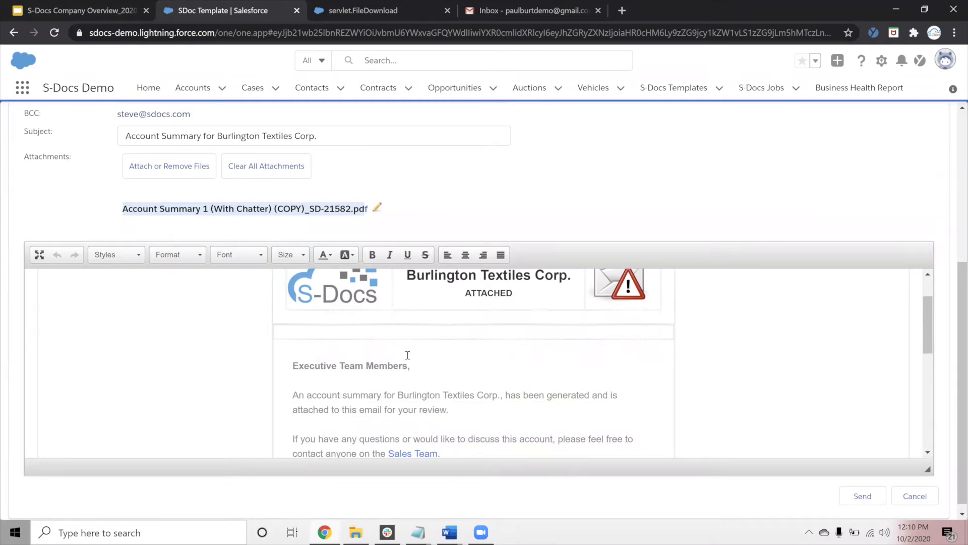
Add the sentence 'This is custom.' at the end of the email's first paragraph.
left_click(442, 409)
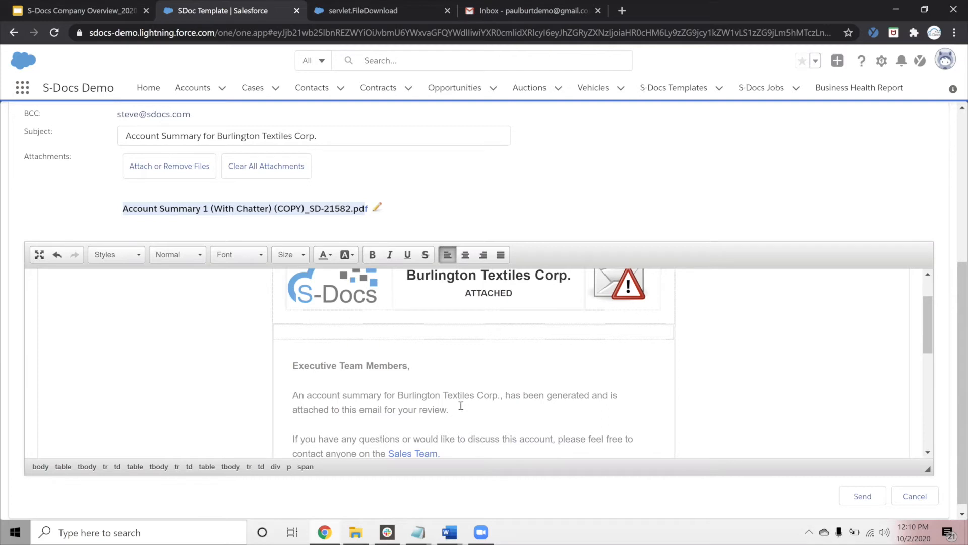
type("This is custom.")
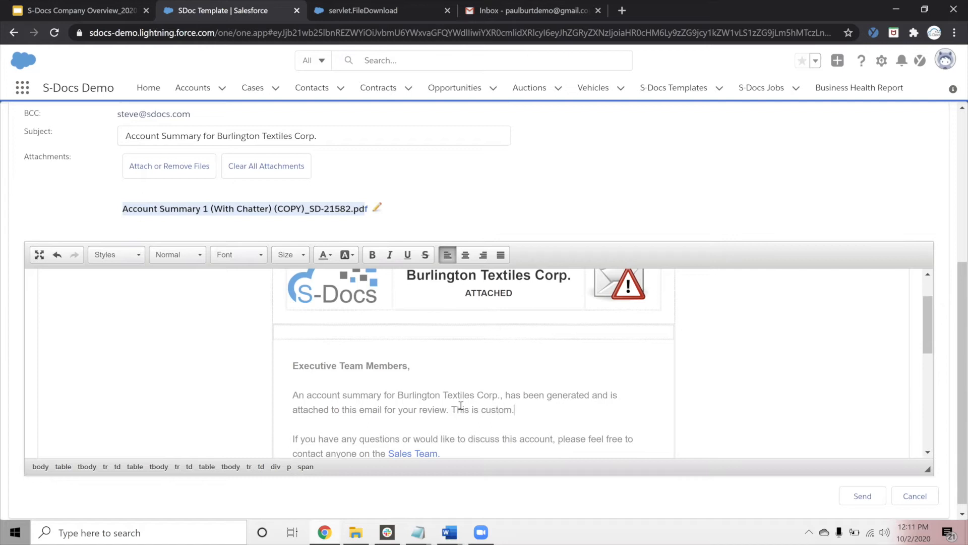
scroll("up", 3)
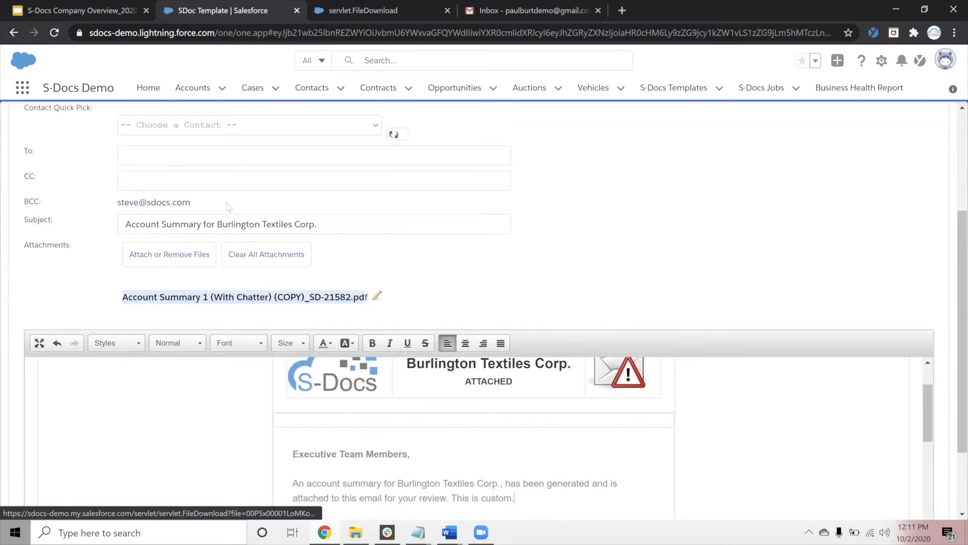
scroll("up", 3)
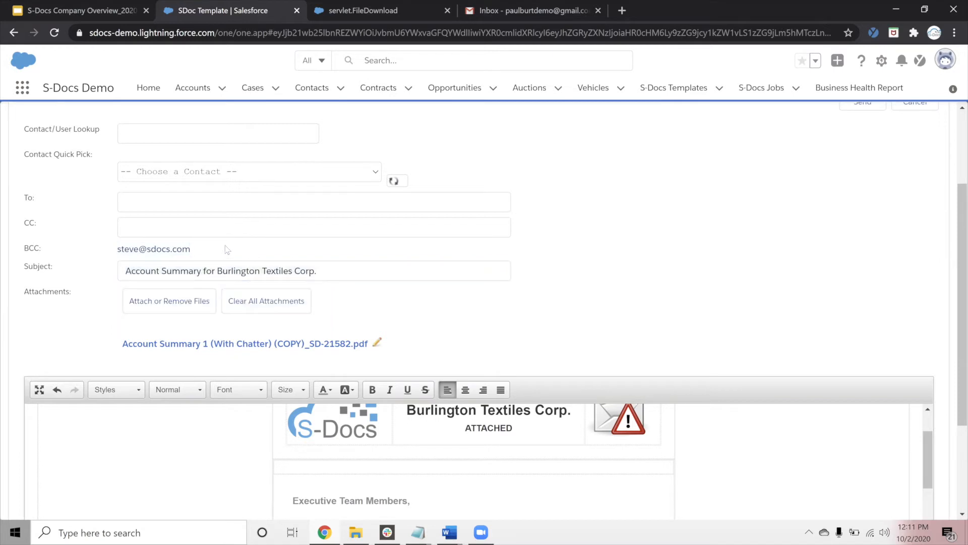
left_click(313, 201)
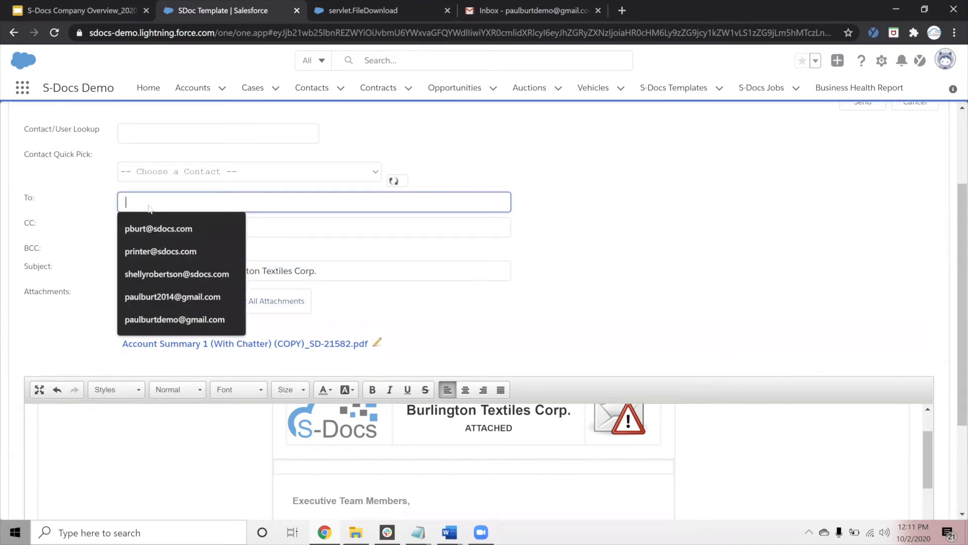
left_click(159, 229)
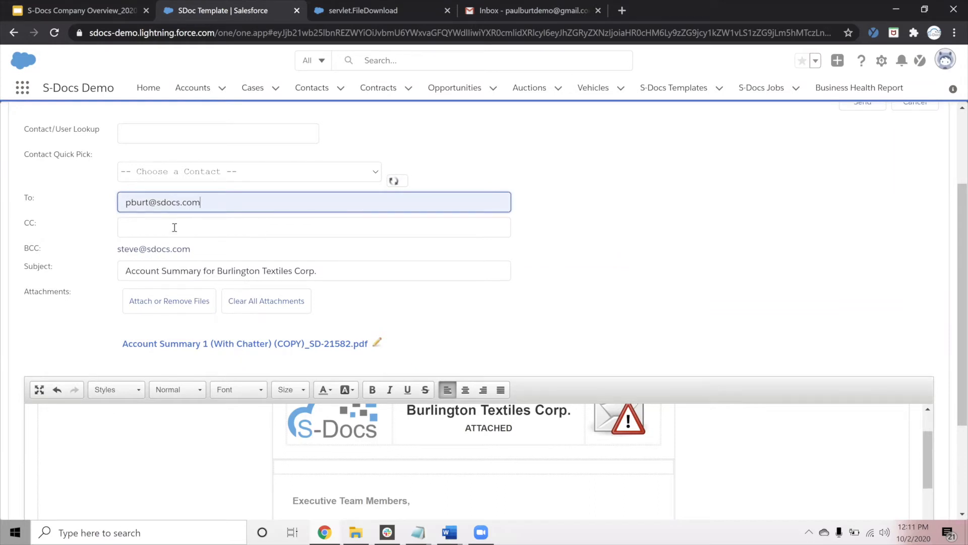
mouse_move(193, 244)
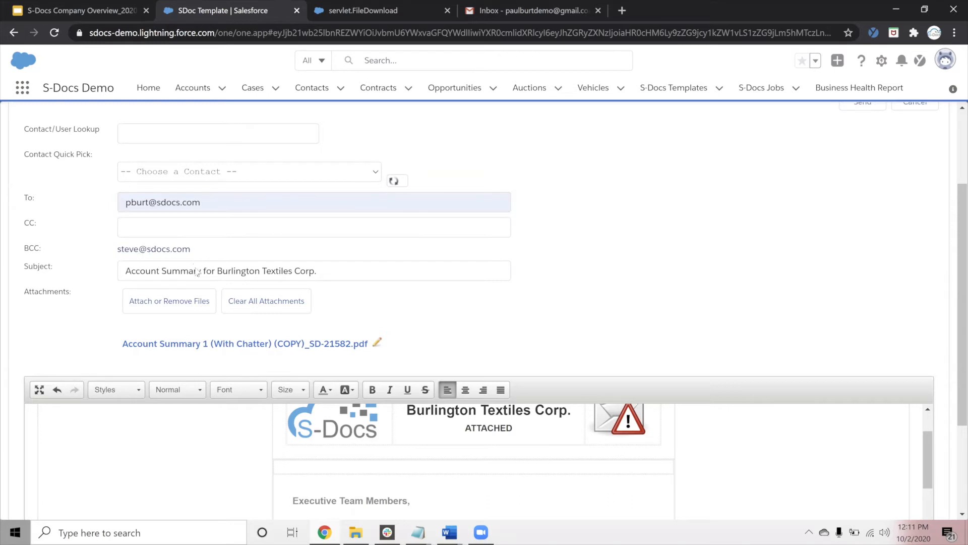
scroll("up", 3)
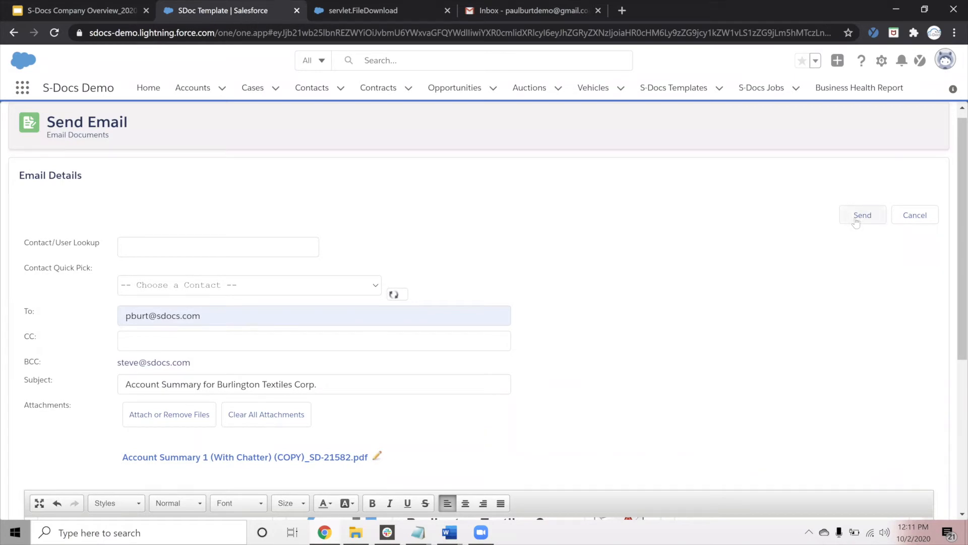
Send the Account Summary email and review it logged in the account's activity timeline.
left_click(862, 214)
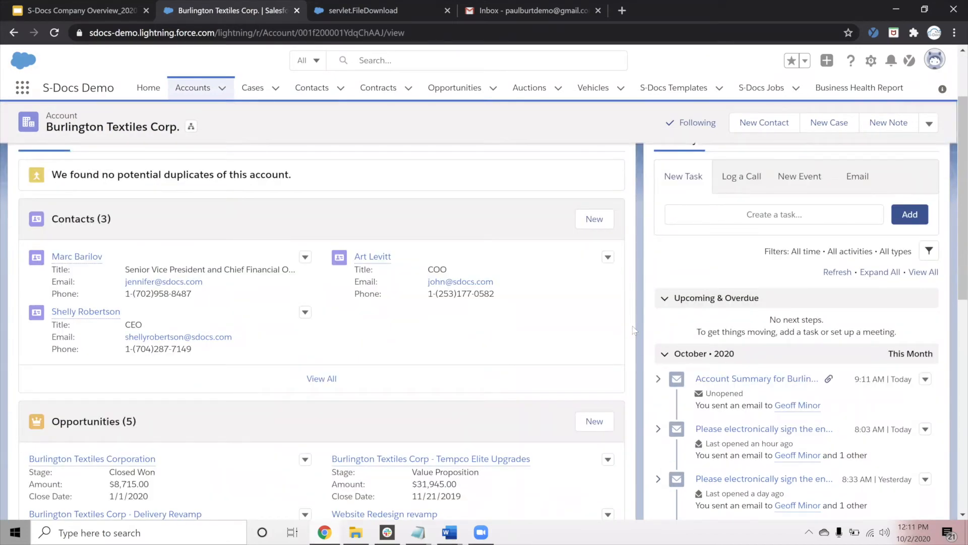
mouse_move(693, 384)
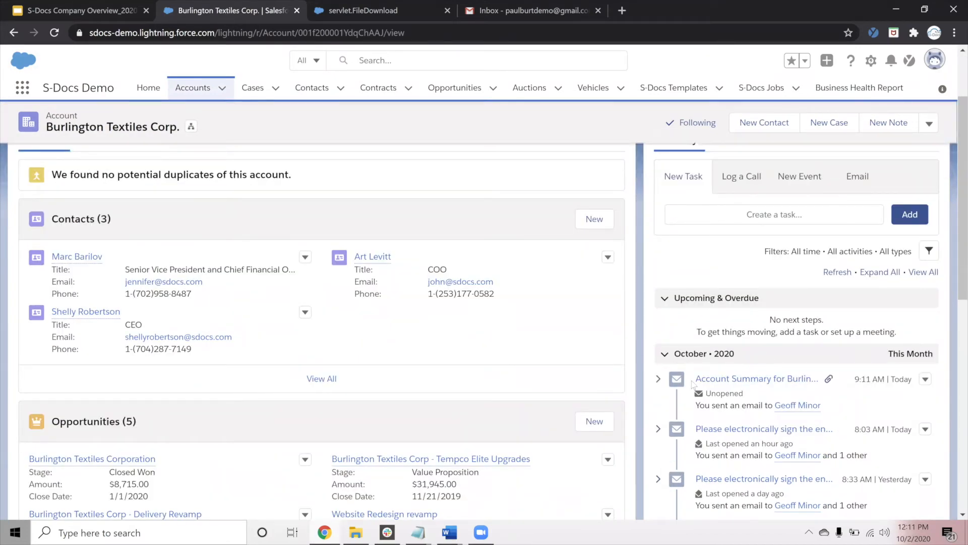
mouse_move(703, 314)
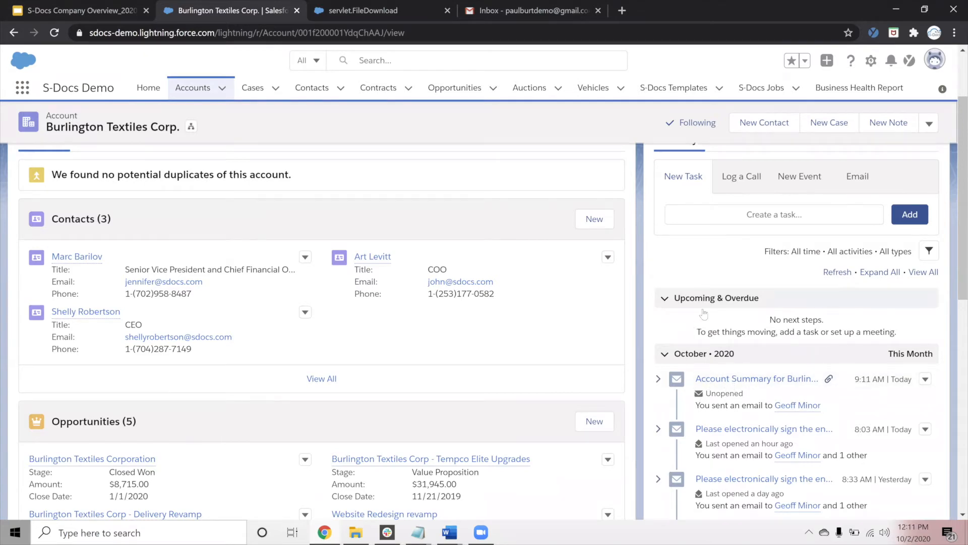
scroll("up", 3)
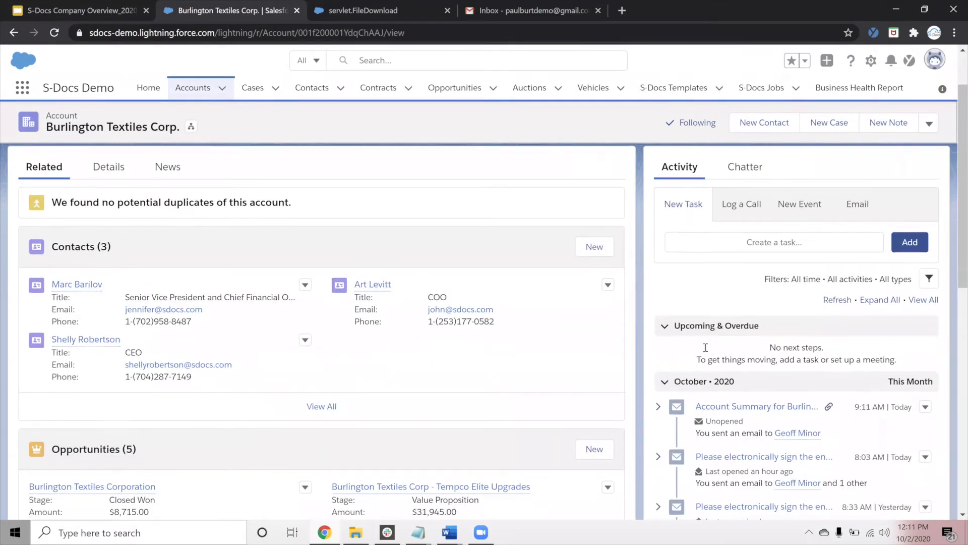
scroll("down", 3)
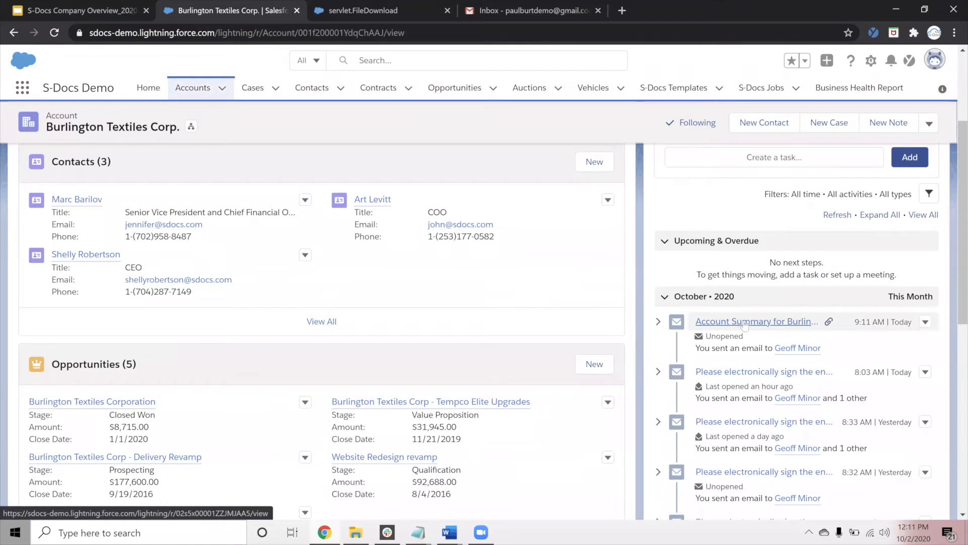
mouse_move(806, 331)
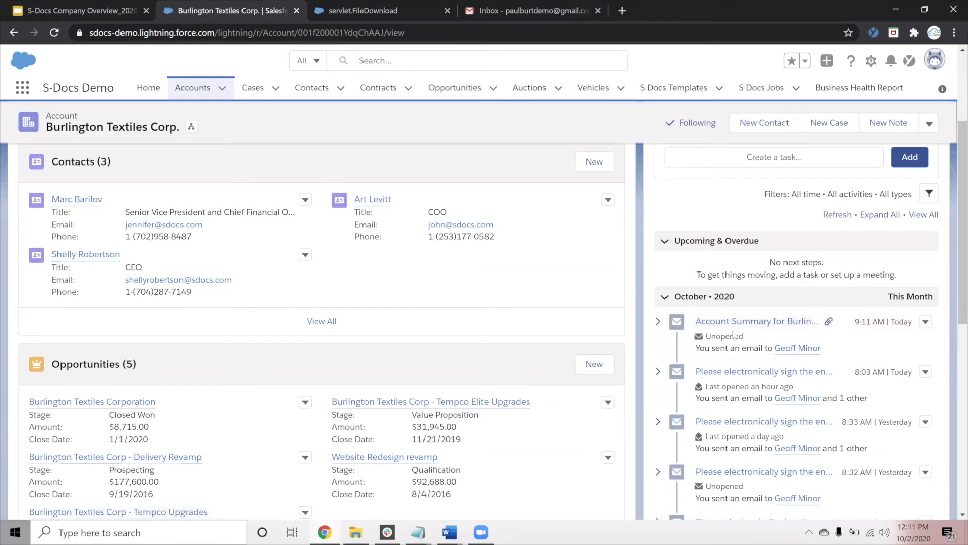
mouse_move(735, 335)
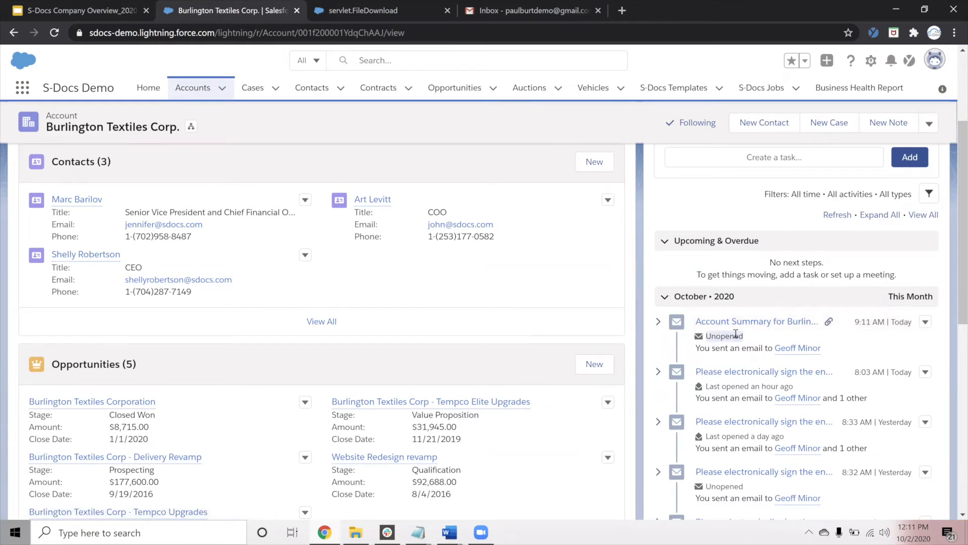
mouse_move(588, 309)
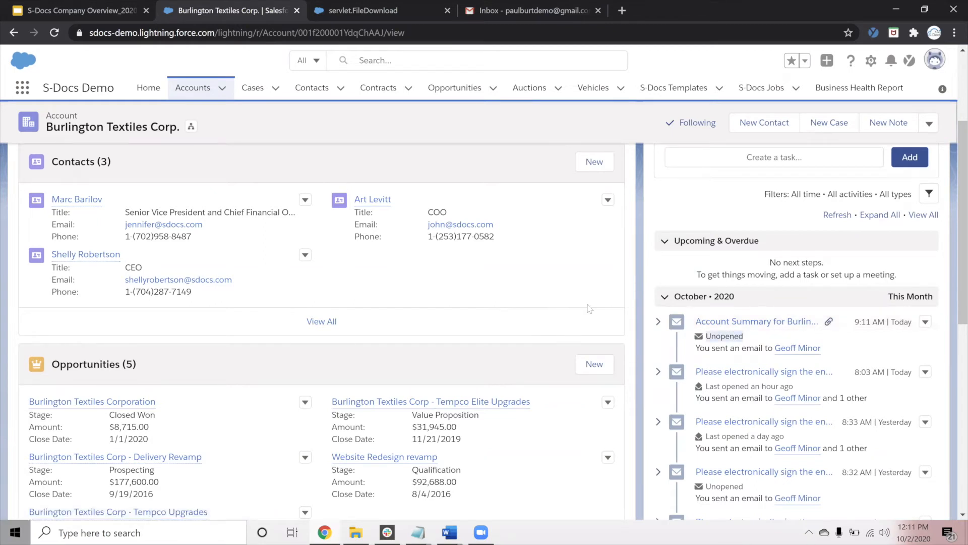
Scroll through the Burlington Textiles Corp. account's contacts and recent activity.
scroll("down", 3)
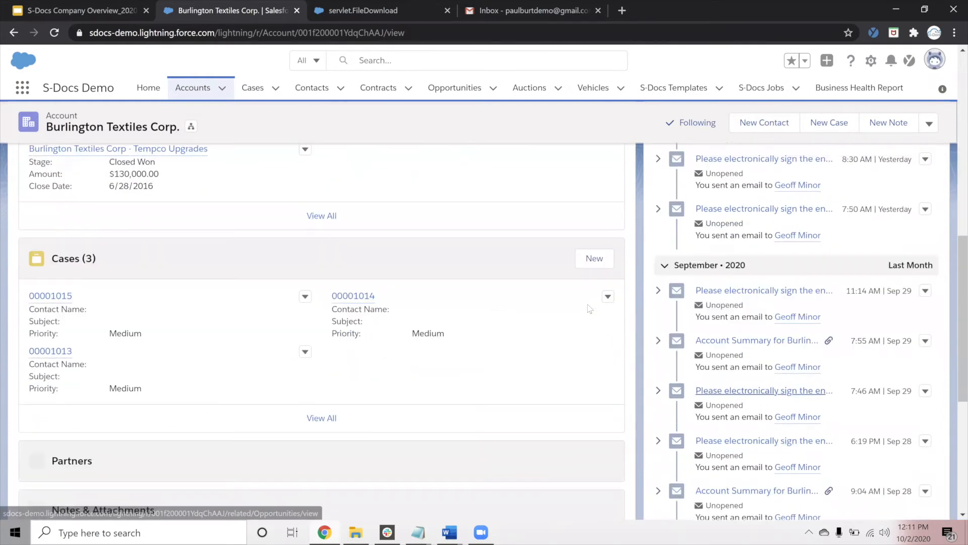
scroll("down", 3)
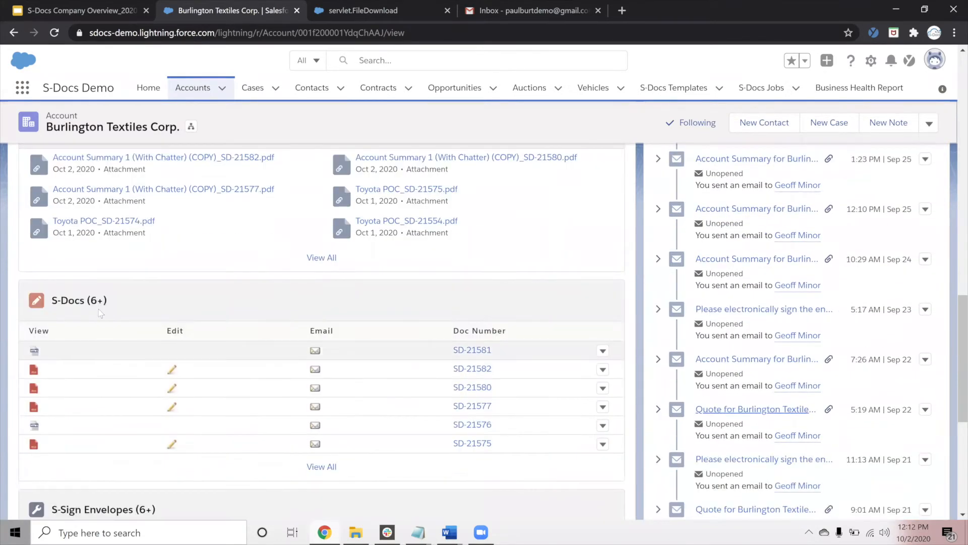
mouse_move(67, 301)
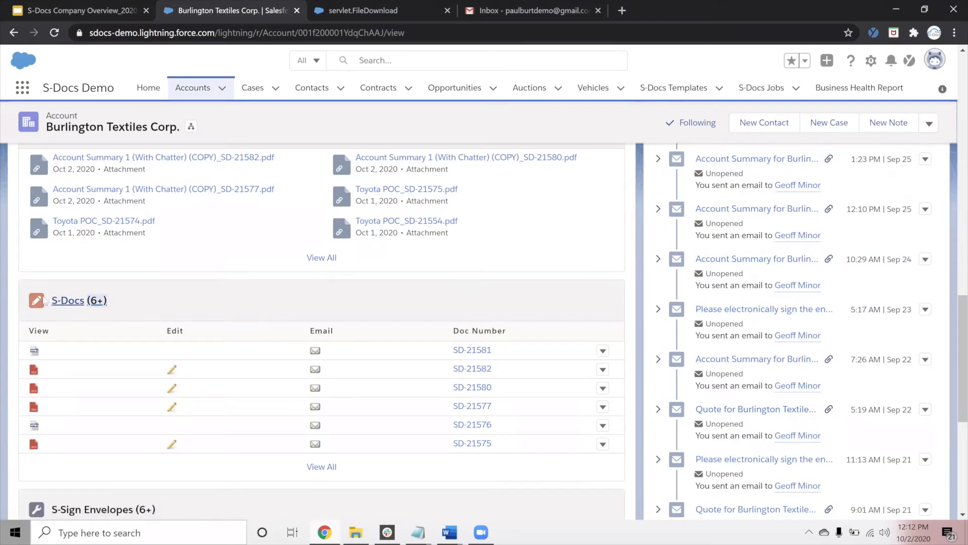
mouse_move(68, 300)
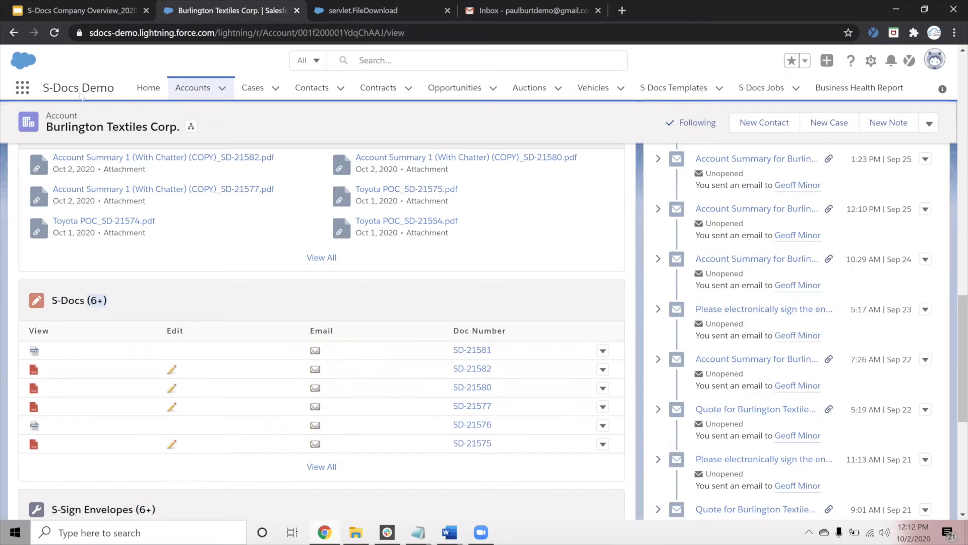
mouse_move(134, 247)
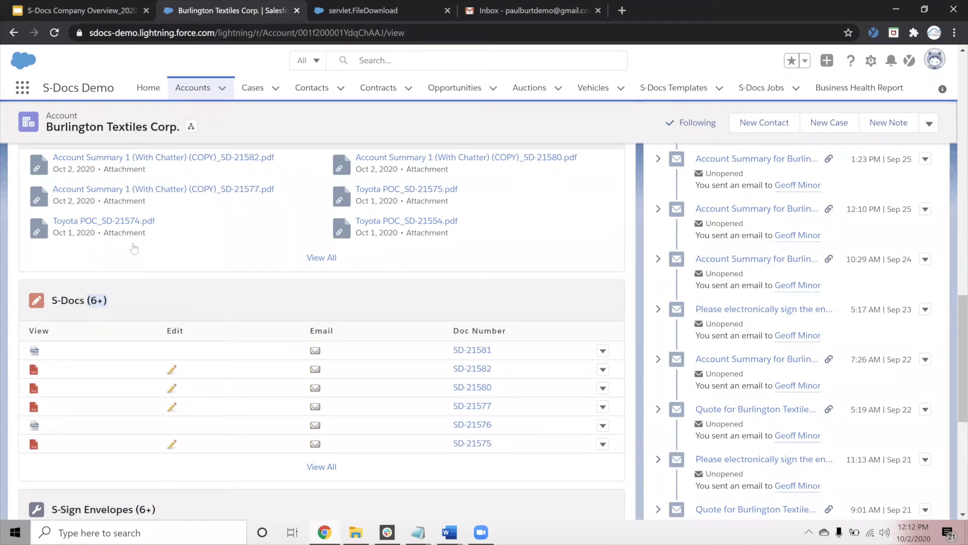
mouse_move(292, 373)
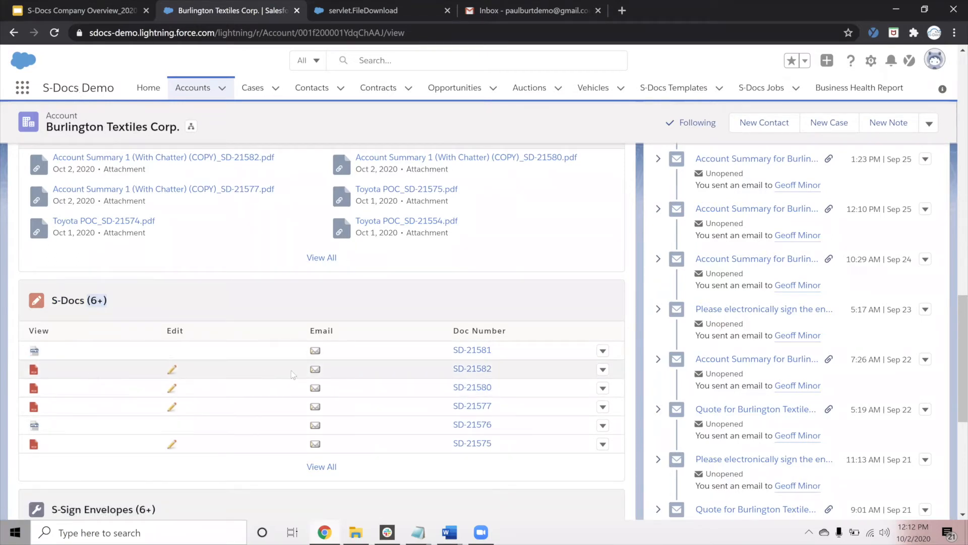
mouse_move(296, 383)
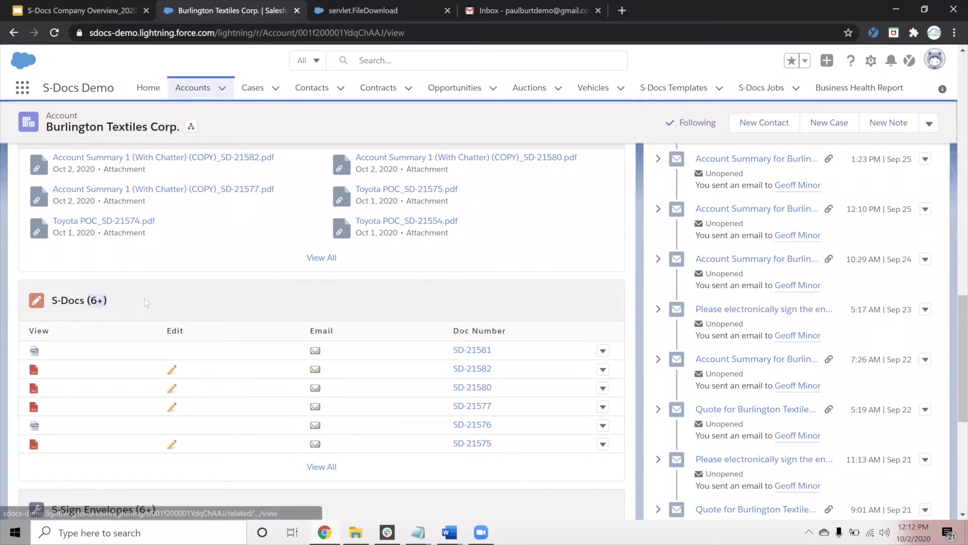
scroll("up", 3)
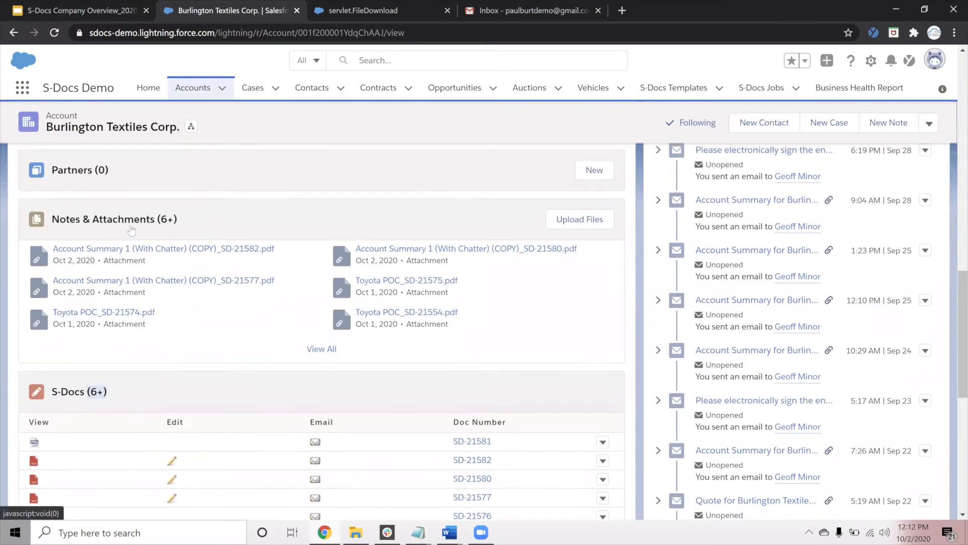
mouse_move(114, 219)
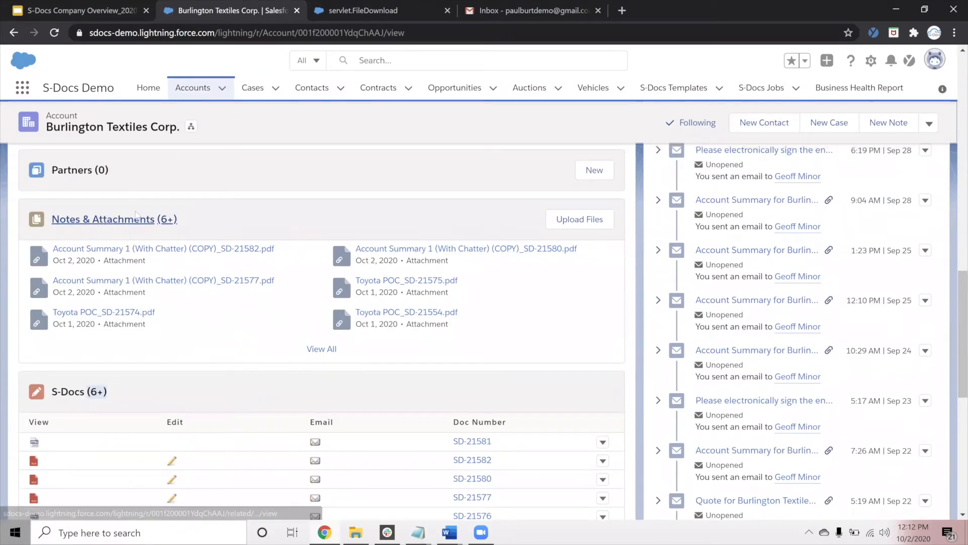
mouse_move(172, 230)
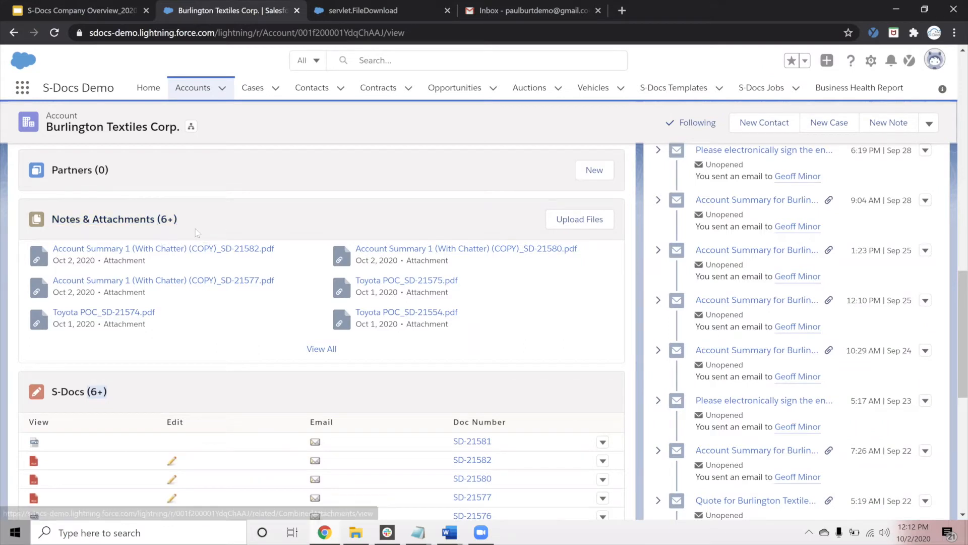
scroll("down", 3)
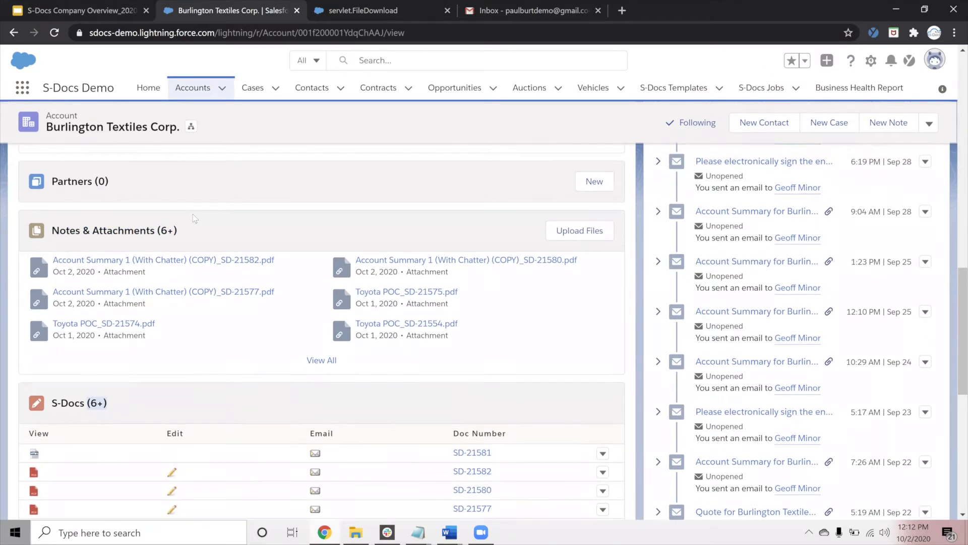
scroll("up", 3)
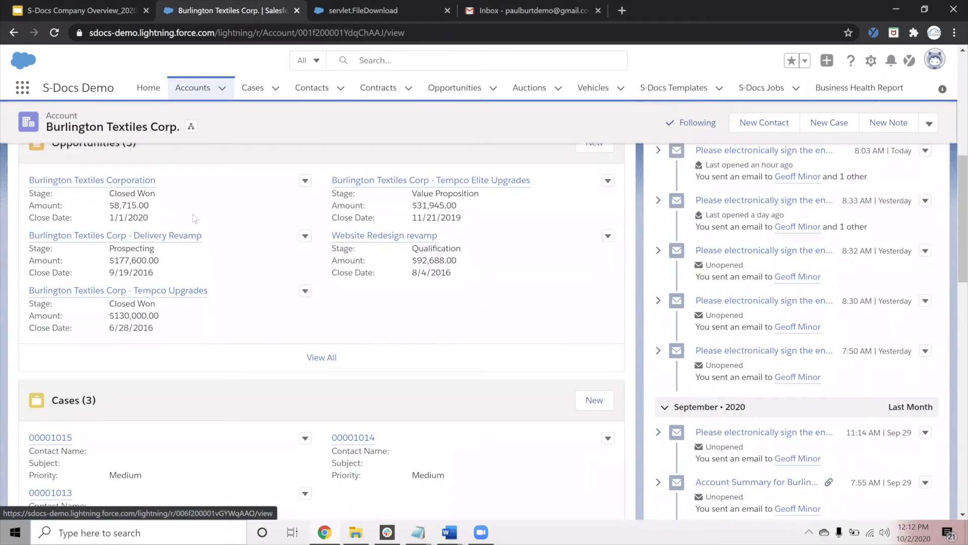
scroll("up", 3)
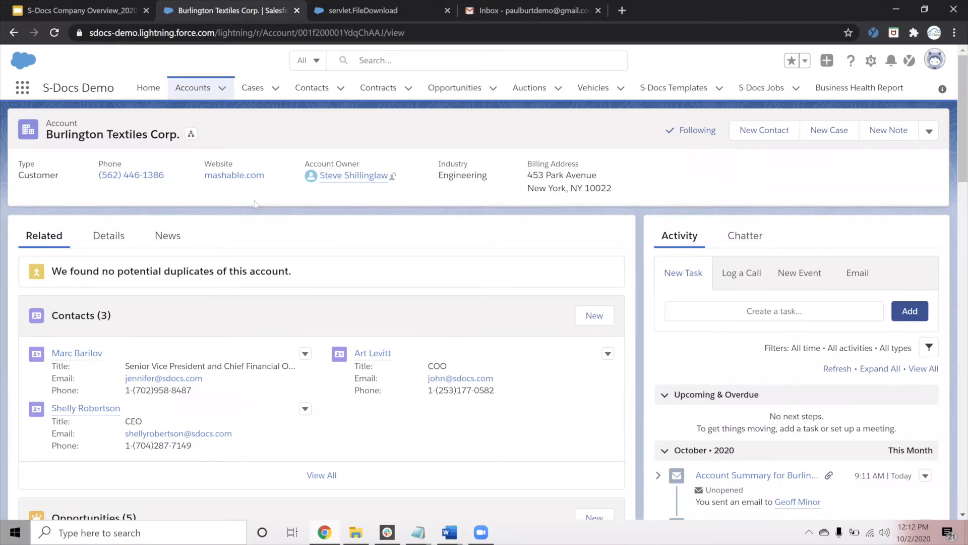
mouse_move(349, 248)
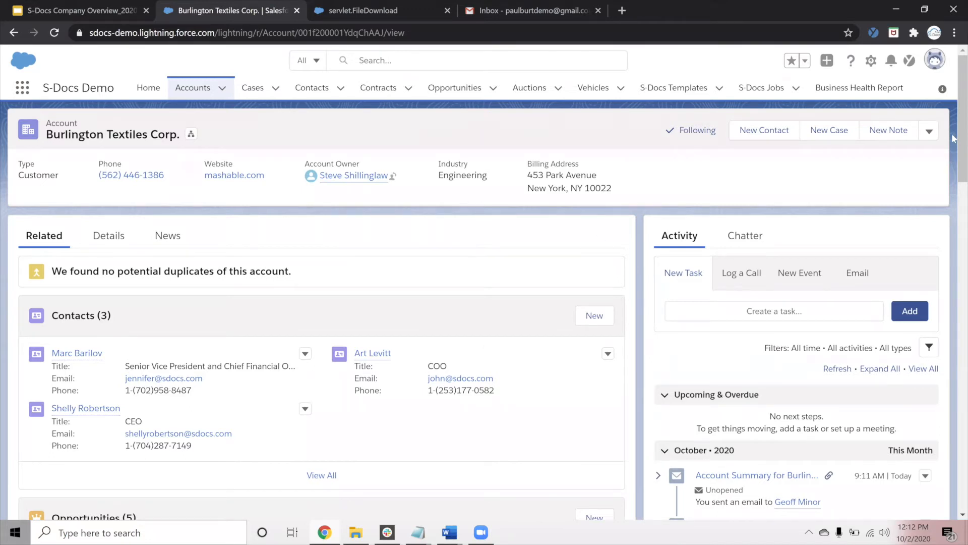
View the Burlington Textiles Corp. Account Summary PDF in the document viewer.
left_click(929, 130)
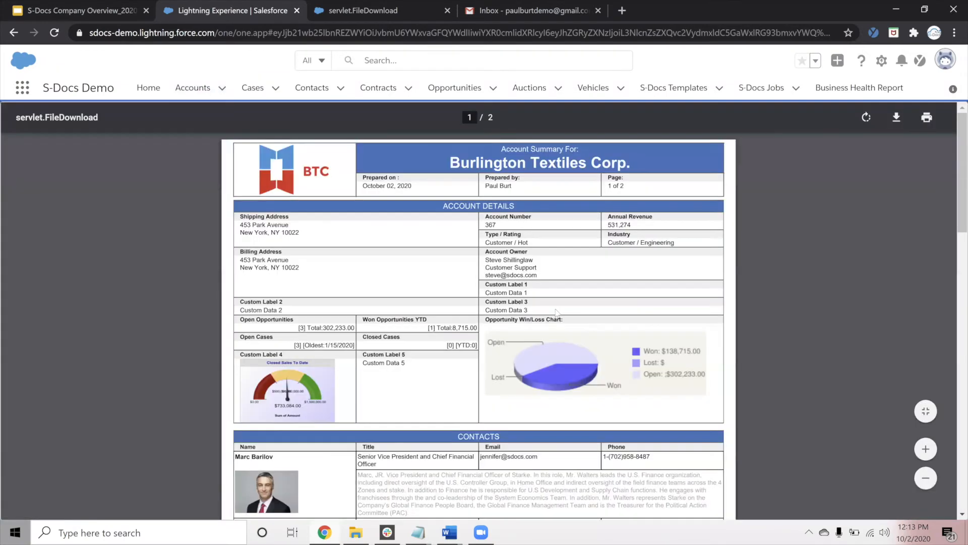
scroll("down", 3)
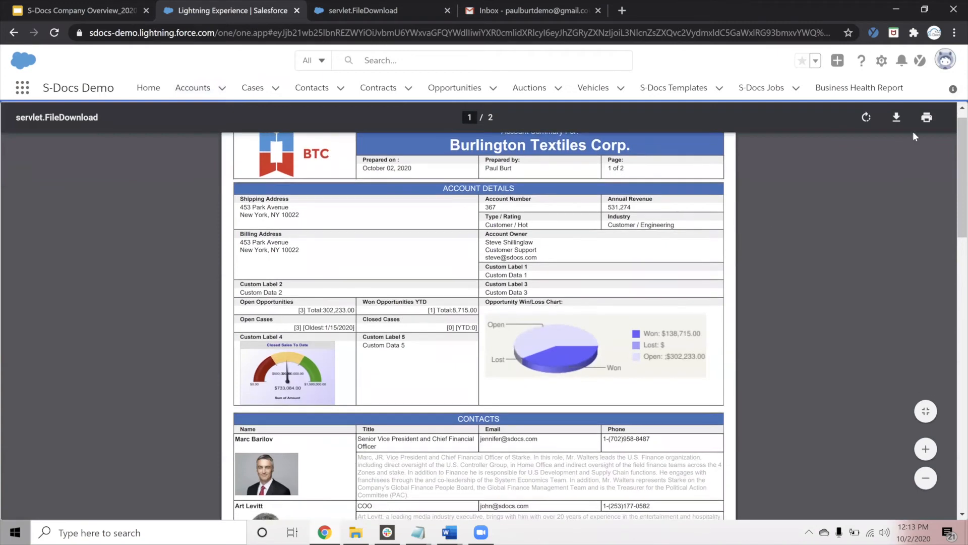
mouse_move(925, 117)
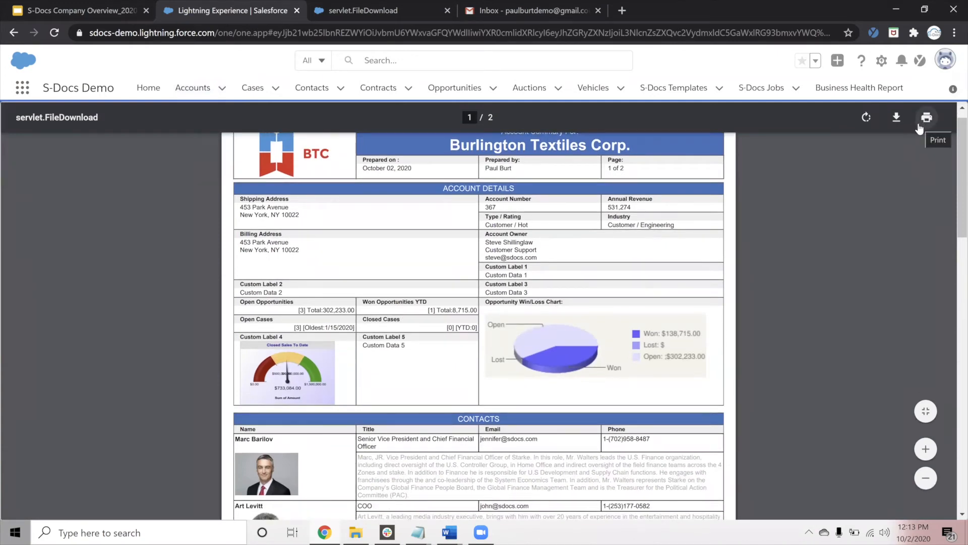
mouse_move(899, 148)
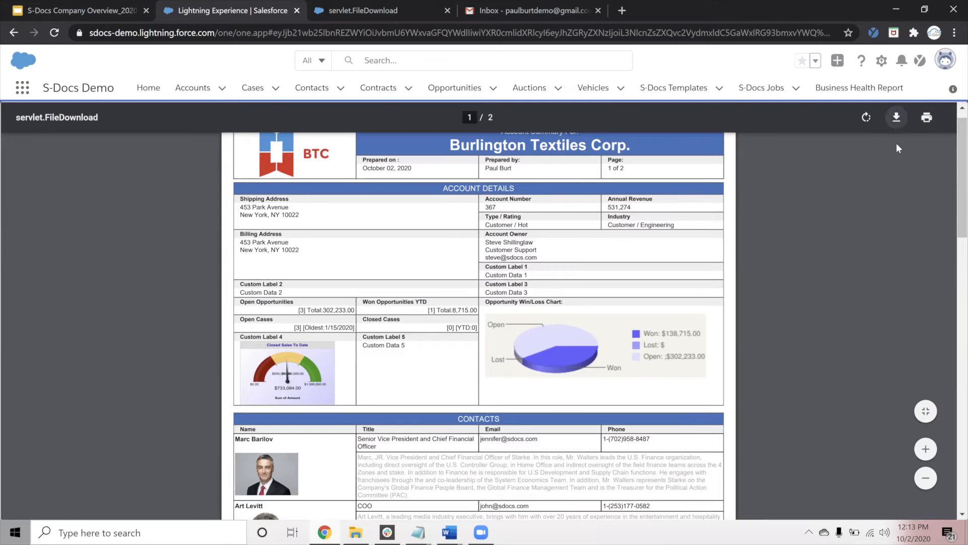
mouse_move(363, 266)
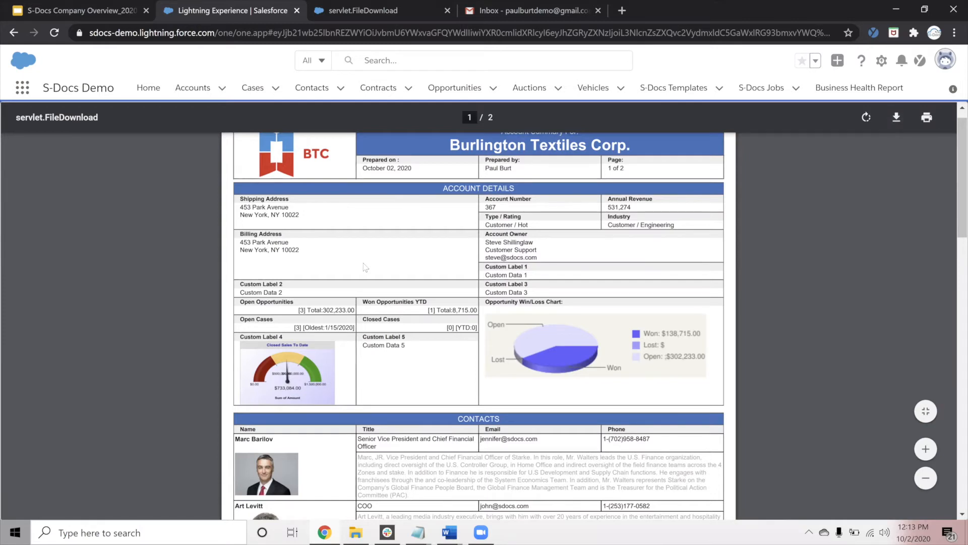
mouse_move(193, 309)
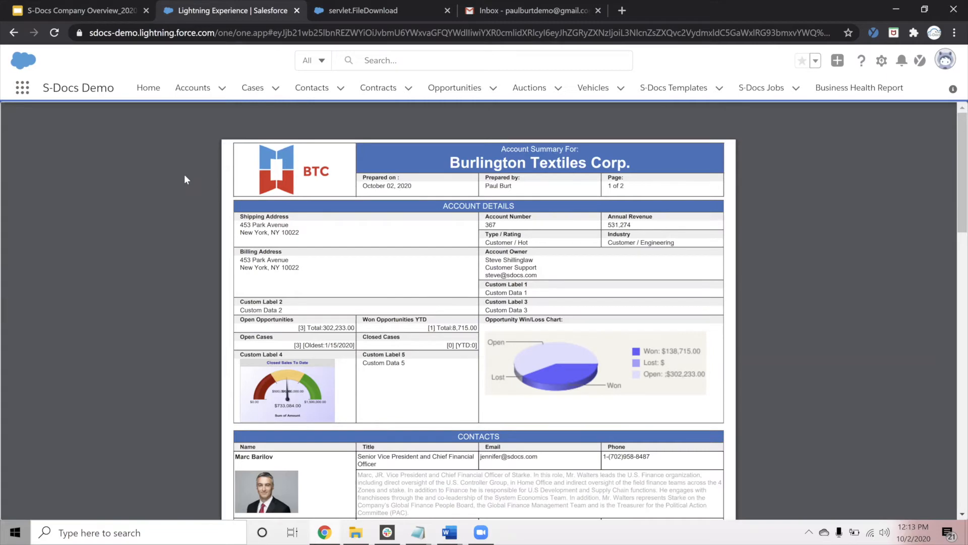
Go to Opportunities and bring up the Burlington Textiles Corporation opportunity record.
left_click(378, 87)
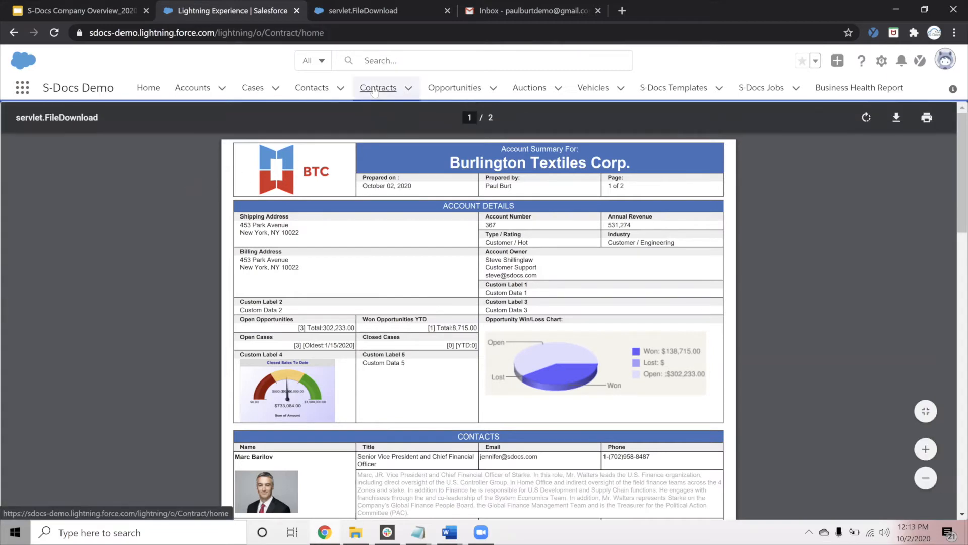
left_click(455, 88)
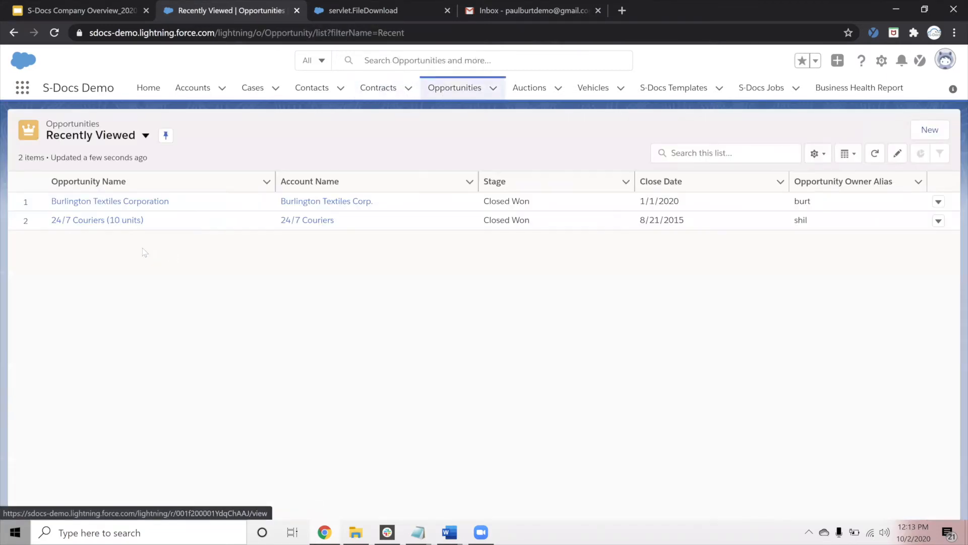
left_click(110, 201)
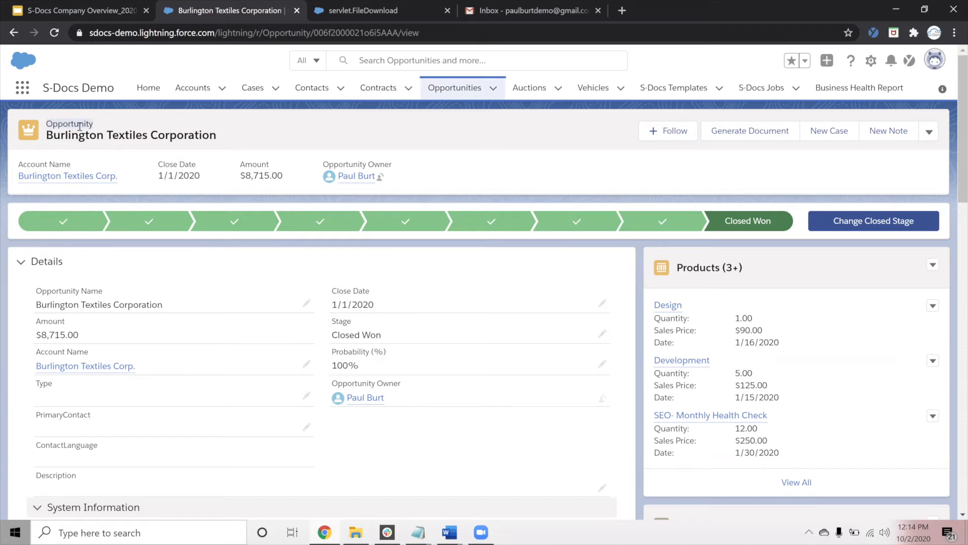
mouse_move(750, 130)
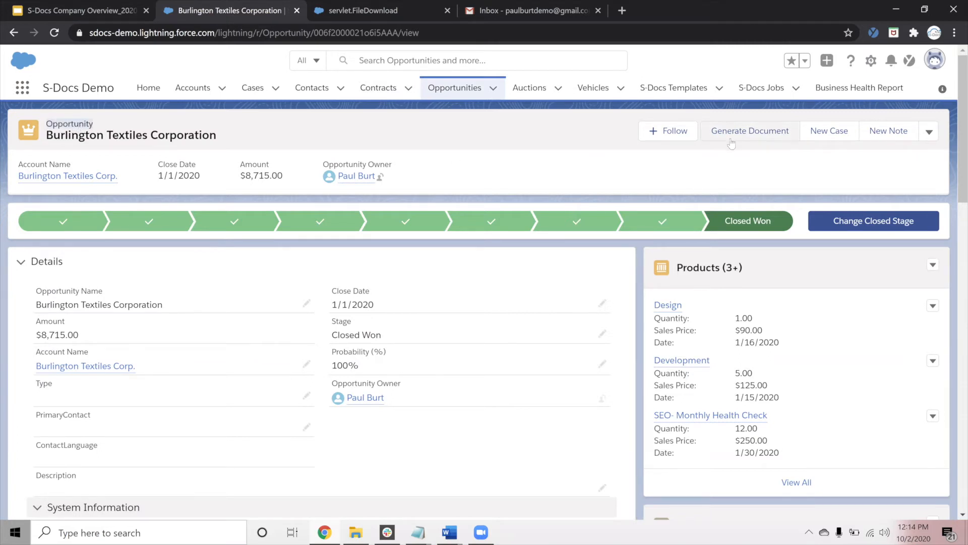
Select the Invoice - For Signature and Invoice for Signature Email templates for generation.
left_click(749, 130)
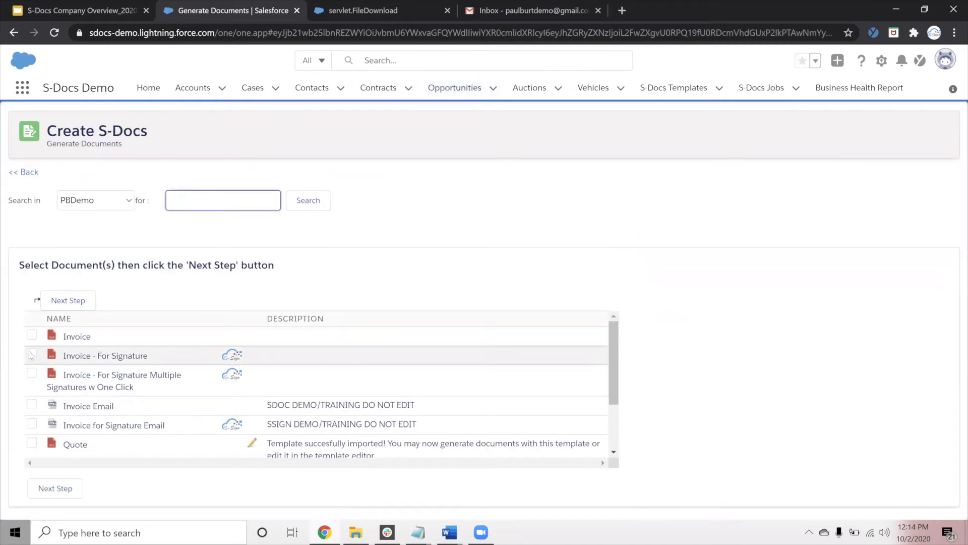
left_click(32, 354)
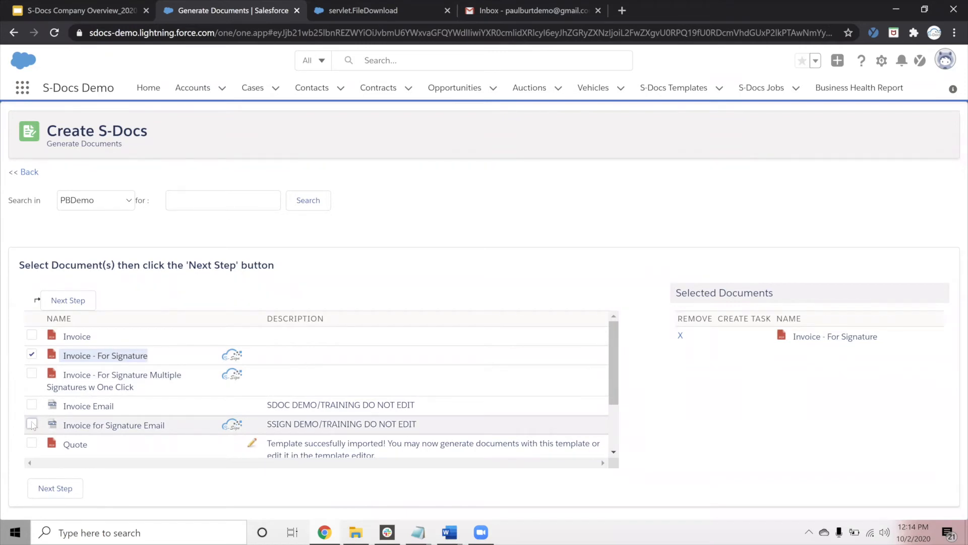
left_click(32, 424)
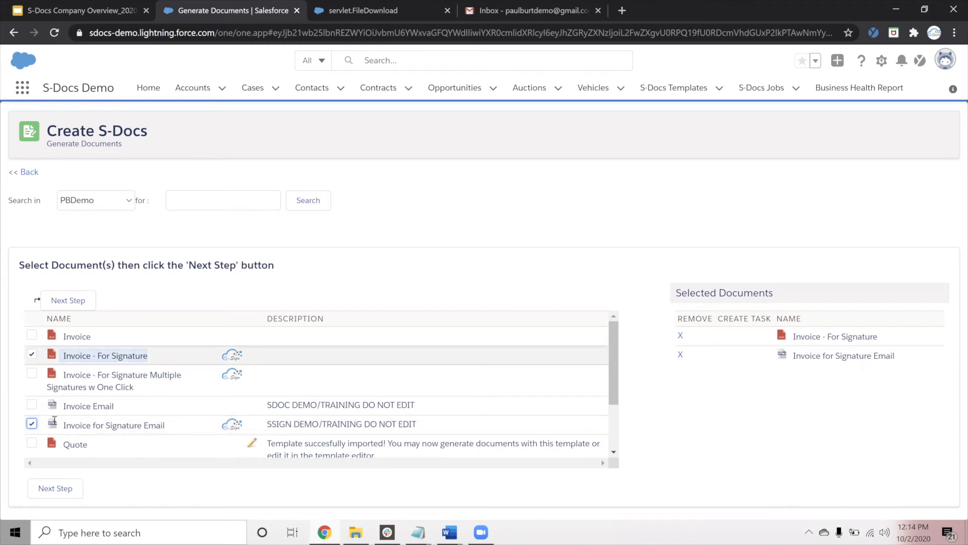
mouse_move(113, 346)
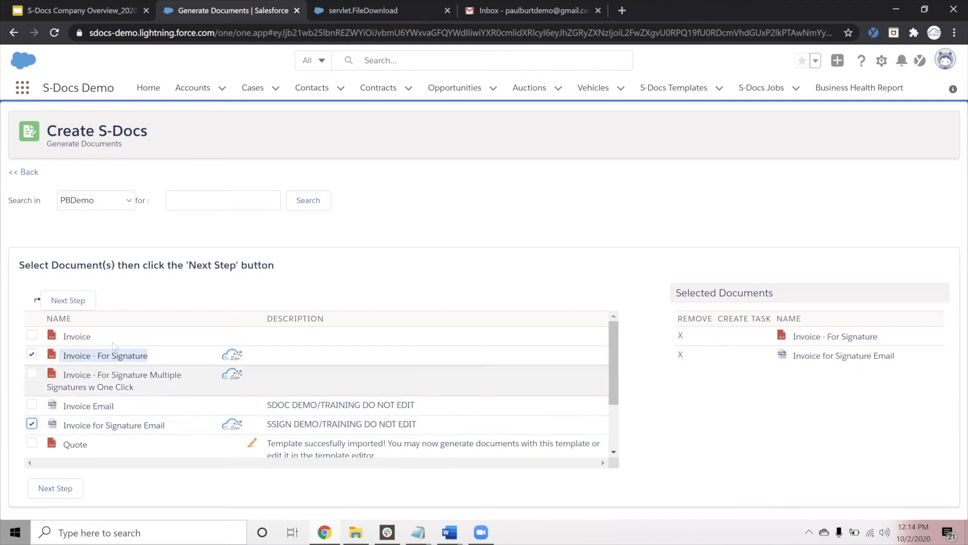
mouse_move(68, 300)
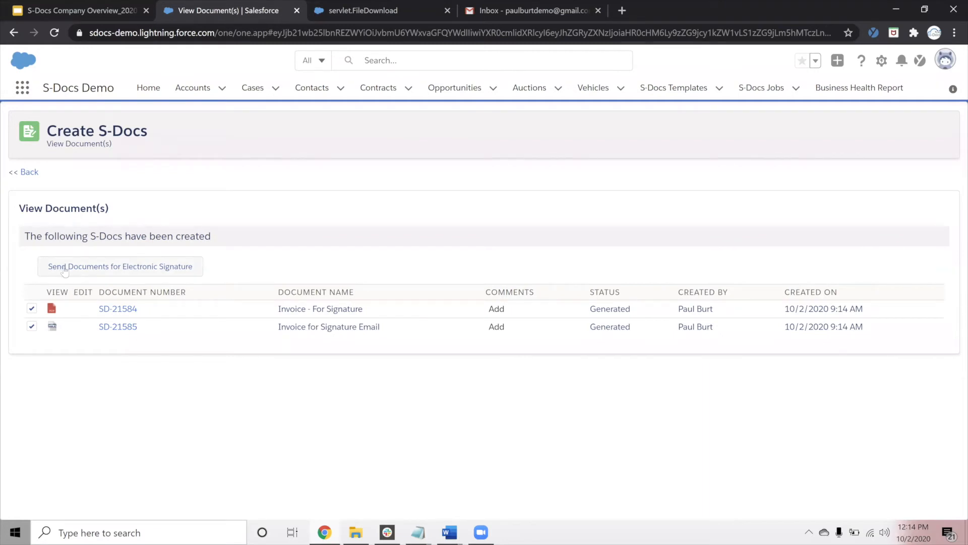
Send the invoice for electronic signature with an extra suggested recipient in Additional To.
left_click(119, 266)
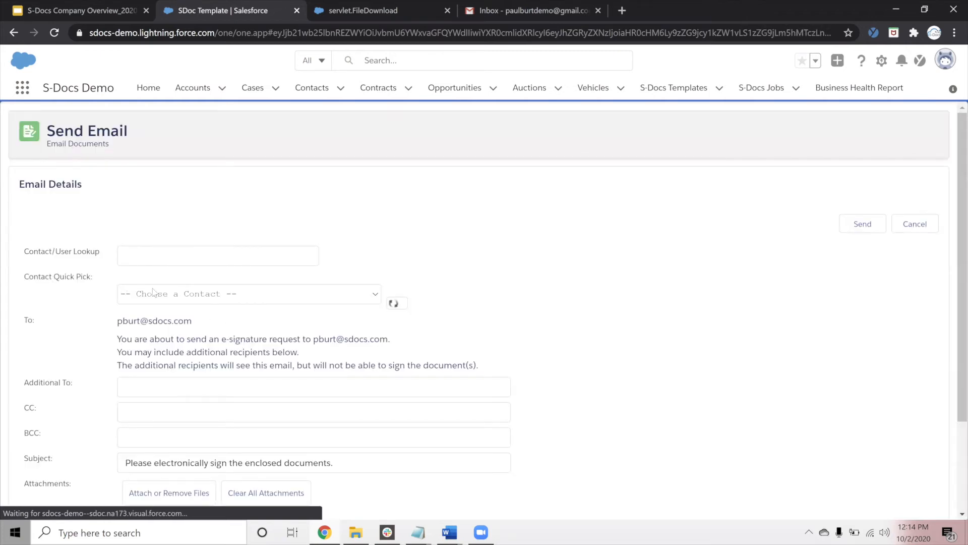
scroll("down", 3)
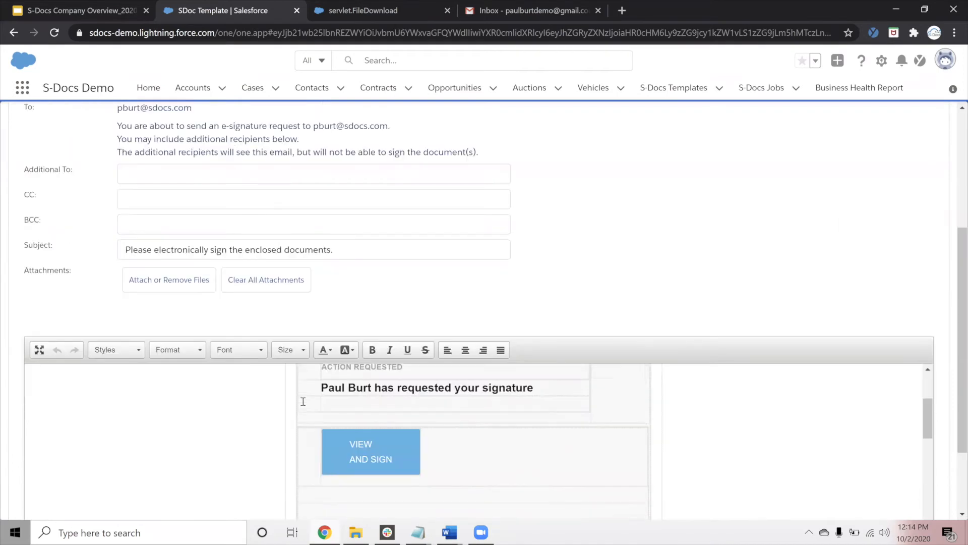
scroll("down", 3)
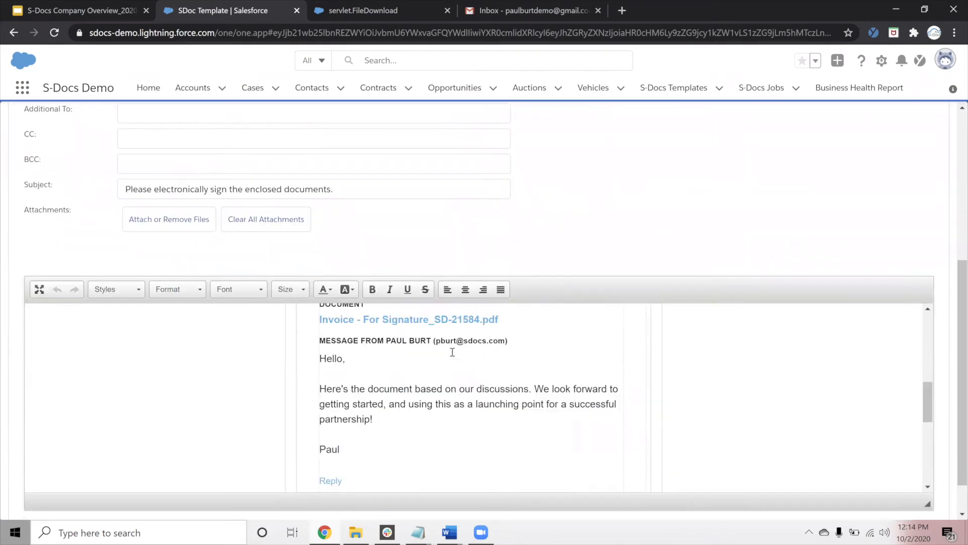
left_click(313, 246)
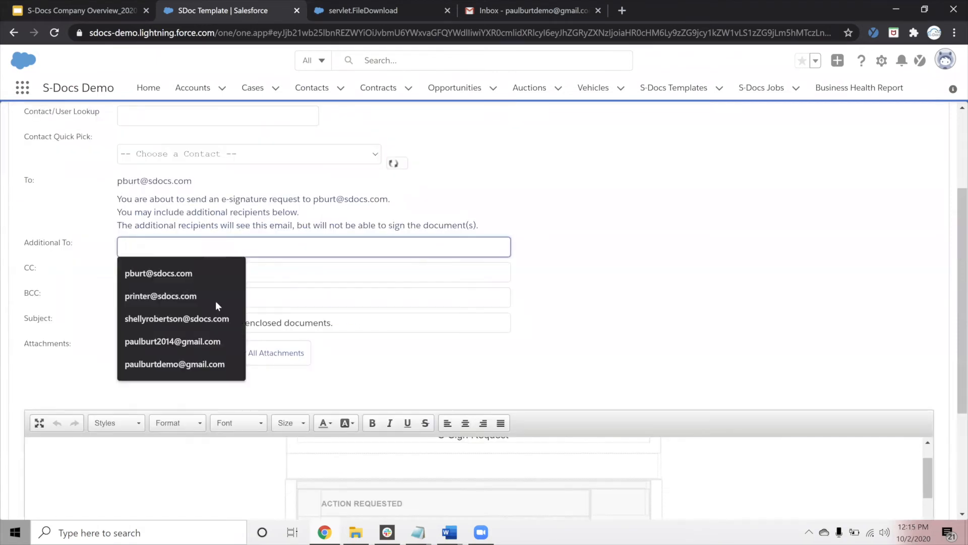
left_click(174, 364)
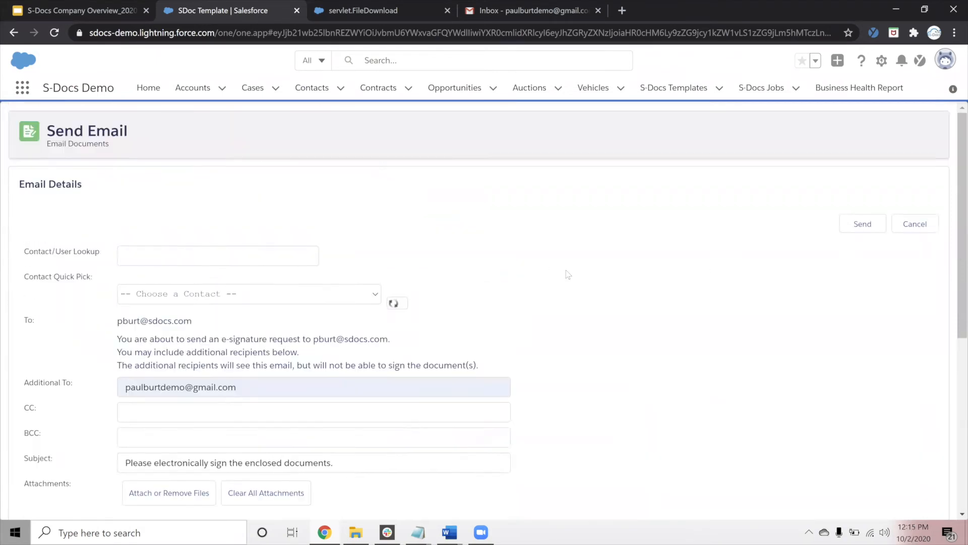
left_click(863, 224)
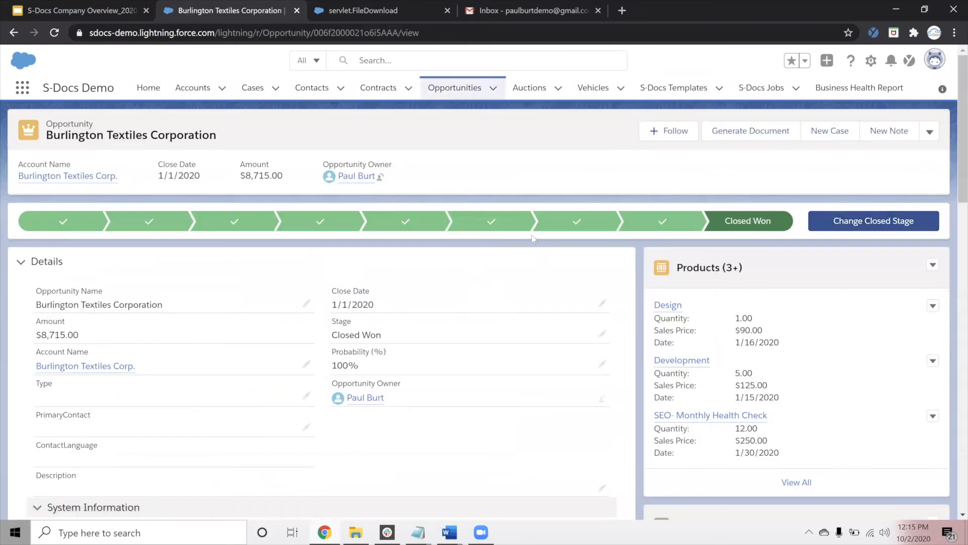
scroll("down", 3)
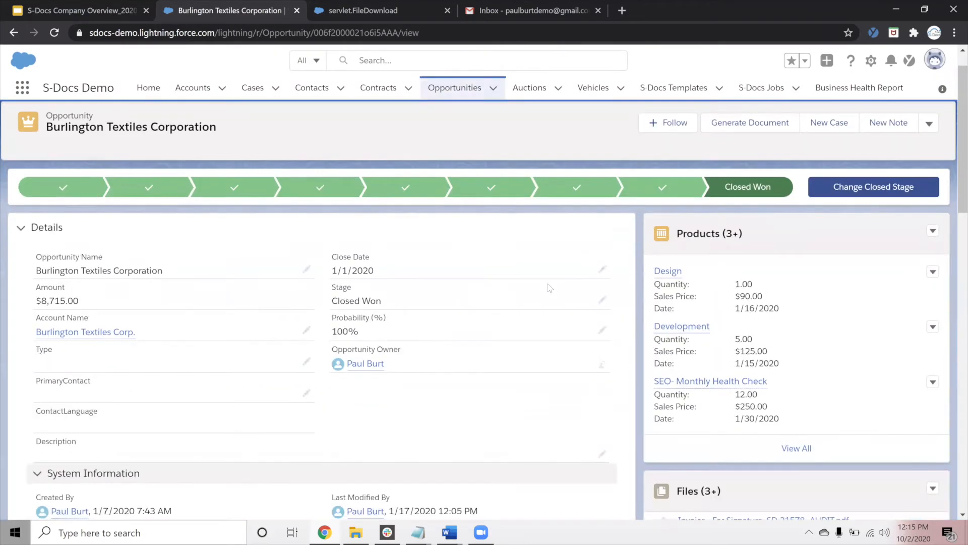
scroll("down", 3)
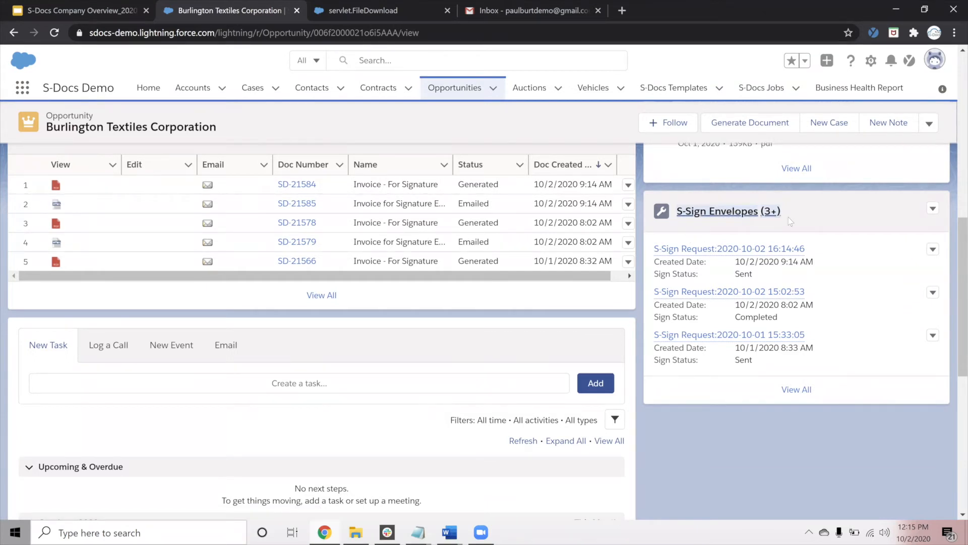
mouse_move(750, 271)
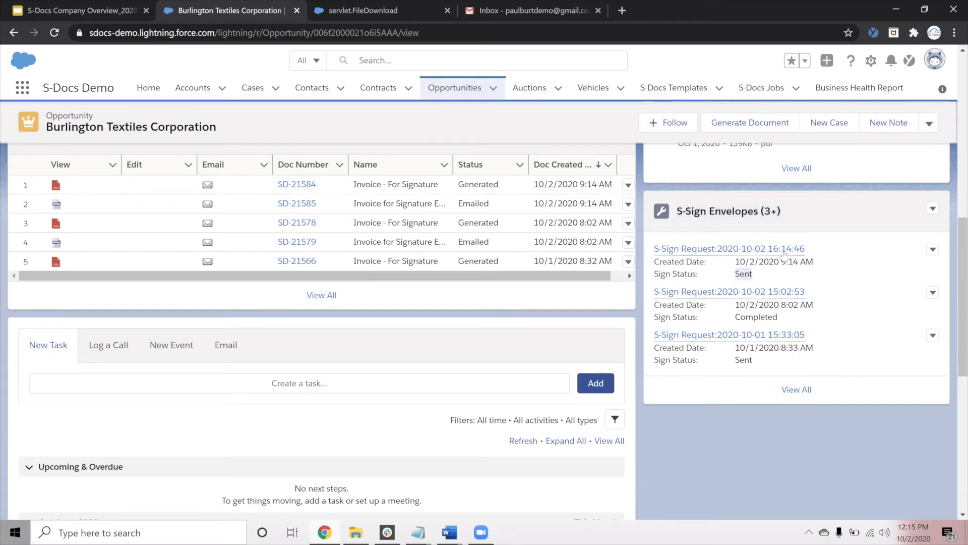
mouse_move(811, 241)
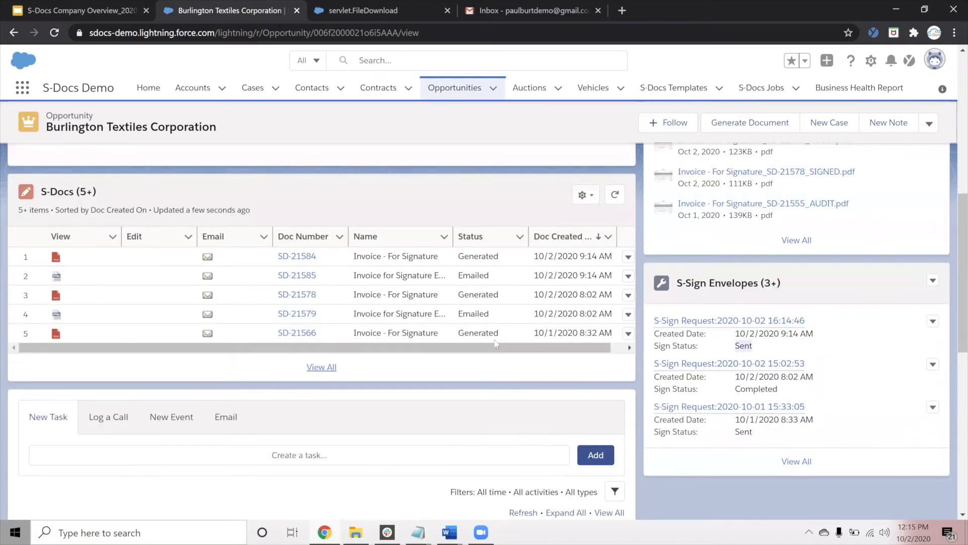
scroll("up", 3)
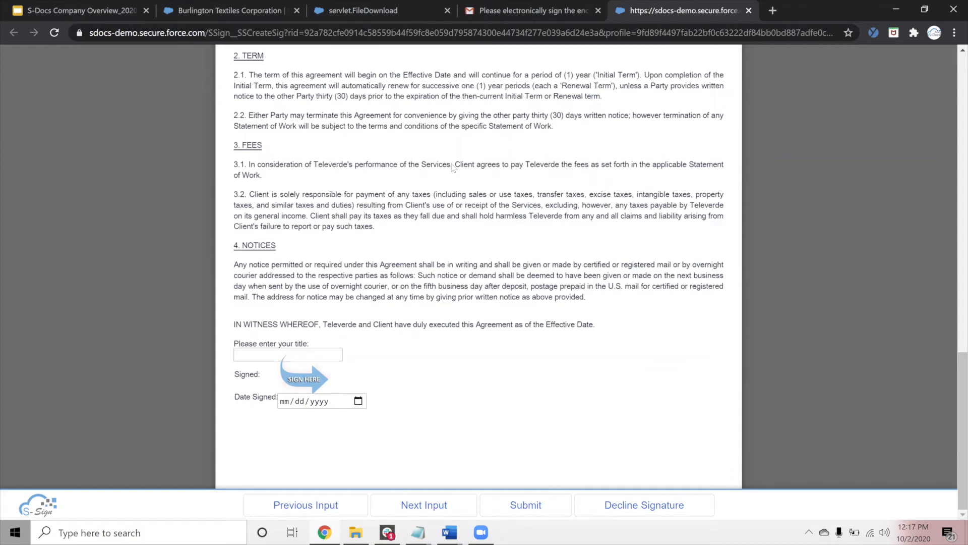
Scroll through the invoice into the Standard Master Service Agreement's signing inputs.
scroll("up", 3)
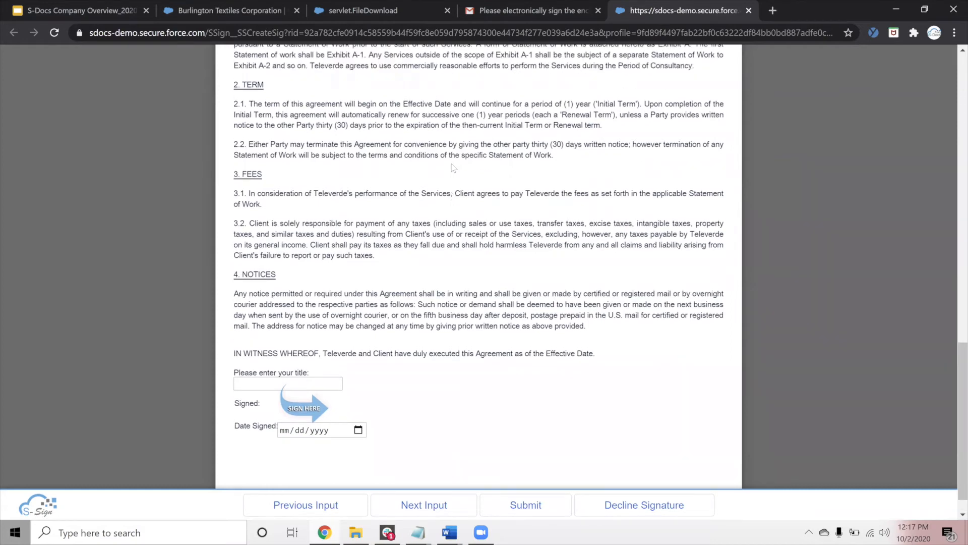
scroll("up", 3)
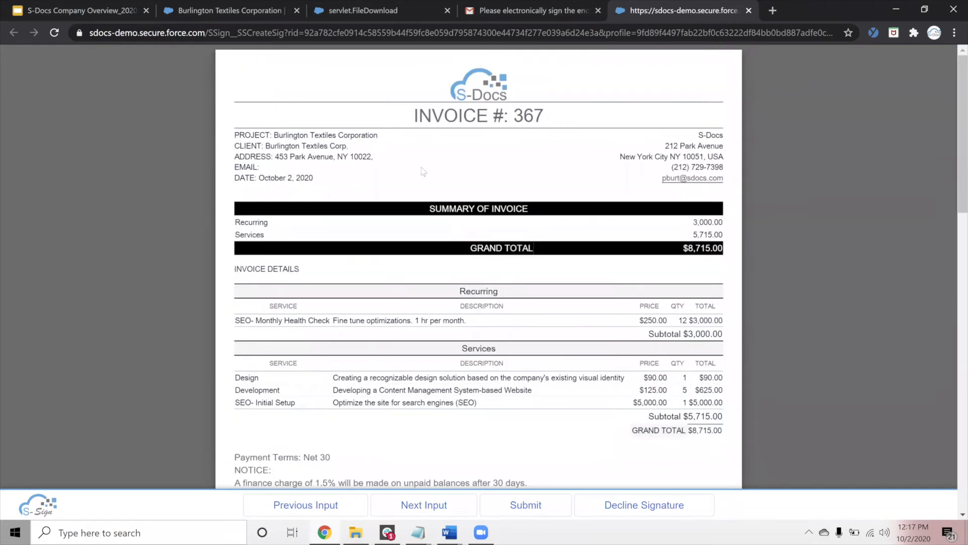
mouse_move(369, 144)
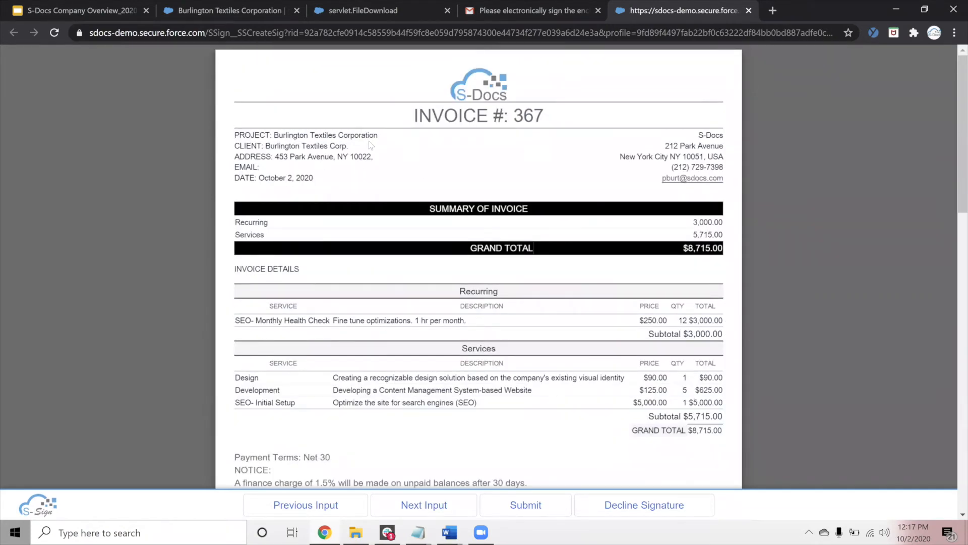
scroll("down", 3)
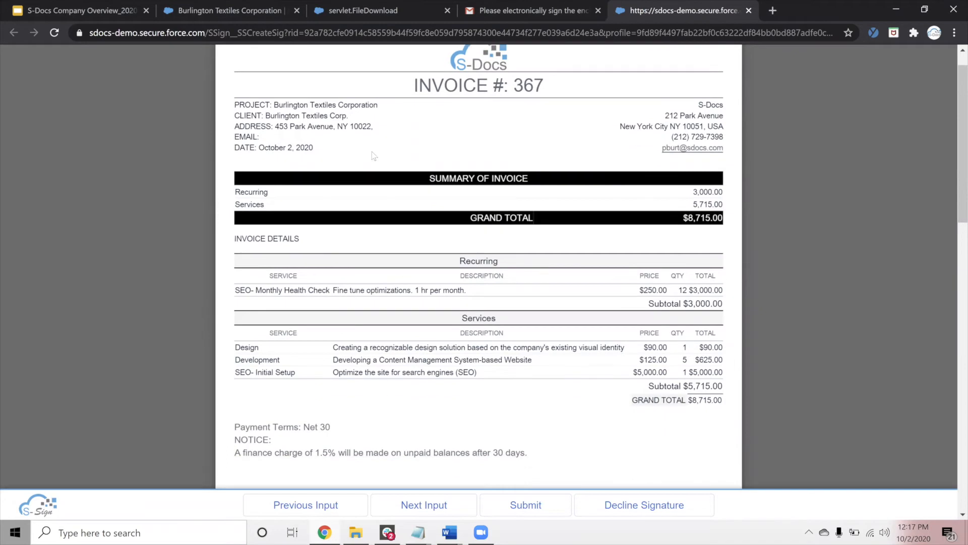
scroll("up", 3)
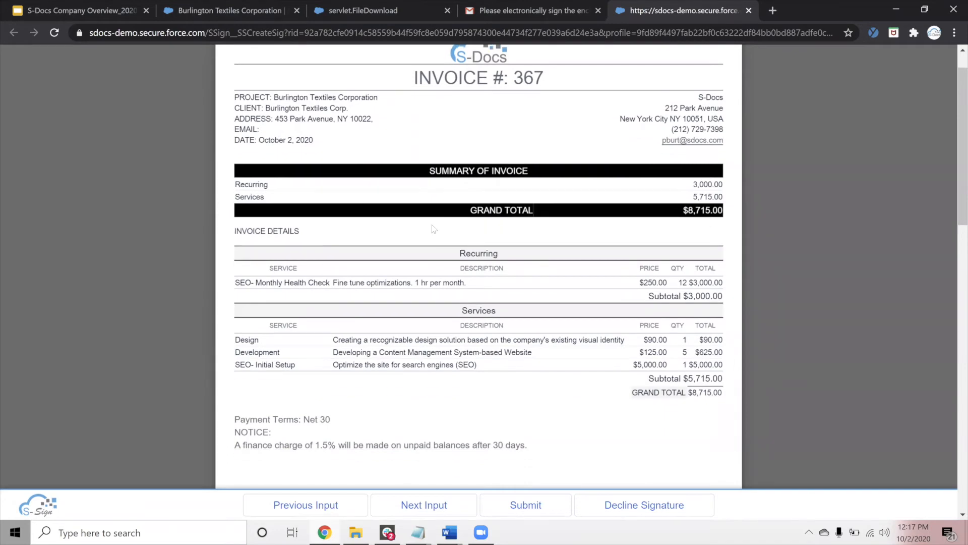
scroll("up", 3)
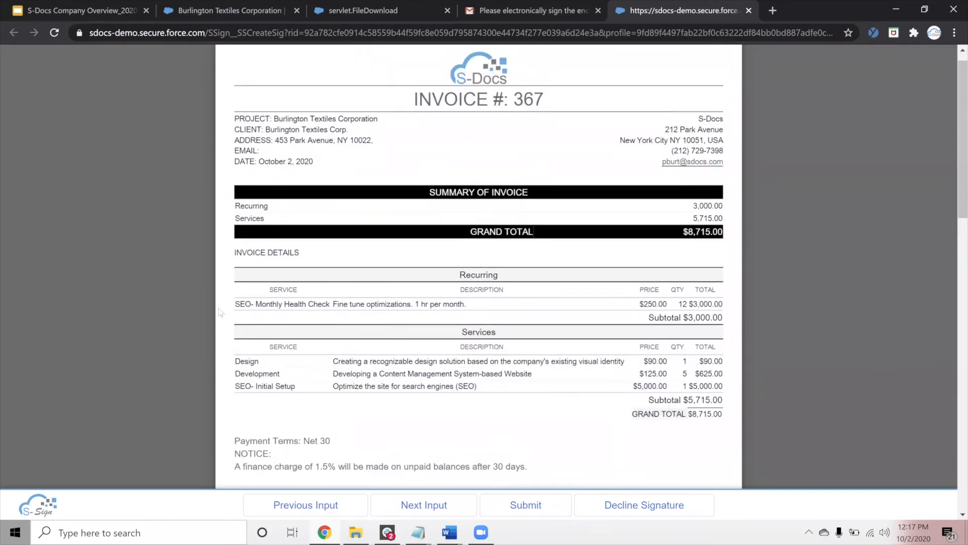
mouse_move(268, 389)
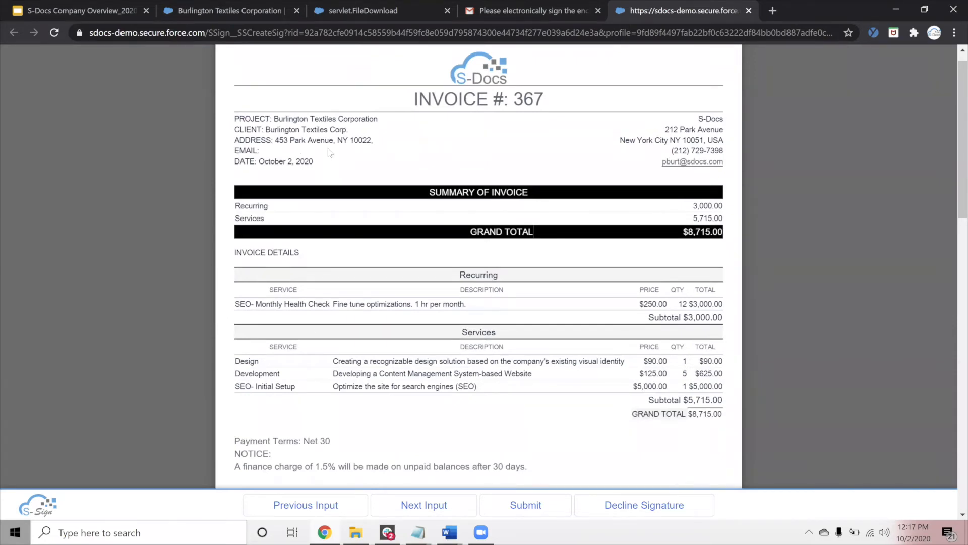
mouse_move(312, 248)
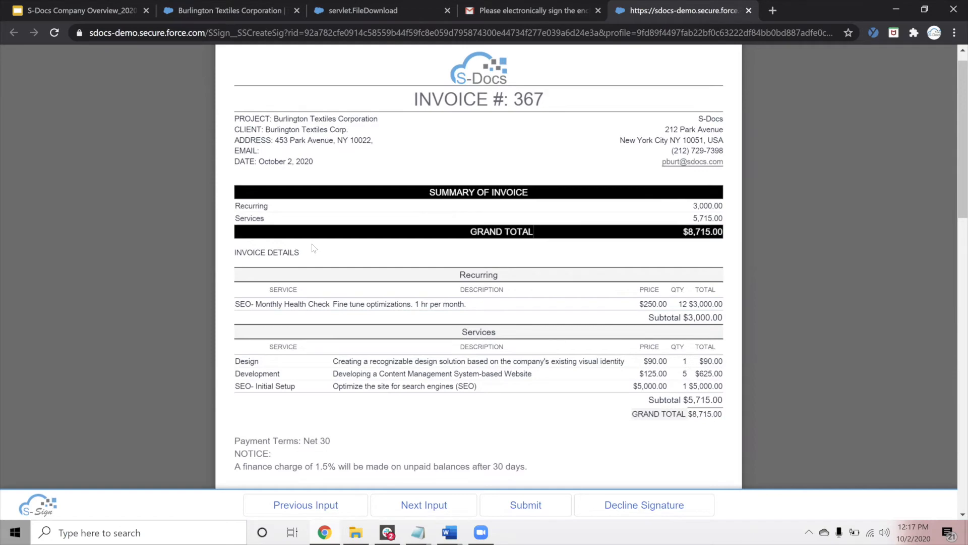
scroll("down", 3)
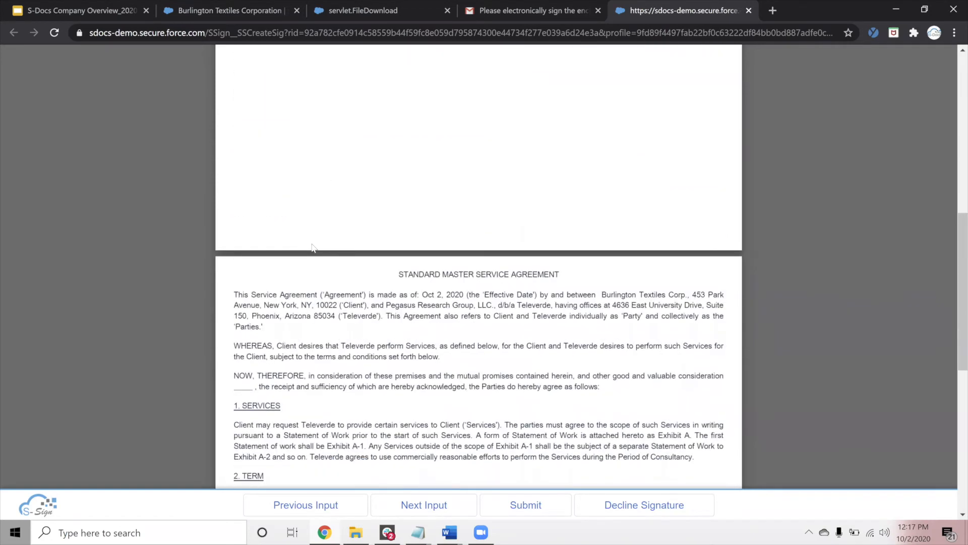
scroll("down", 3)
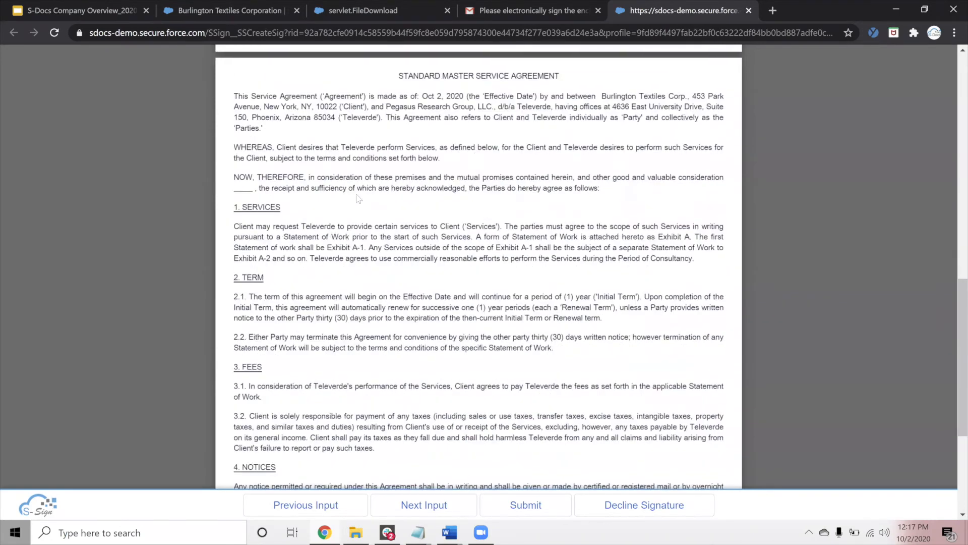
scroll("down", 3)
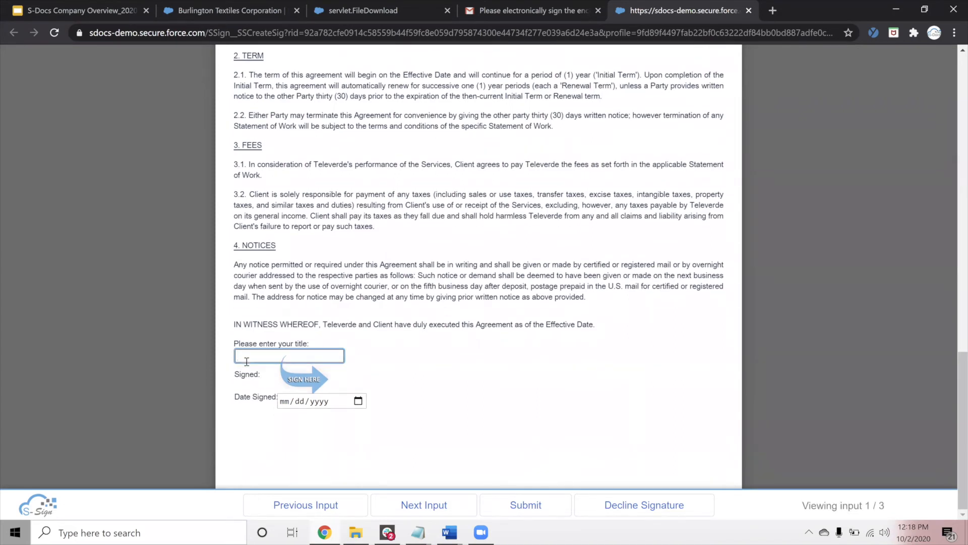
Enter Acct Executive as the signer's title on the agreement.
type("Acct Executiv")
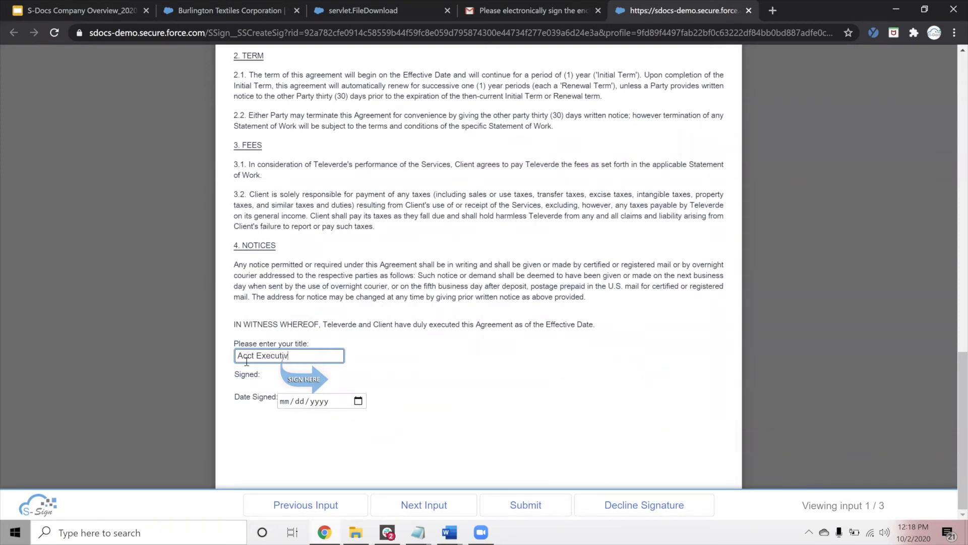
type("e")
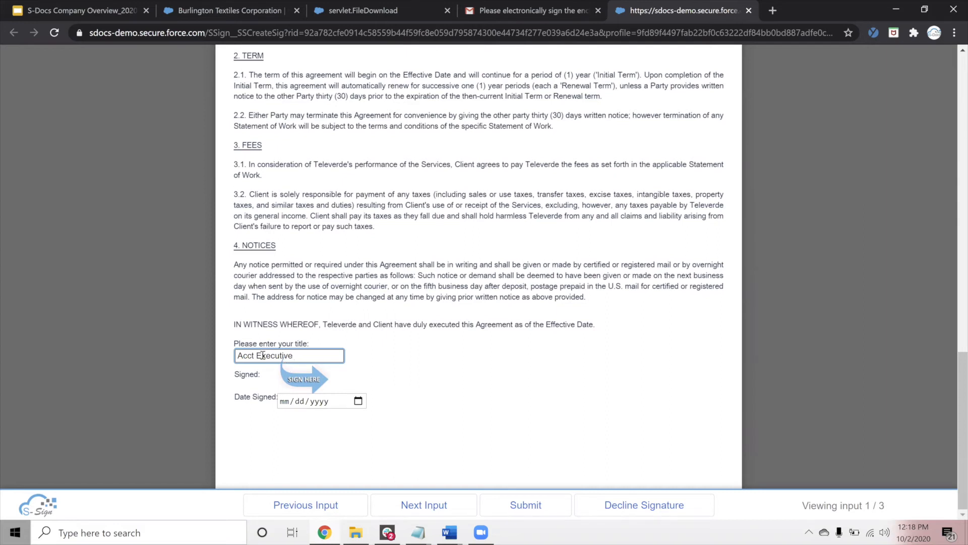
mouse_move(252, 371)
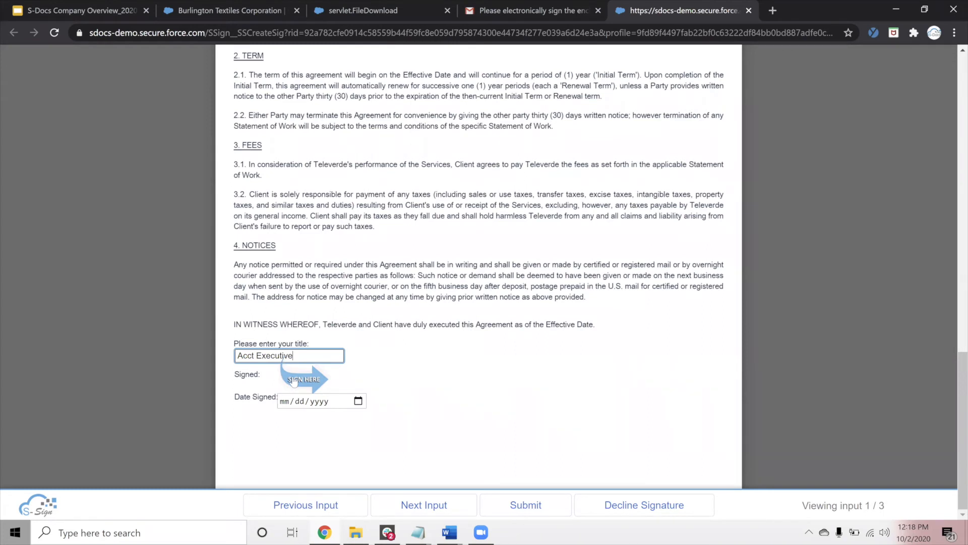
left_click(304, 378)
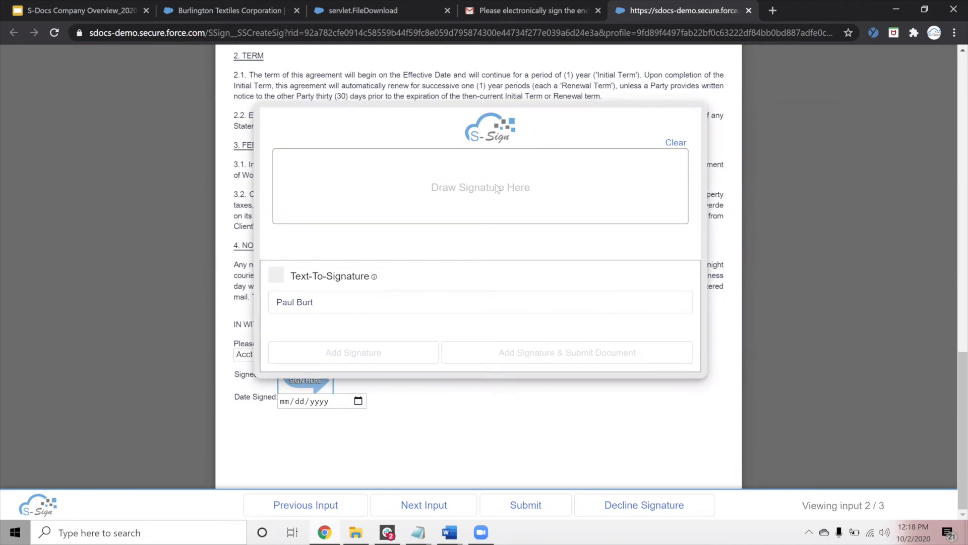
mouse_move(310, 178)
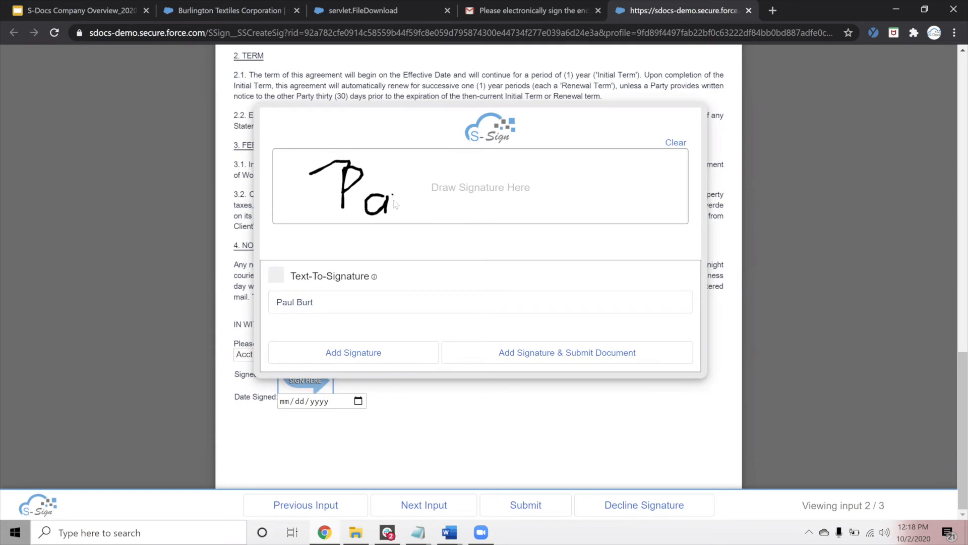
left_click(675, 142)
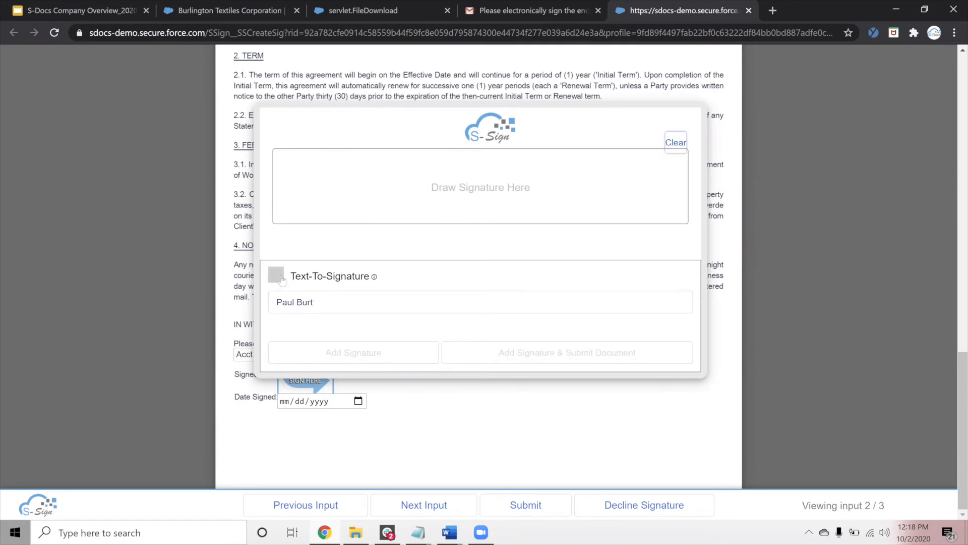
left_click(275, 275)
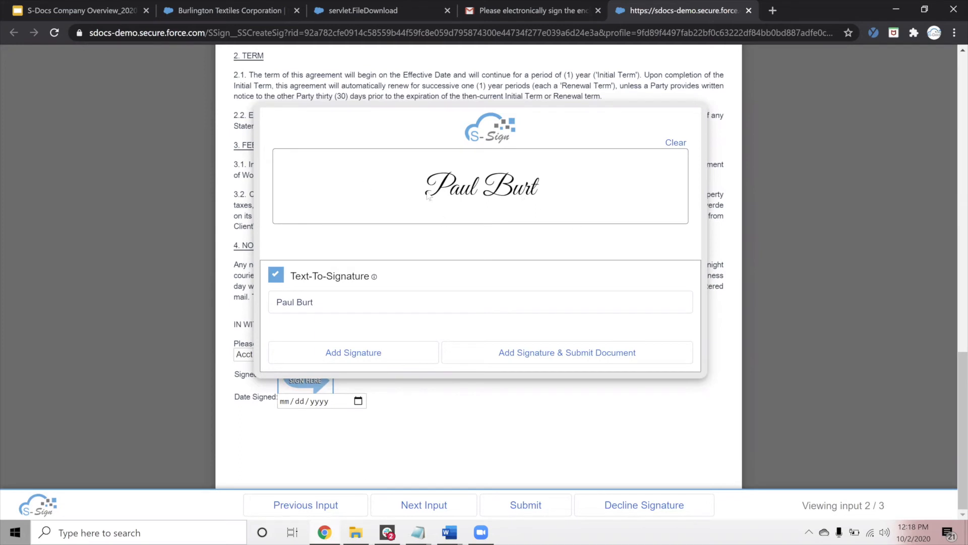
mouse_move(414, 327)
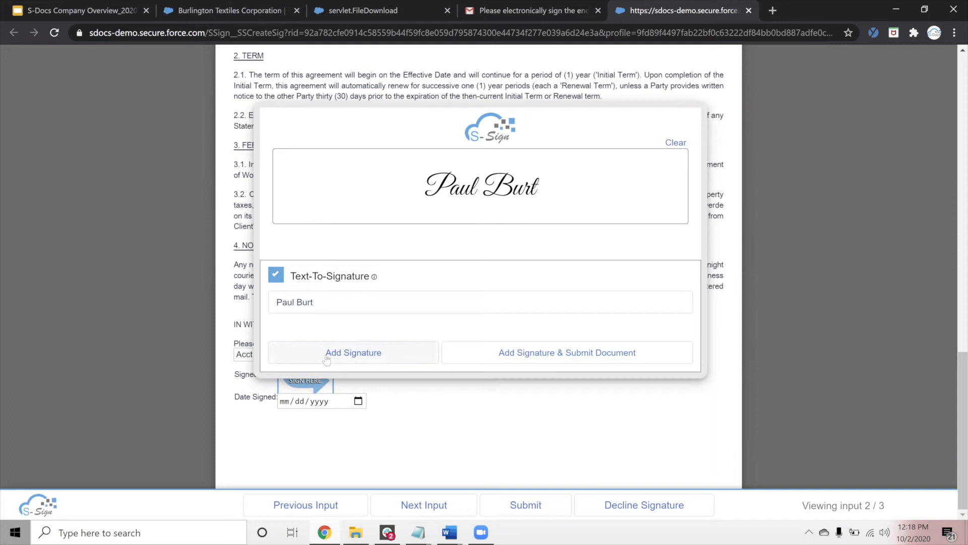
left_click(353, 352)
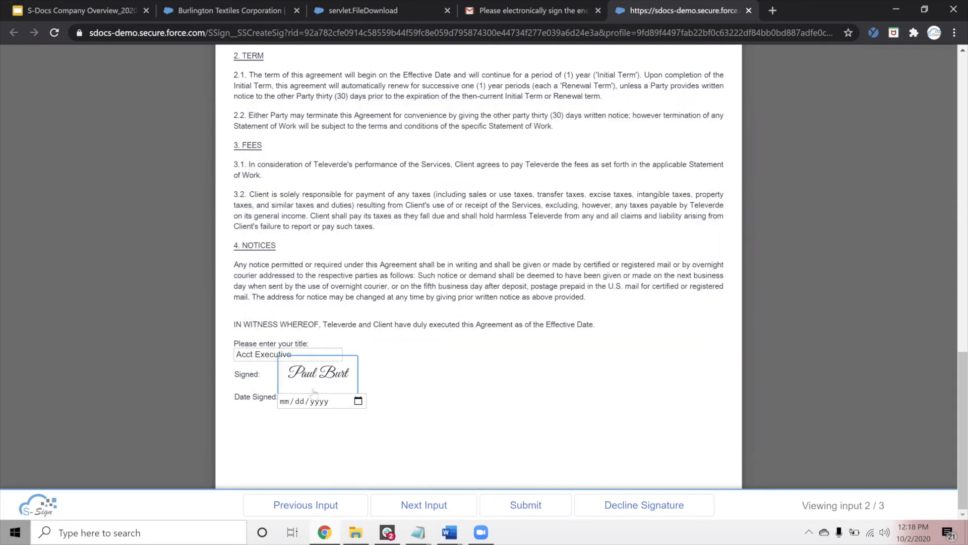
mouse_move(425, 396)
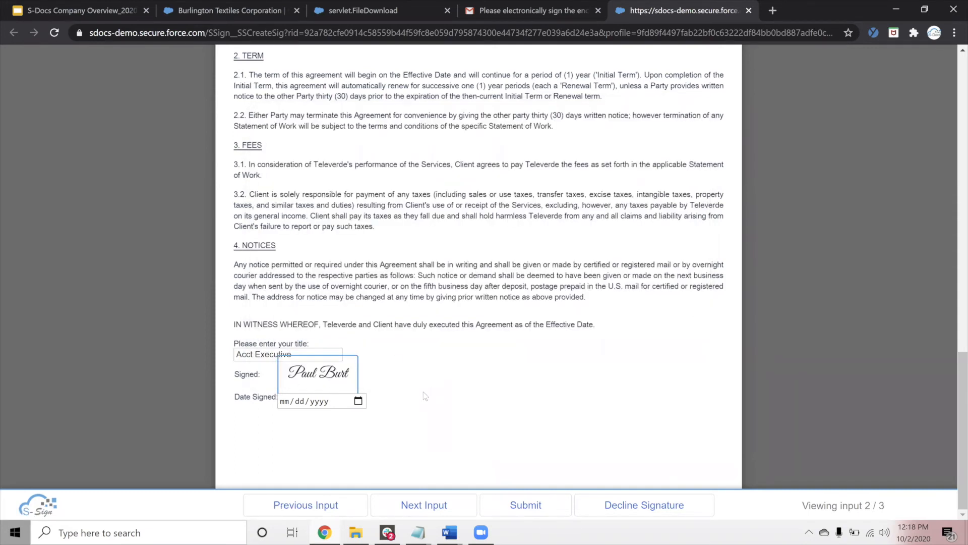
mouse_move(375, 412)
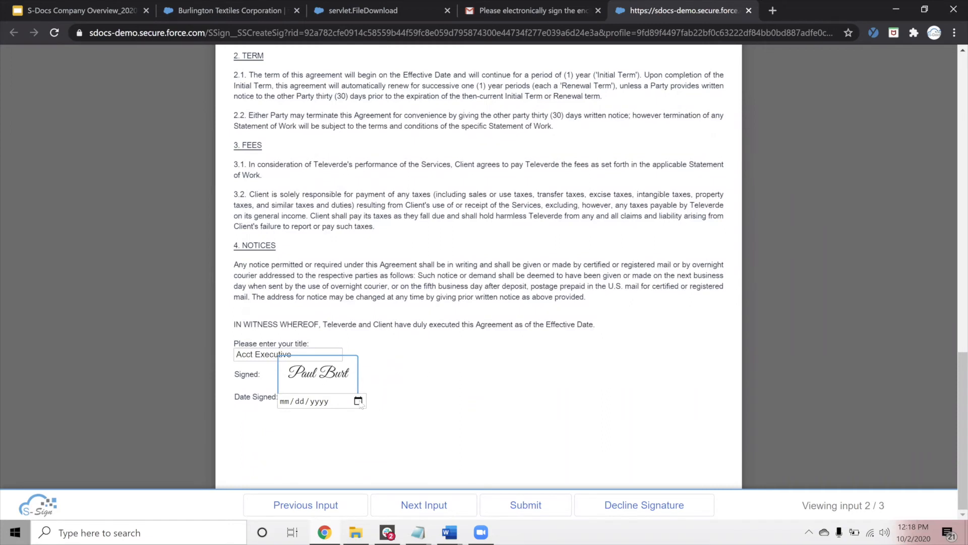
Pick October 2, 2020 as the Date Signed from the calendar.
left_click(359, 400)
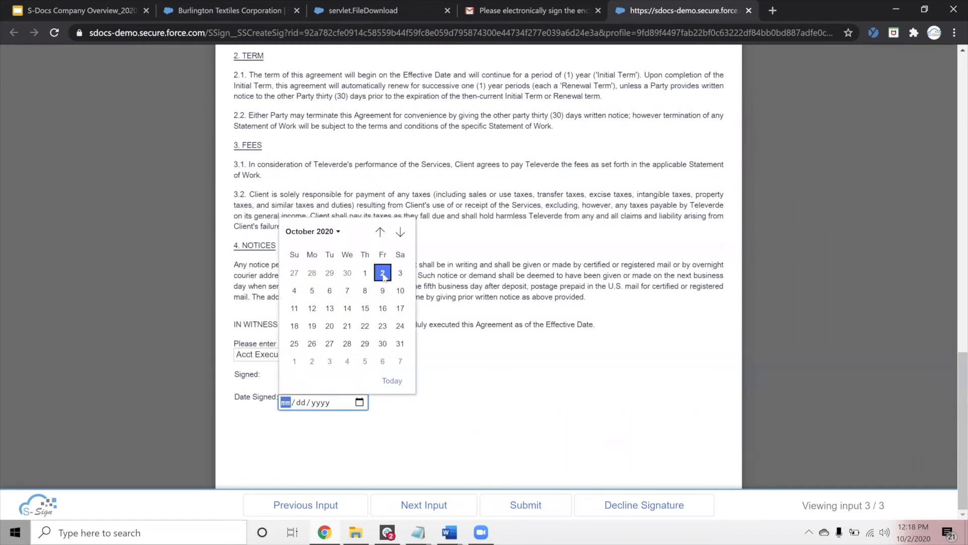
mouse_move(399, 326)
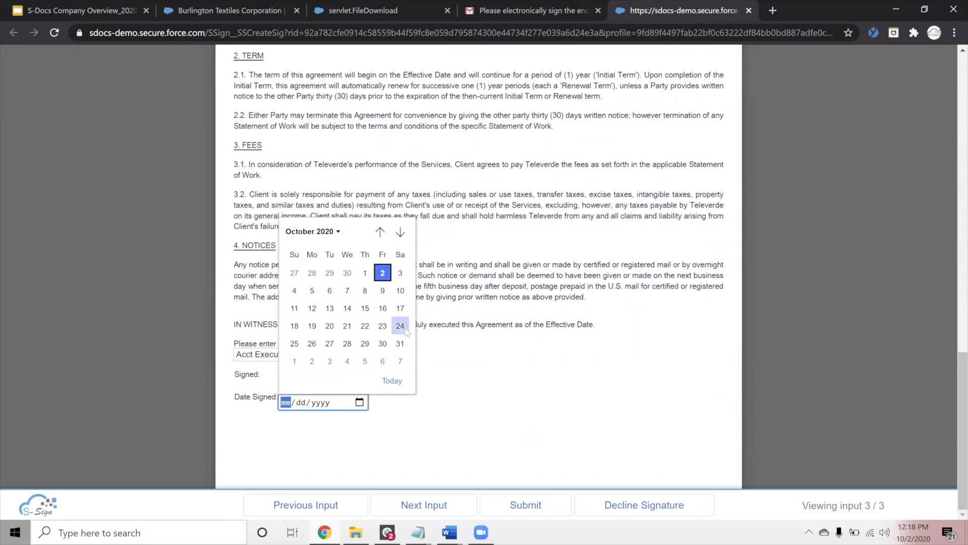
mouse_move(364, 272)
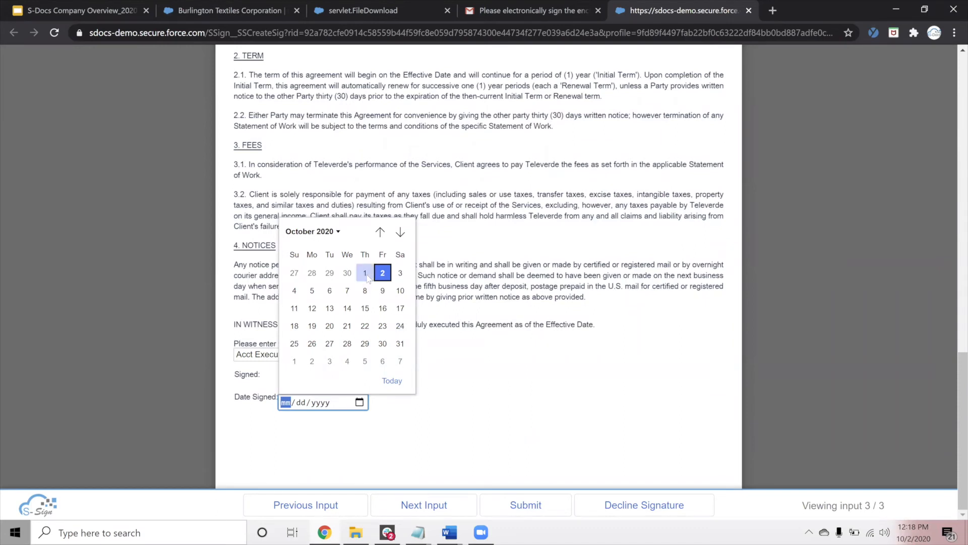
left_click(382, 272)
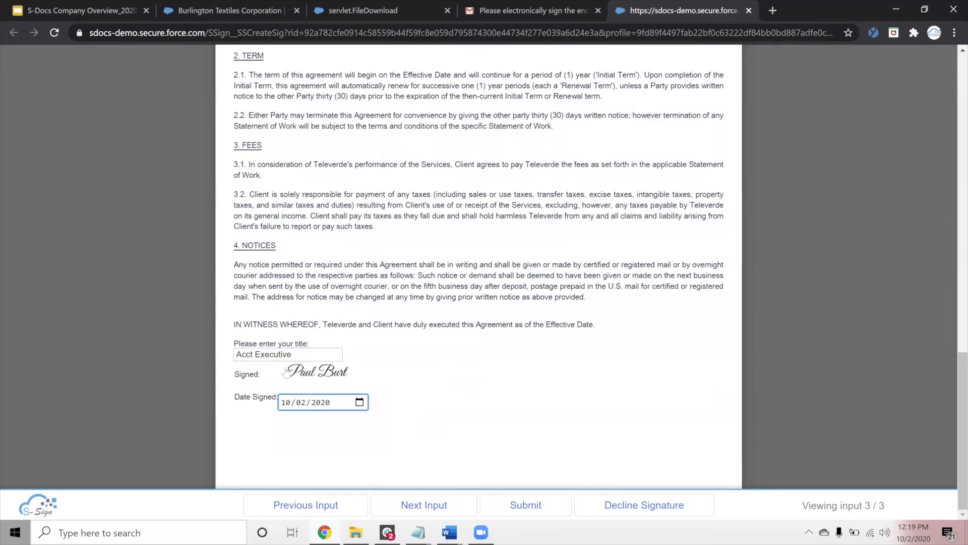
mouse_move(361, 352)
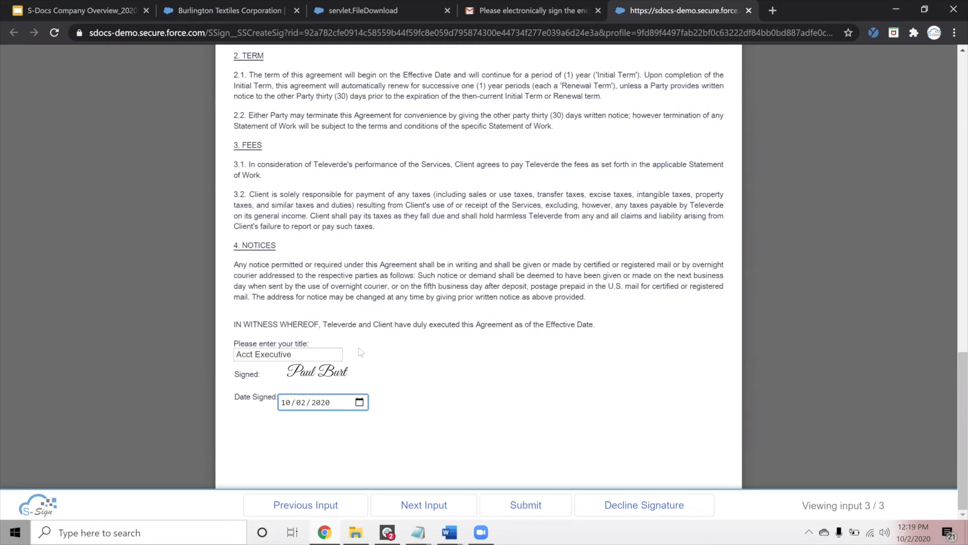
mouse_move(429, 370)
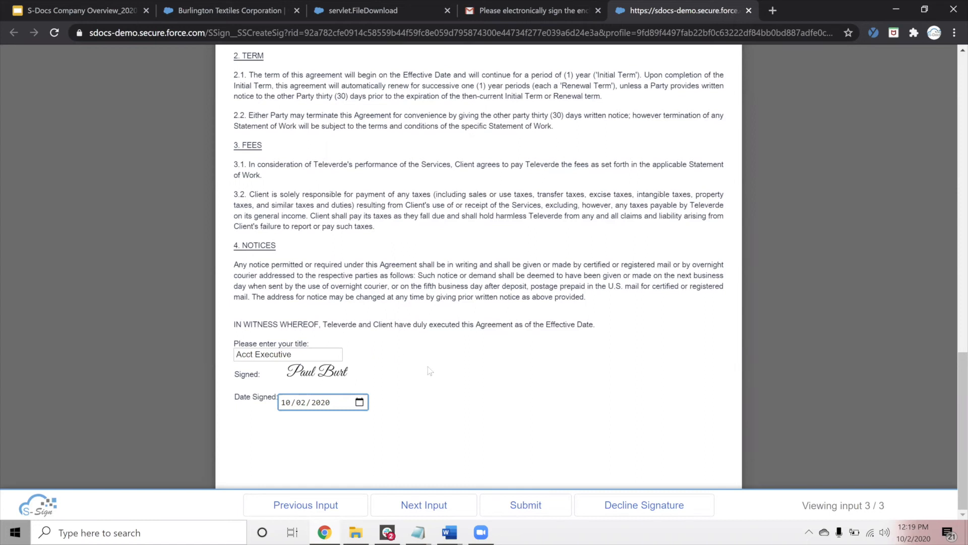
mouse_move(530, 496)
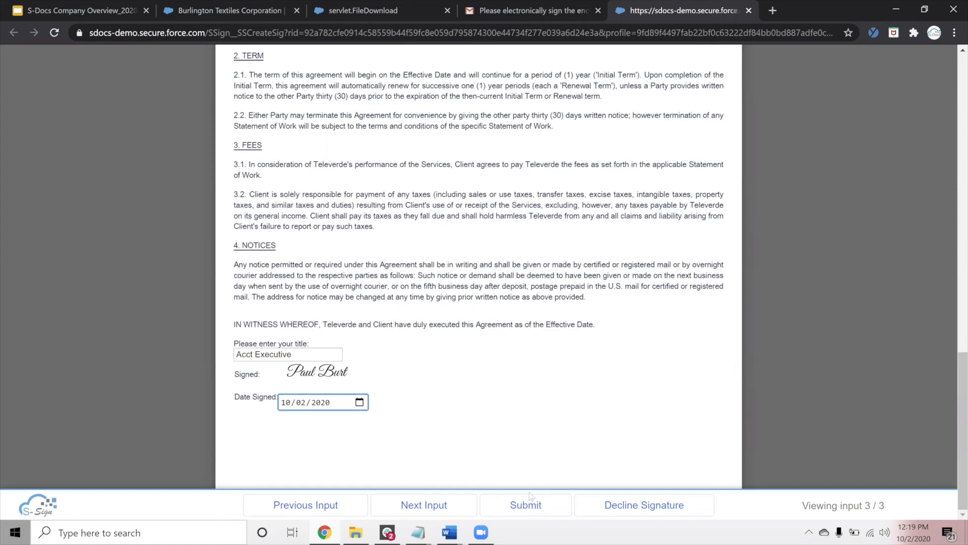
Submit the signed agreement and download the signed PDF from the thank-you page.
left_click(524, 504)
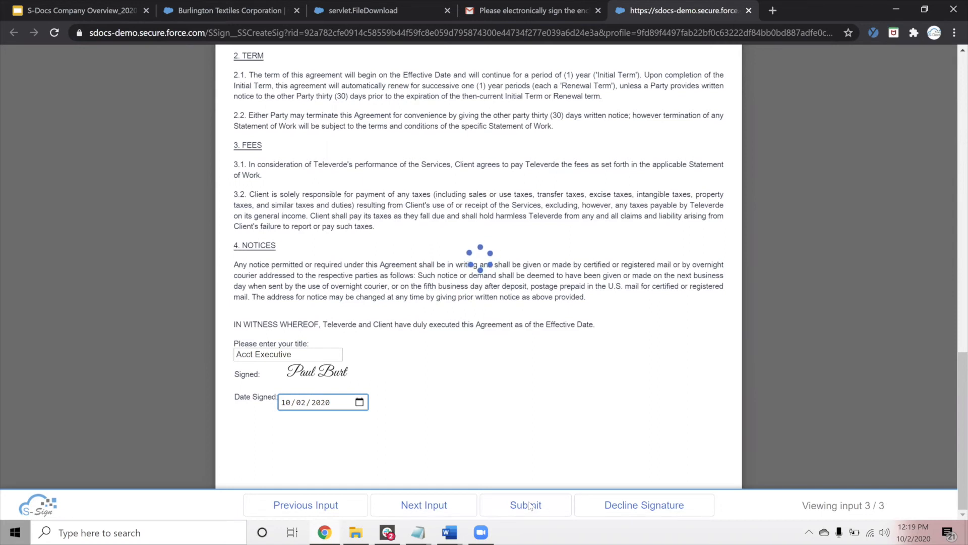
left_click(524, 505)
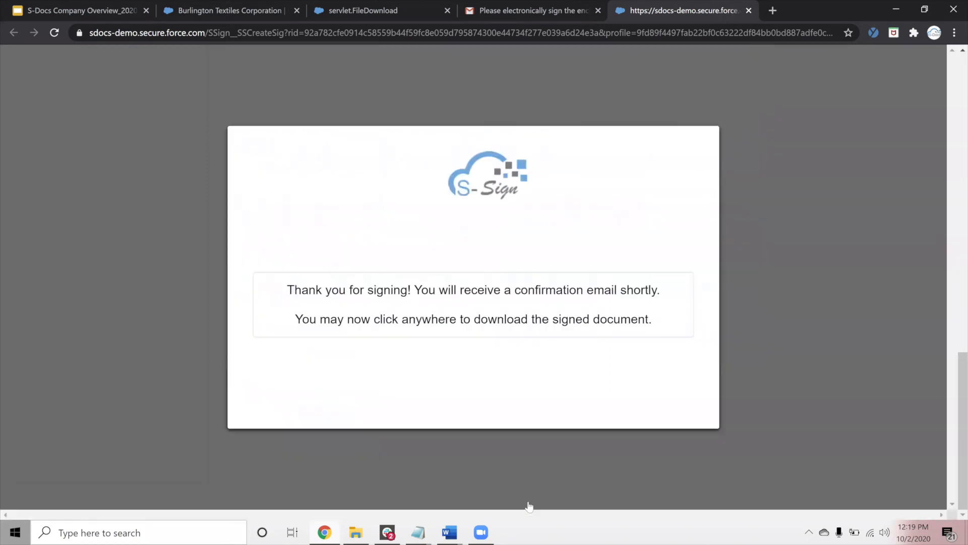
mouse_move(96, 348)
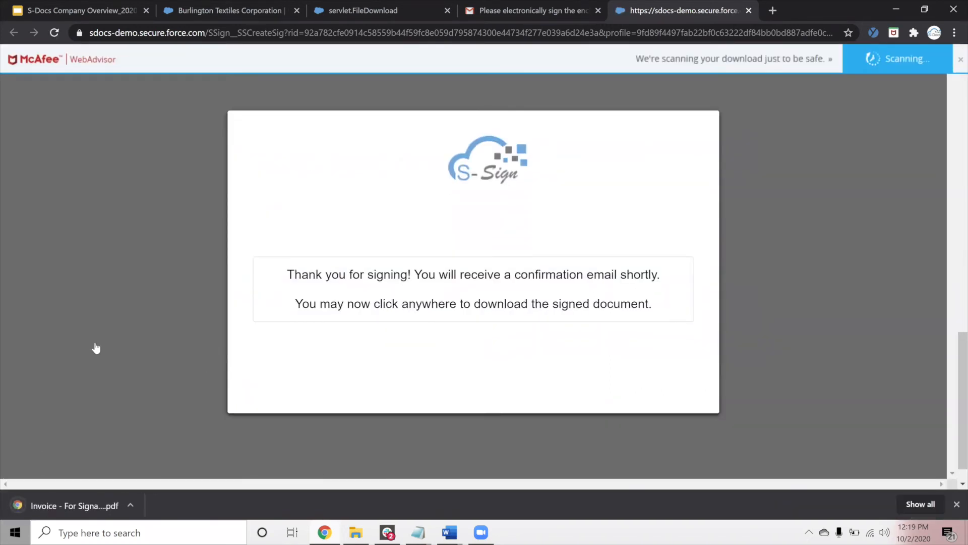
mouse_move(87, 388)
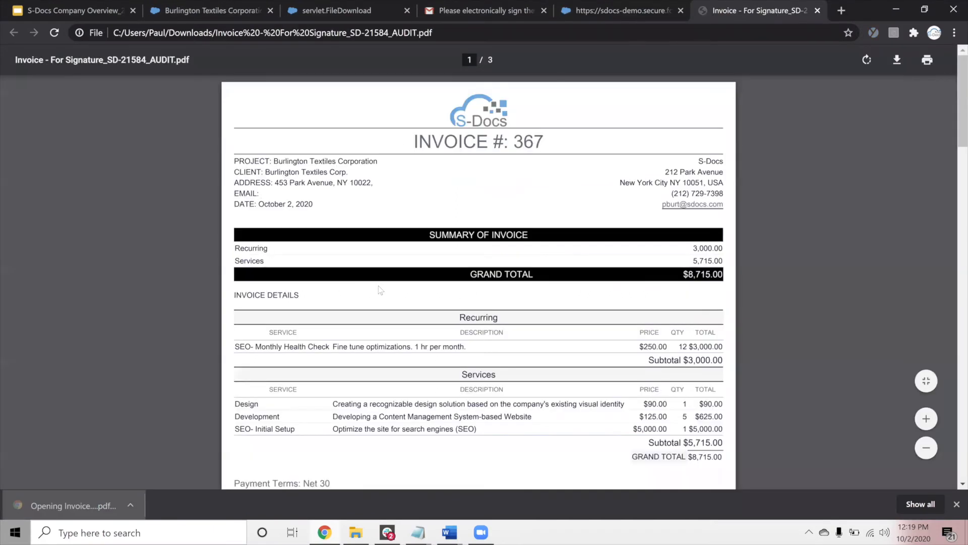
scroll("down", 3)
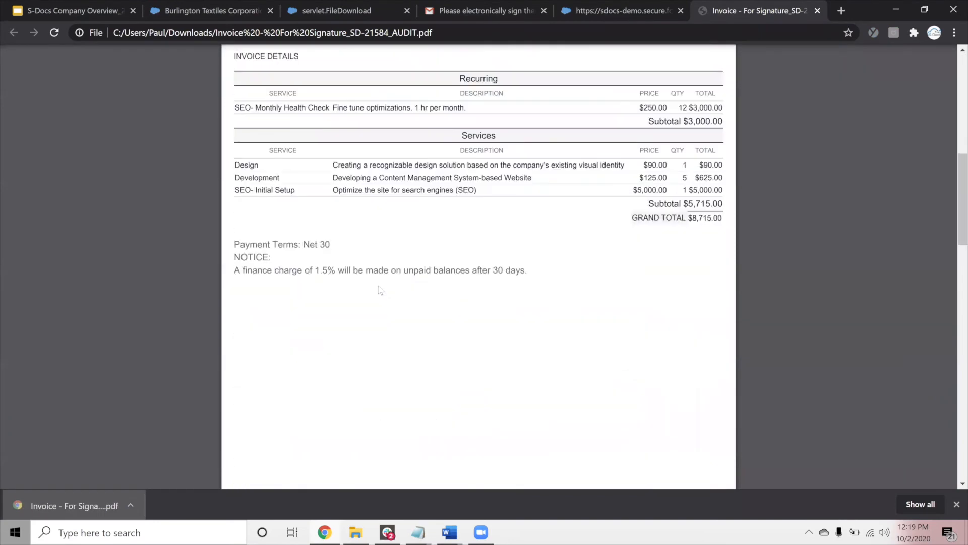
scroll("down", 3)
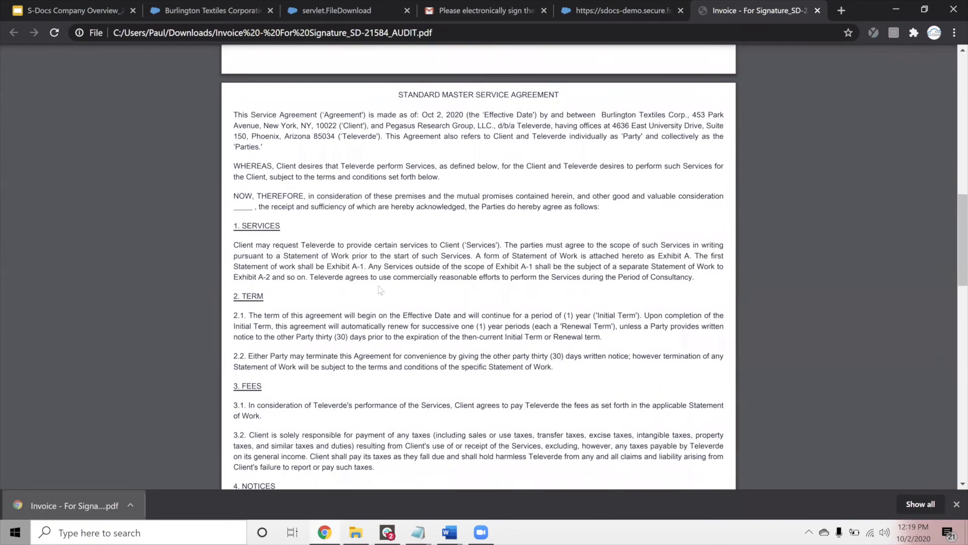
scroll("down", 3)
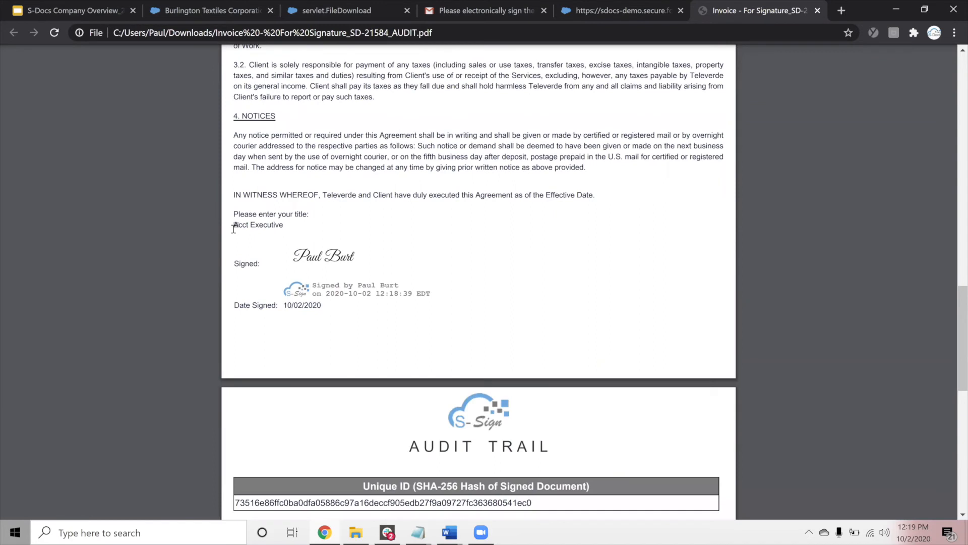
double_click(257, 224)
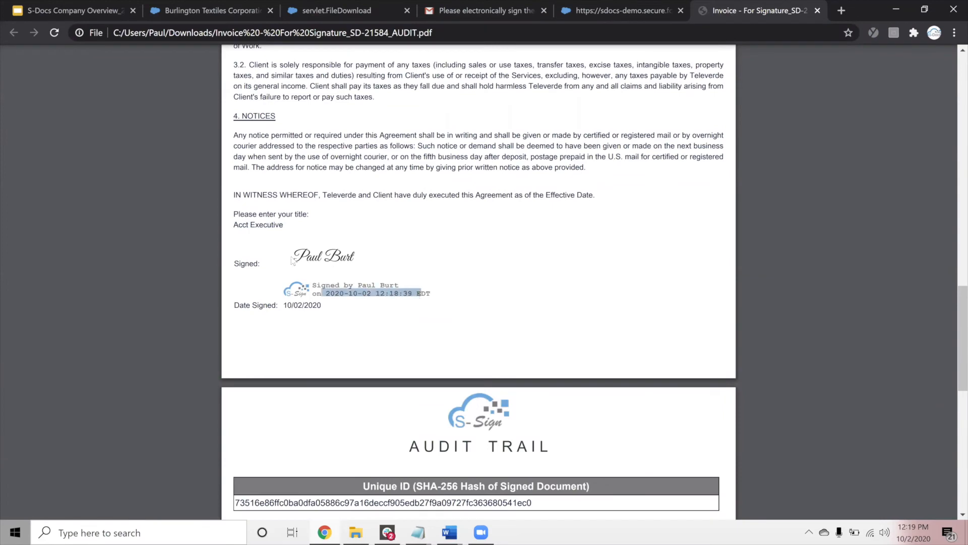
scroll("down", 3)
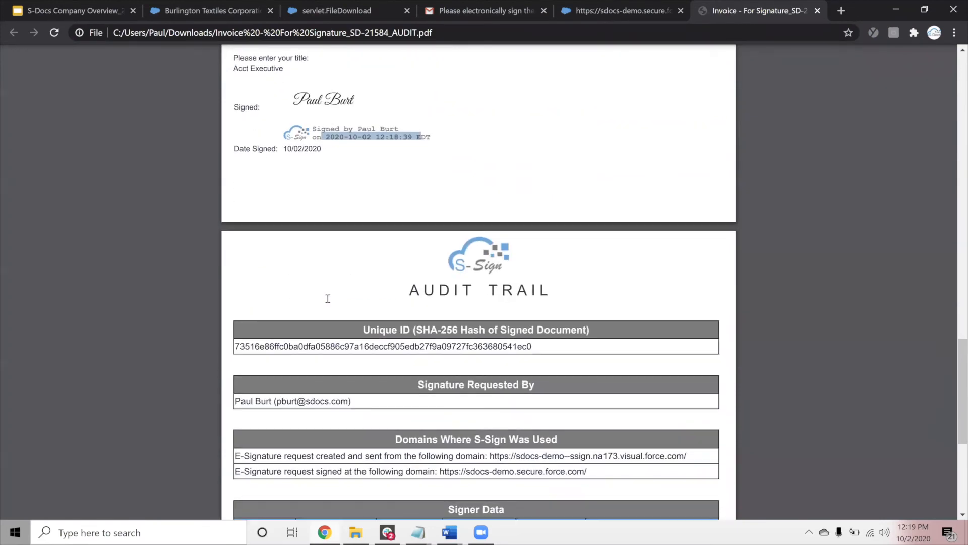
scroll("down", 3)
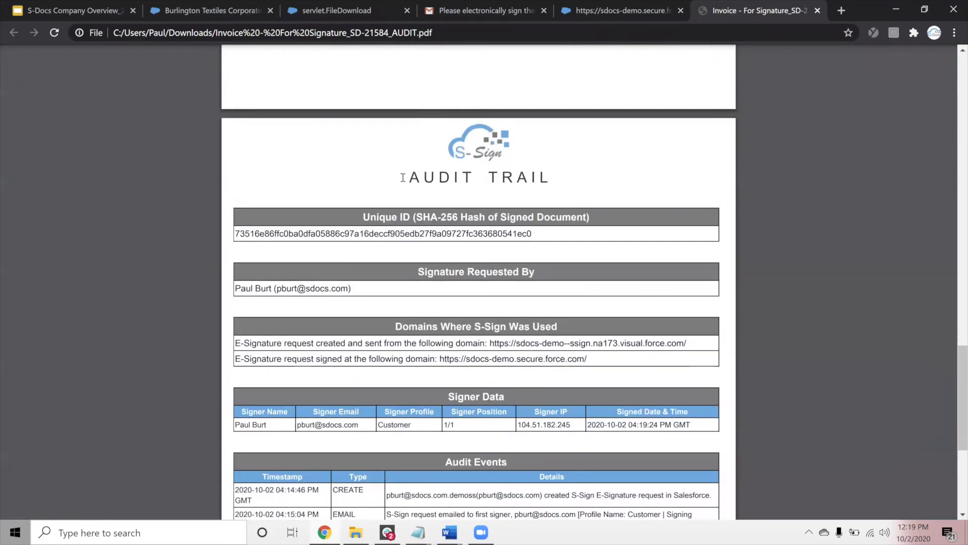
scroll("down", 3)
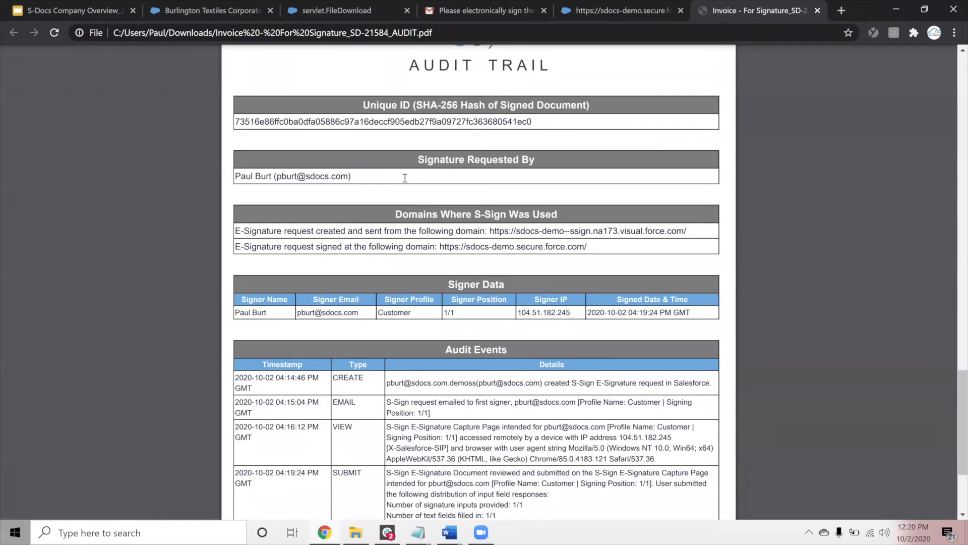
mouse_move(349, 383)
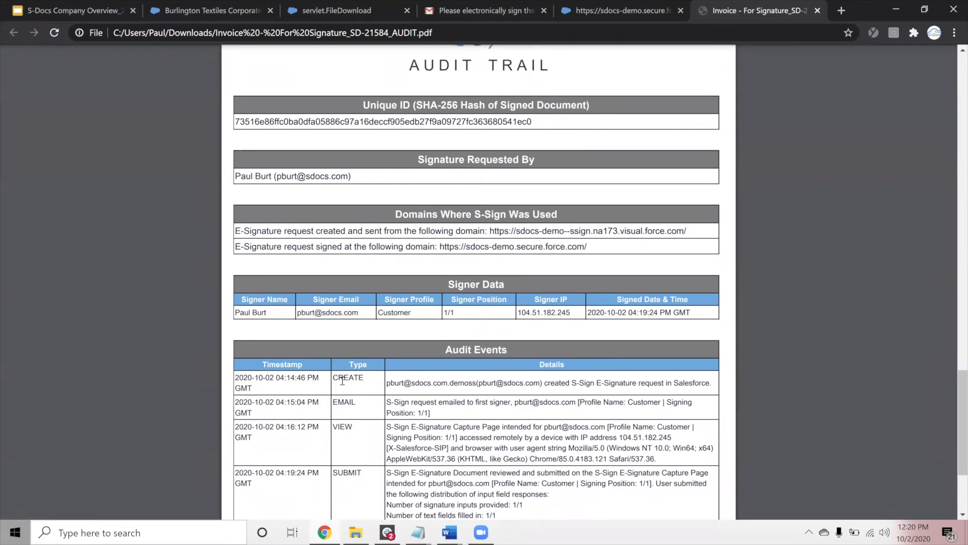
mouse_move(356, 427)
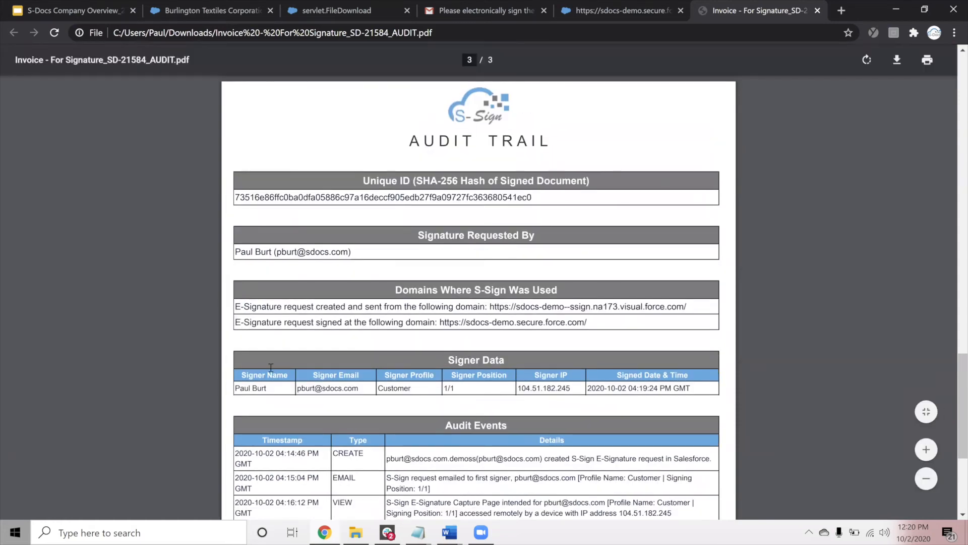
mouse_move(369, 378)
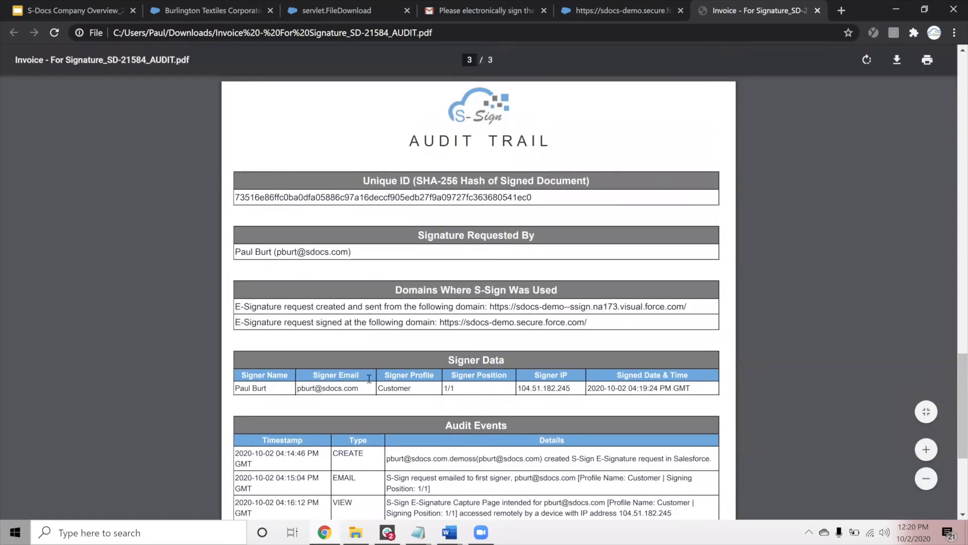
mouse_move(399, 243)
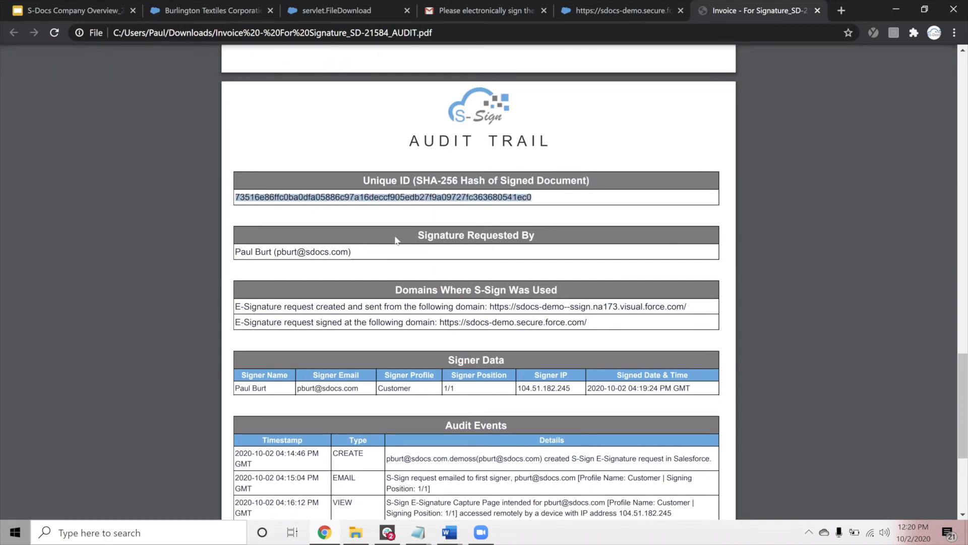
mouse_move(221, 150)
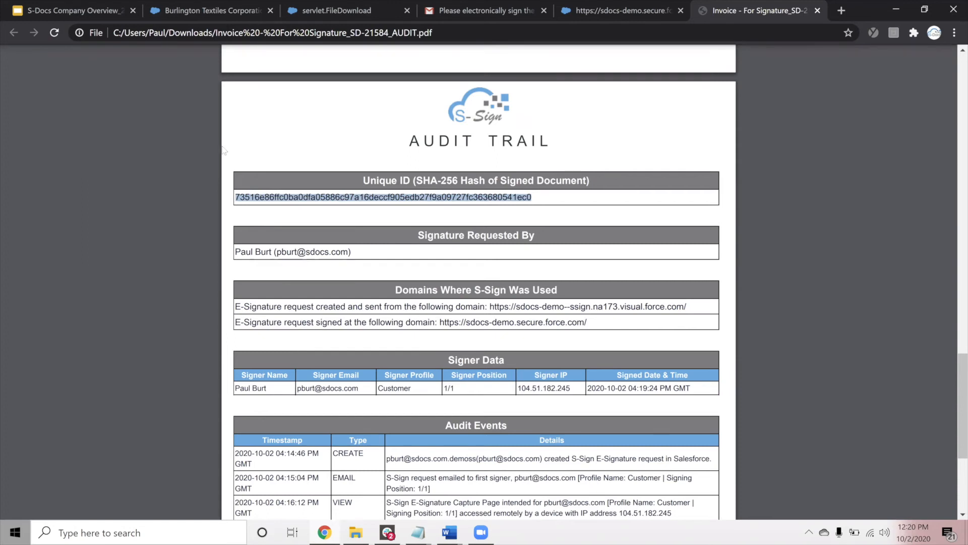
mouse_move(473, 232)
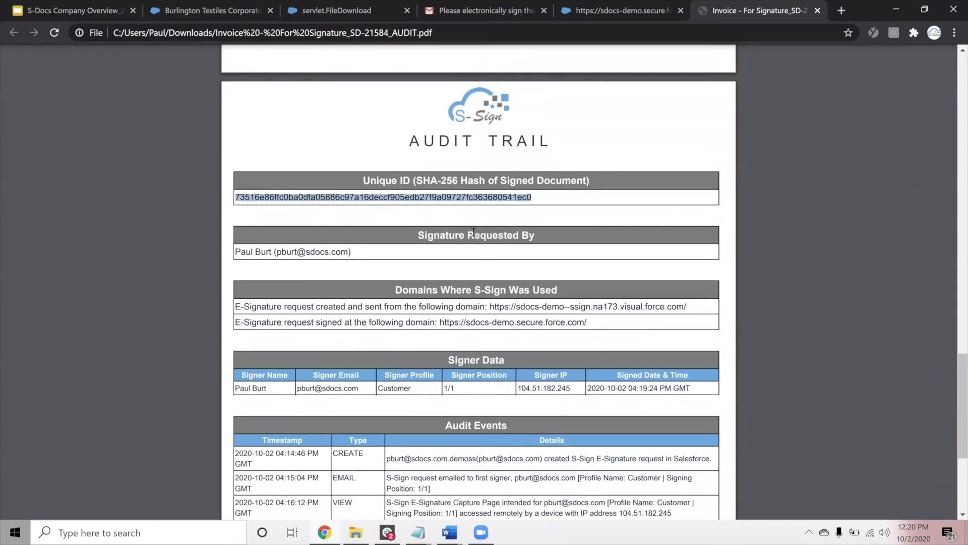
mouse_move(251, 79)
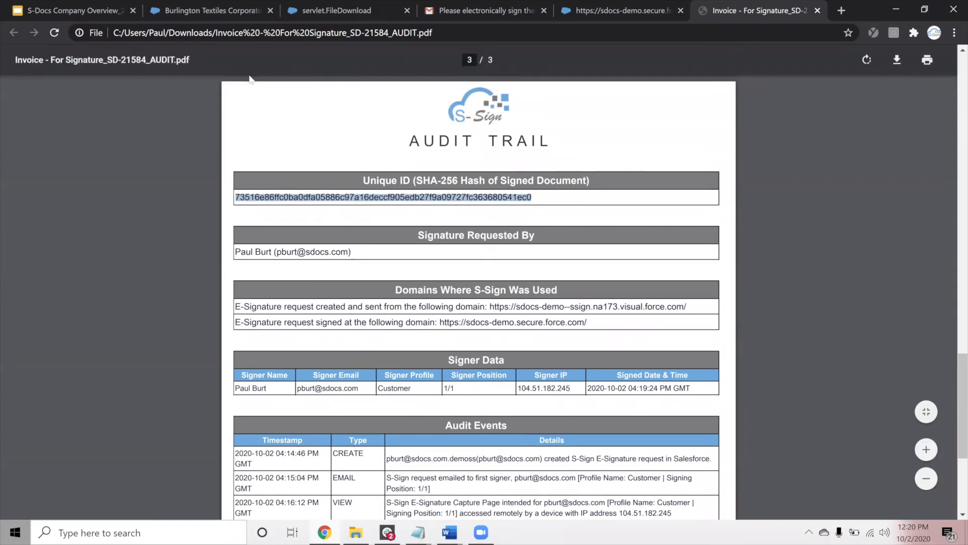
mouse_move(209, 10)
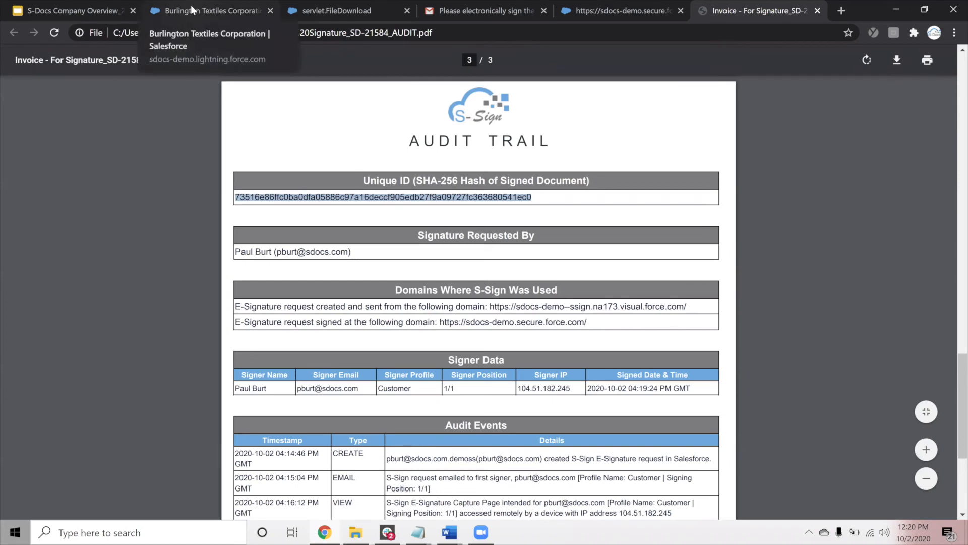
Open the Standard Contract (SSIGN) (Multi Signer) record from the S-Docs Templates list.
left_click(207, 10)
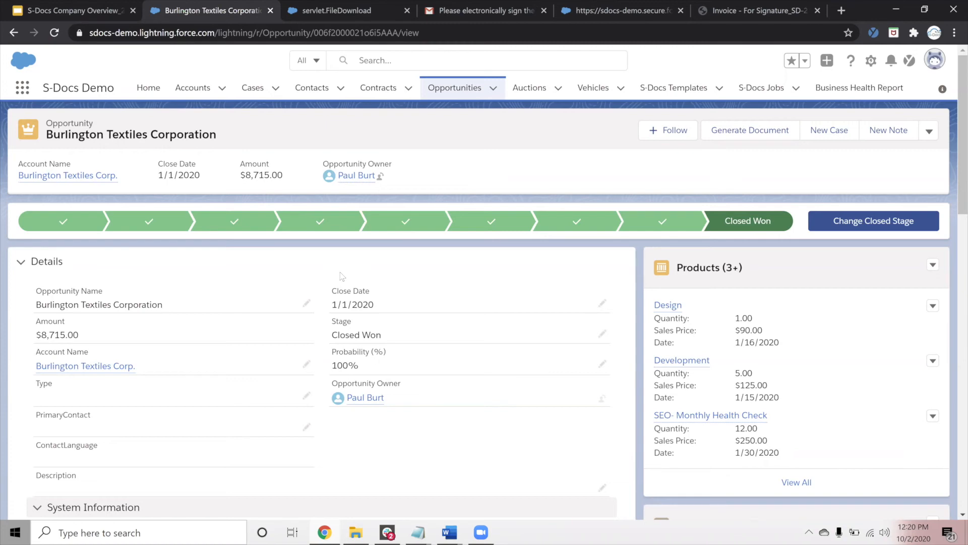
mouse_move(488, 119)
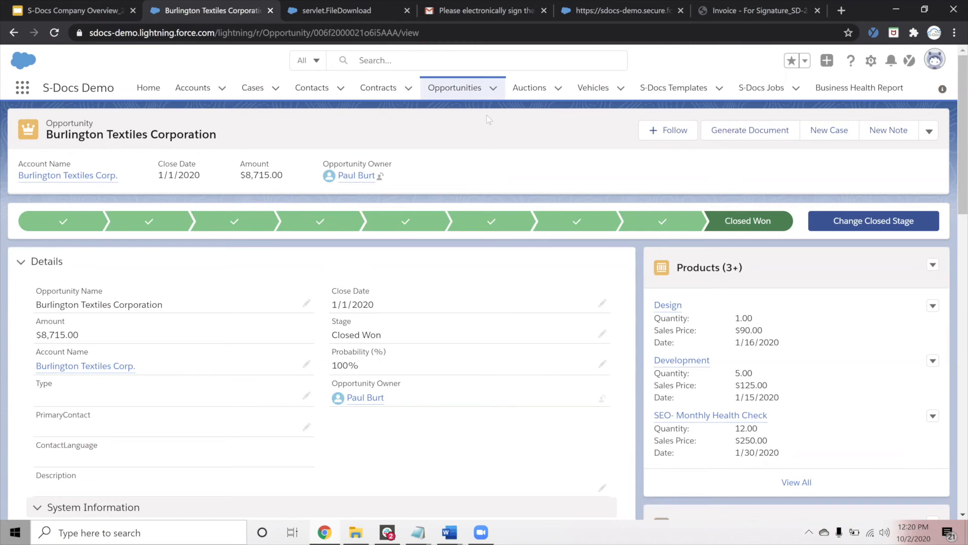
left_click(672, 87)
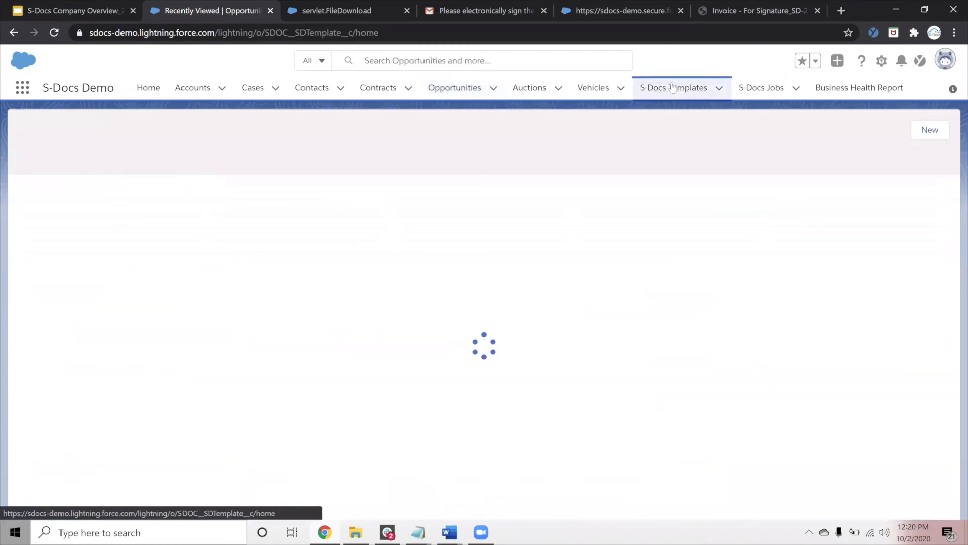
left_click(673, 87)
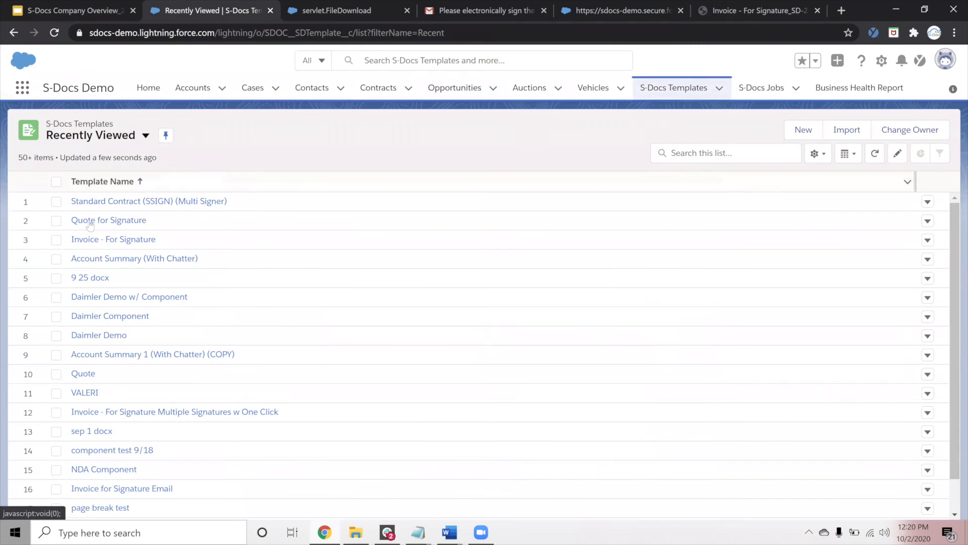
left_click(149, 200)
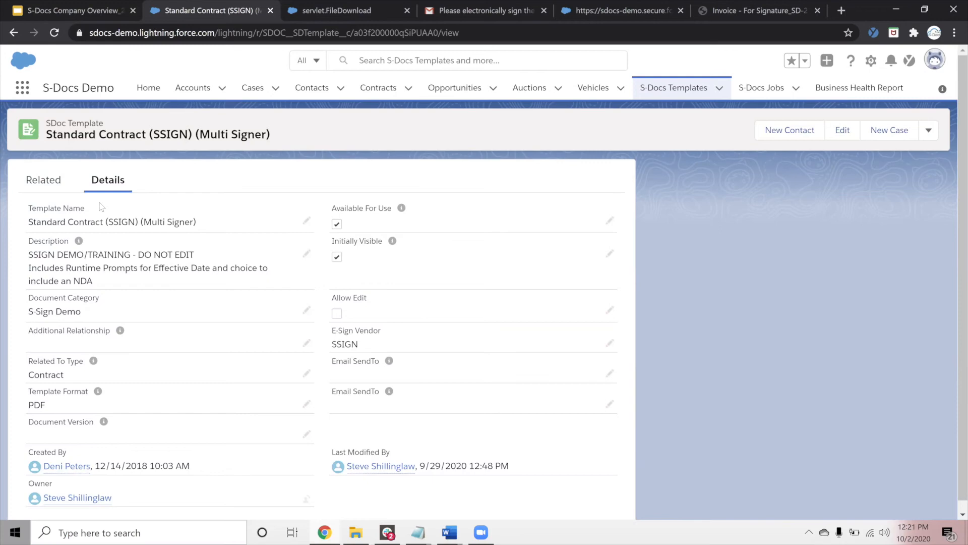
mouse_move(95, 124)
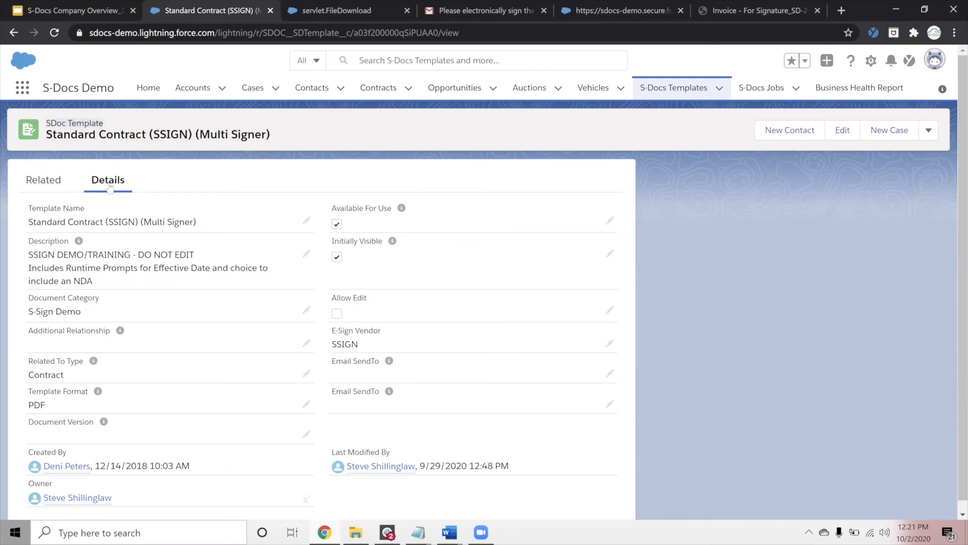
mouse_move(107, 179)
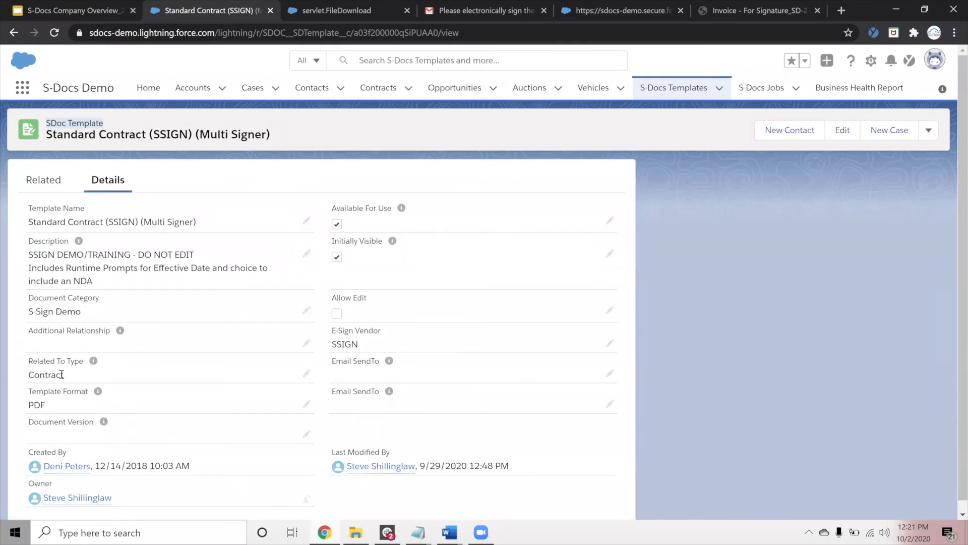
Review the template fields, keeping Contract as related record type and the output format.
left_click(841, 130)
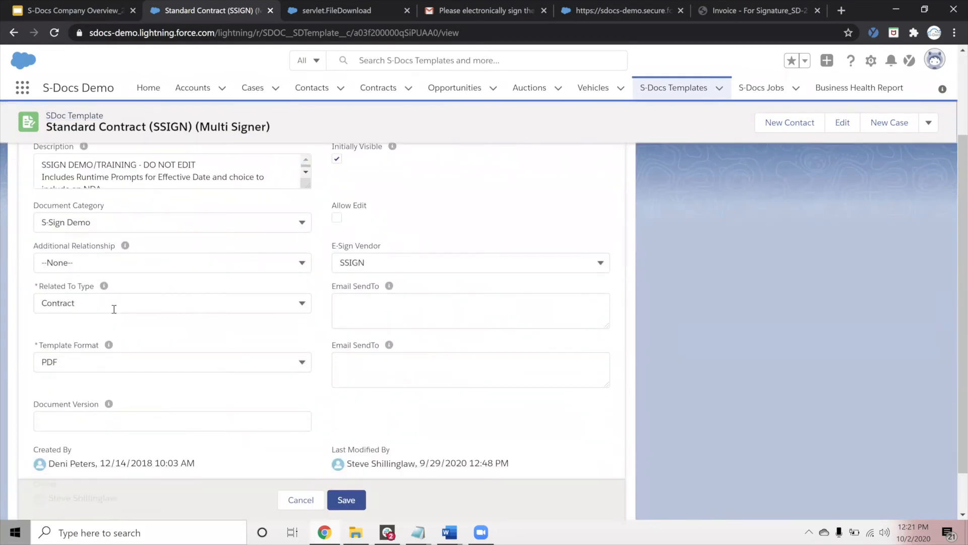
left_click(171, 303)
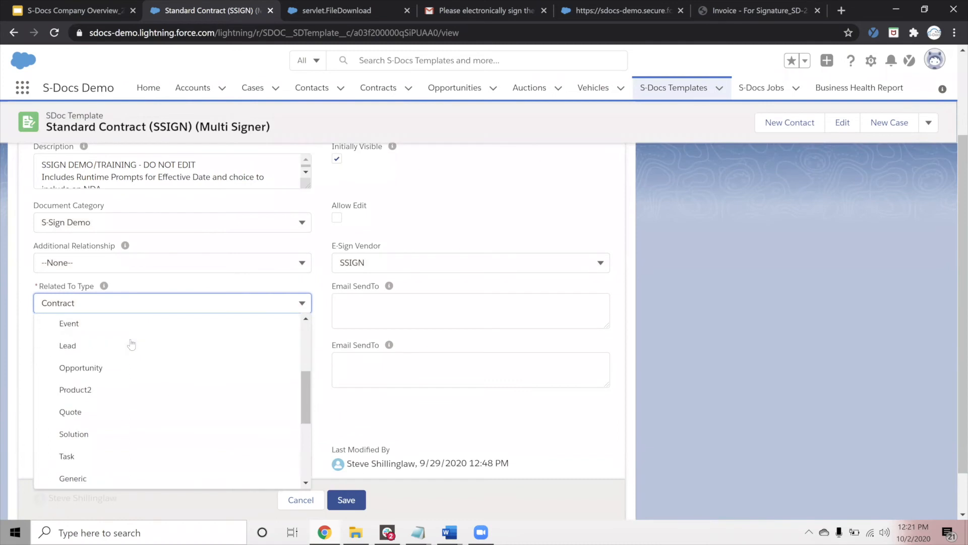
scroll("up", 3)
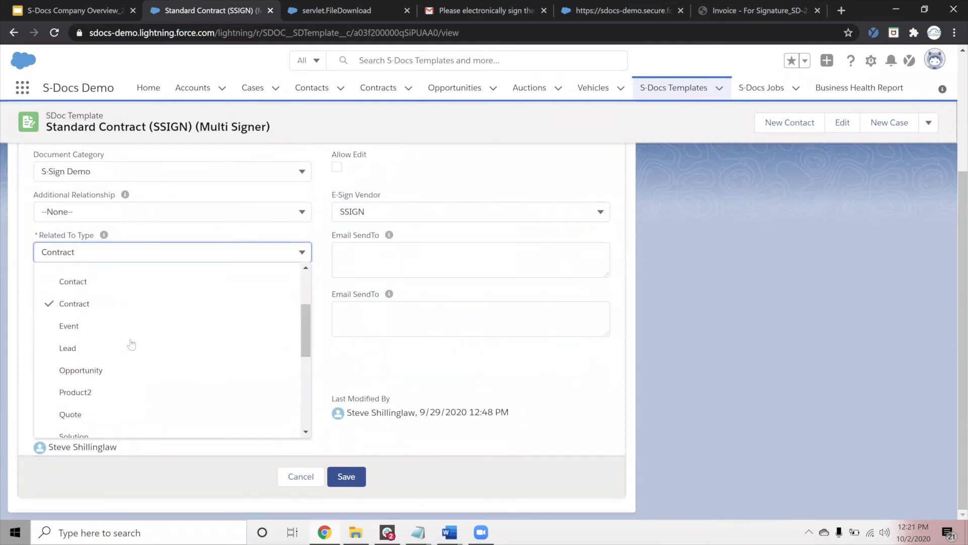
left_click(74, 304)
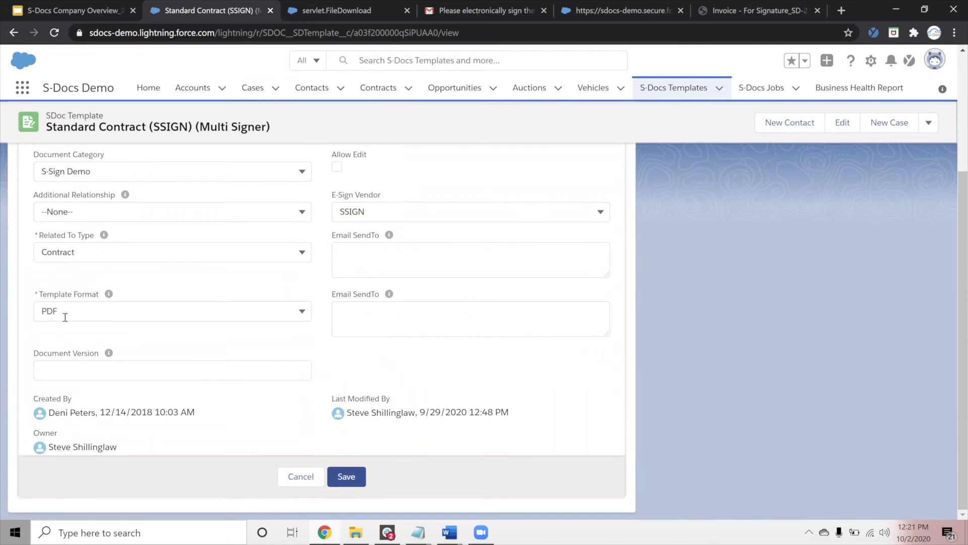
left_click(171, 311)
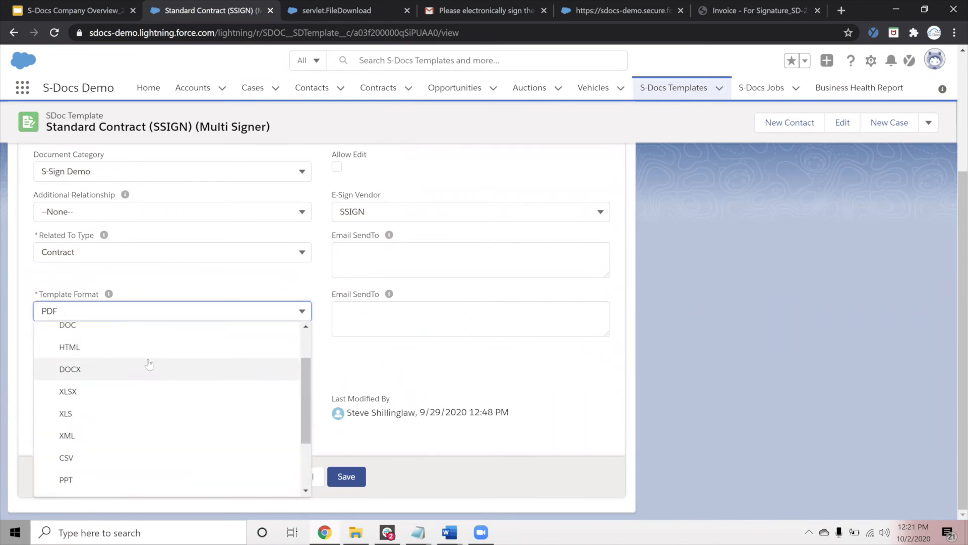
scroll("up", 3)
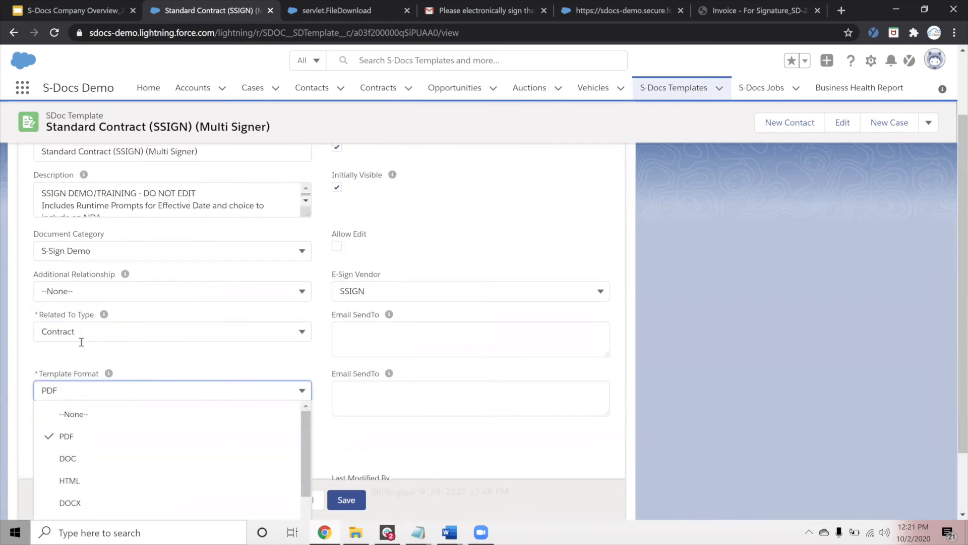
Launch the Template Editor from the record's actions menu.
left_click(927, 122)
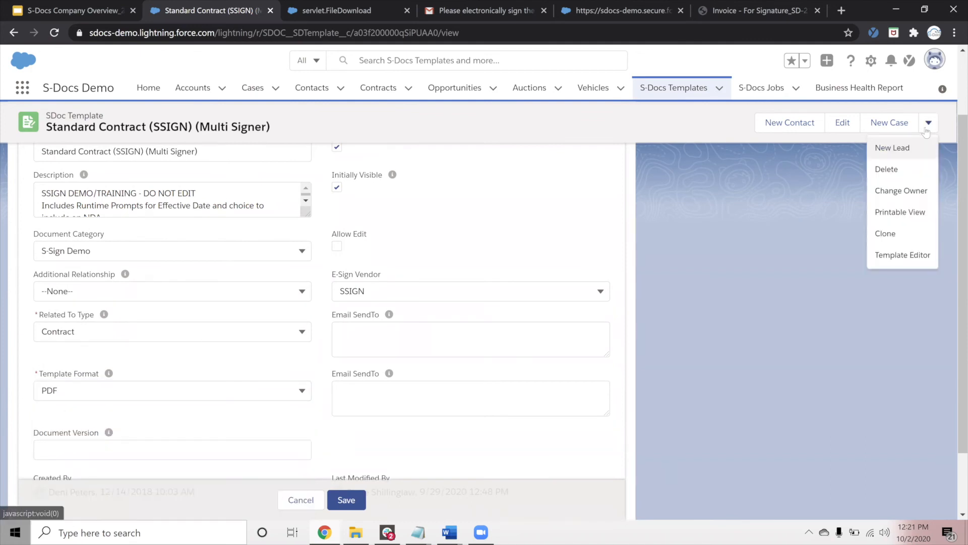
mouse_move(887, 259)
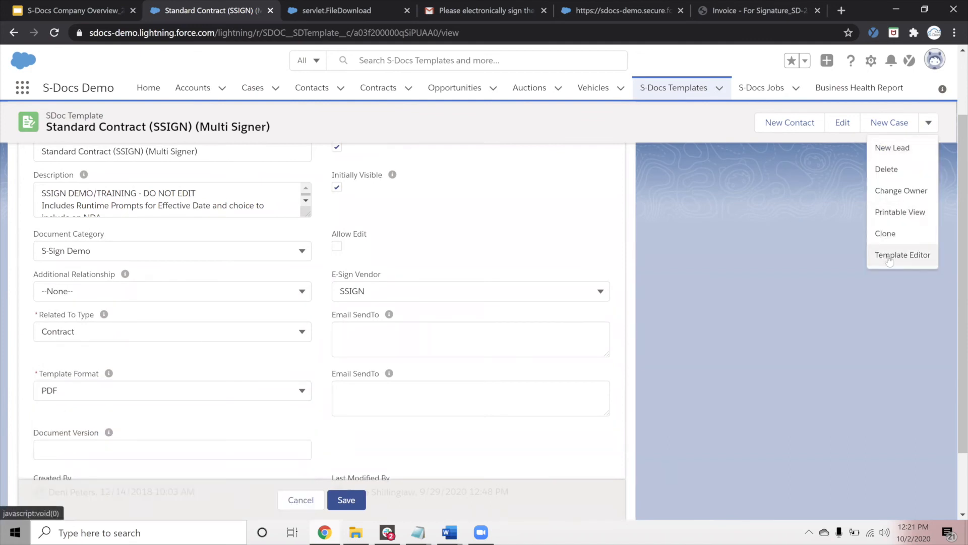
left_click(901, 254)
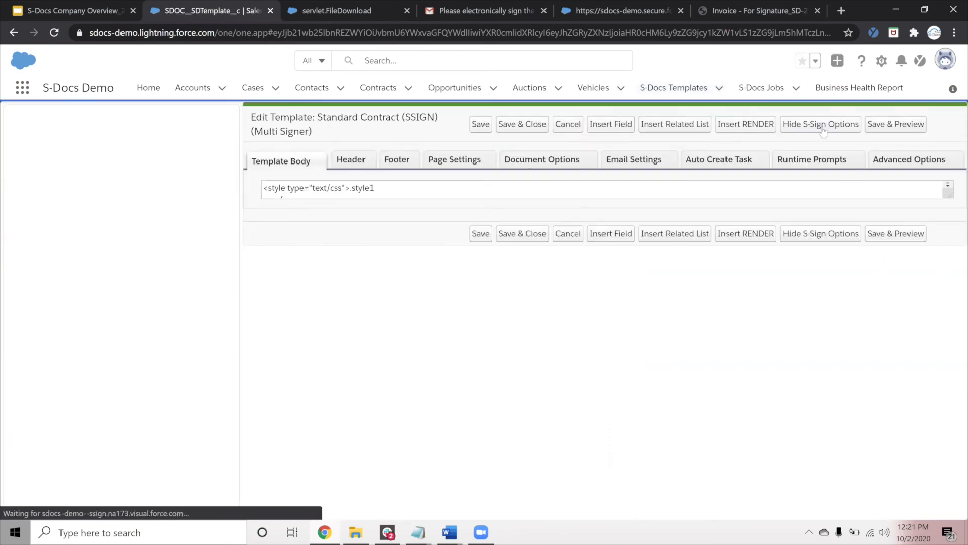
Add the paragraph 'This is fixed text' below the NOW, THEREFORE clause in the Template Body.
left_click(820, 123)
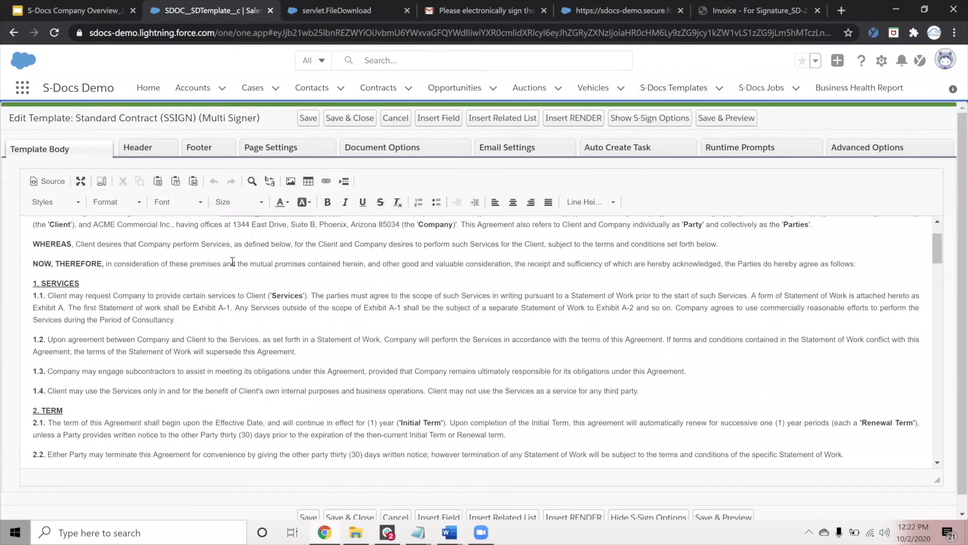
scroll("up", 3)
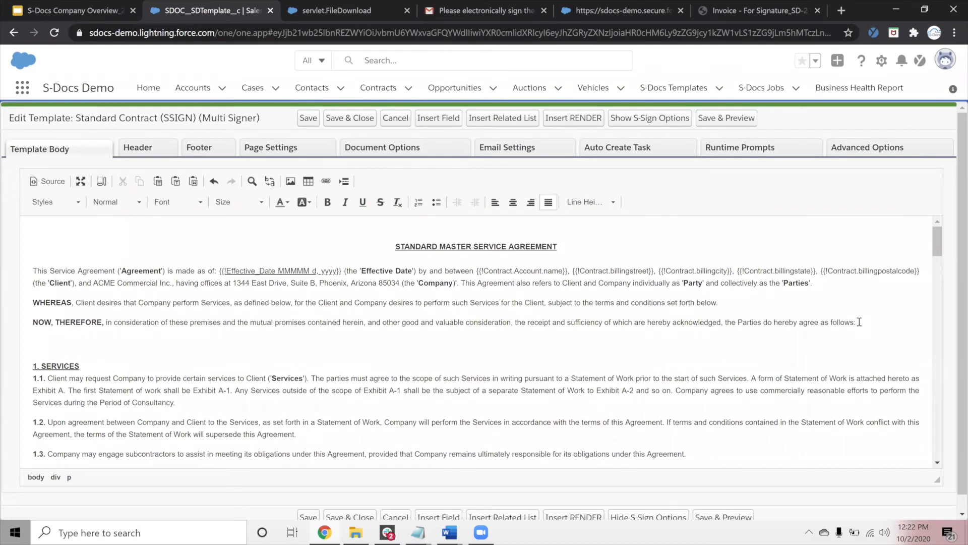
type("This")
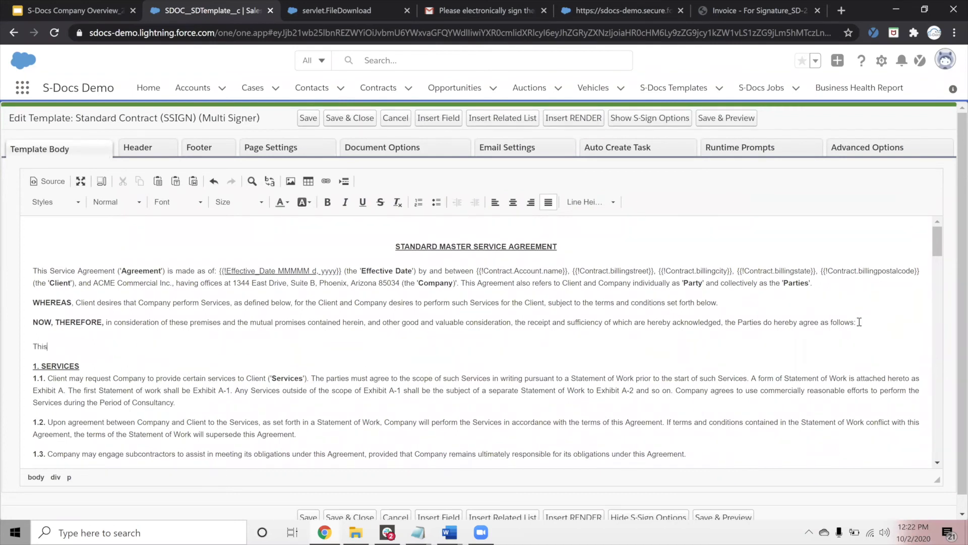
type("is fixed text")
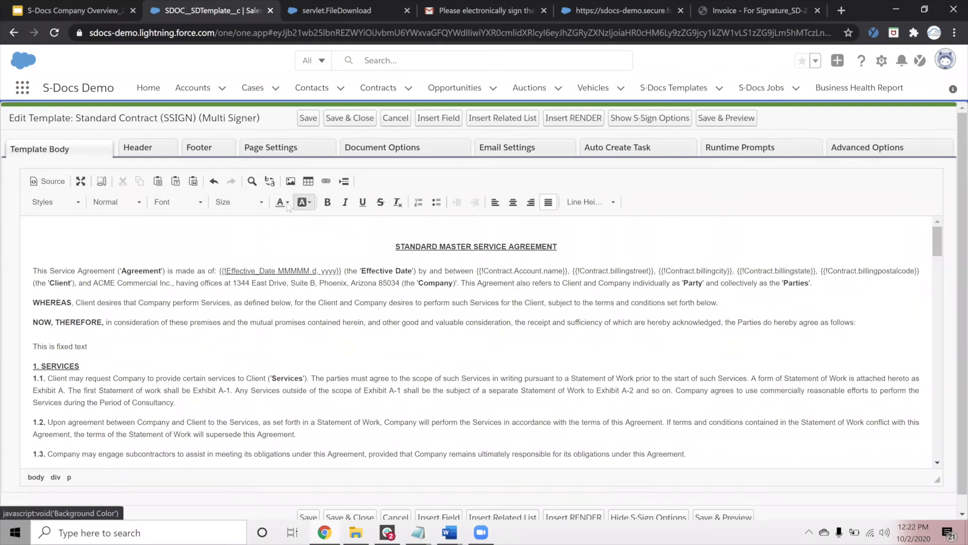
left_click(279, 202)
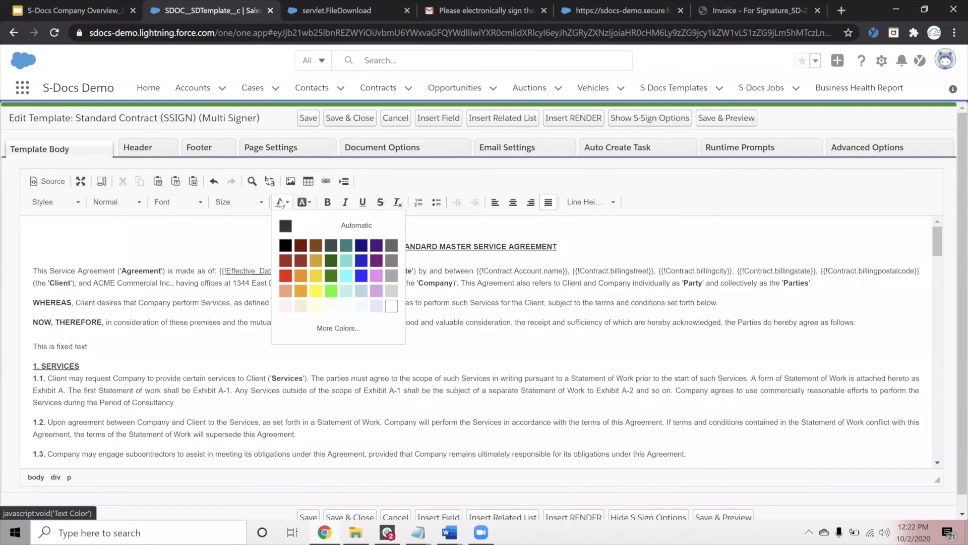
mouse_move(494, 202)
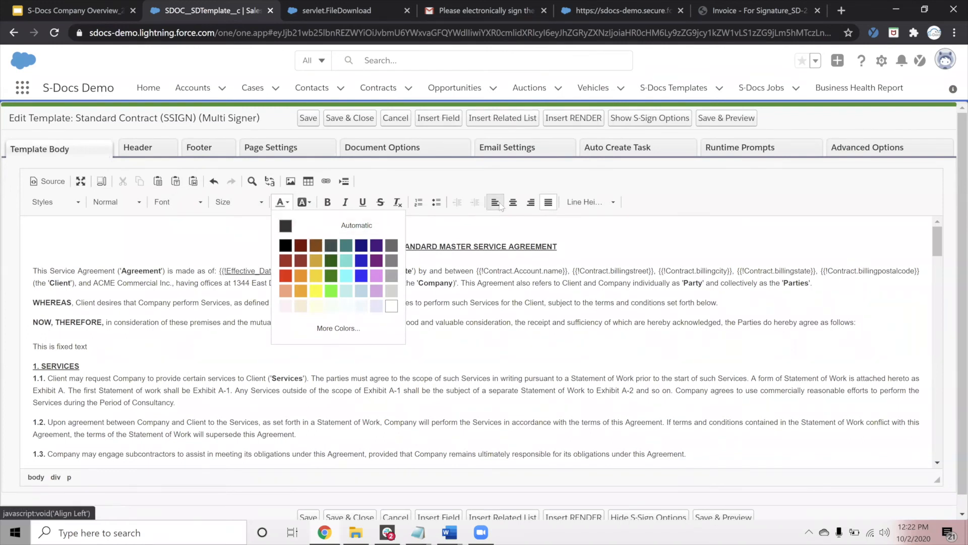
mouse_move(290, 181)
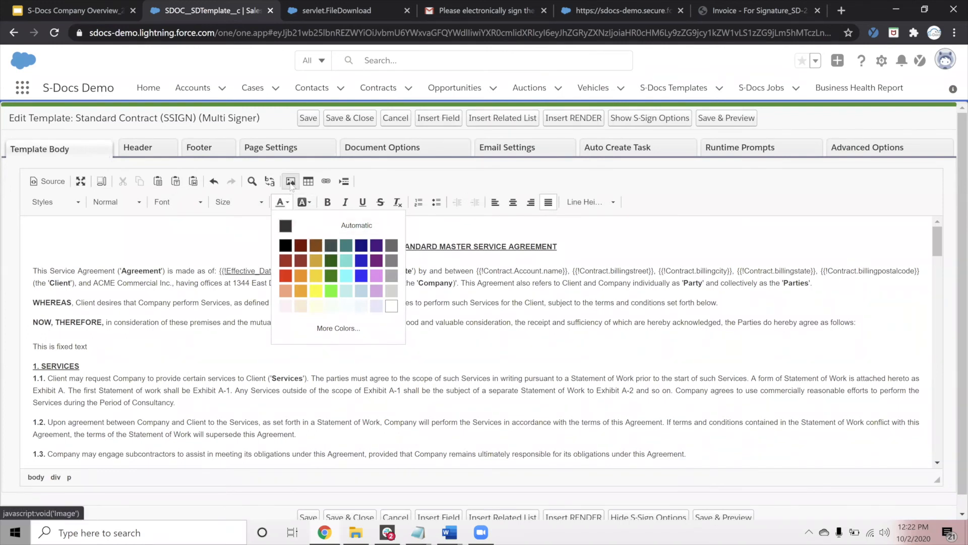
mouse_move(325, 180)
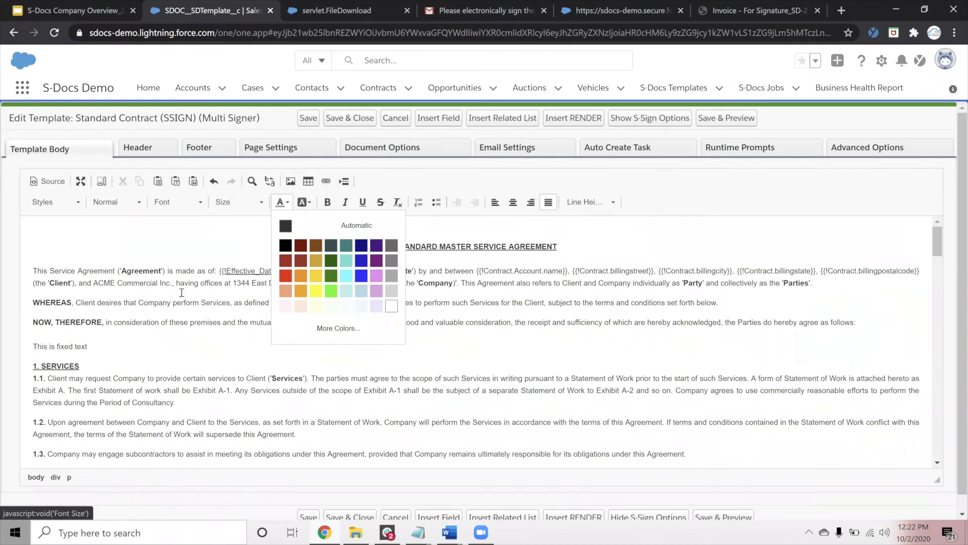
mouse_move(307, 181)
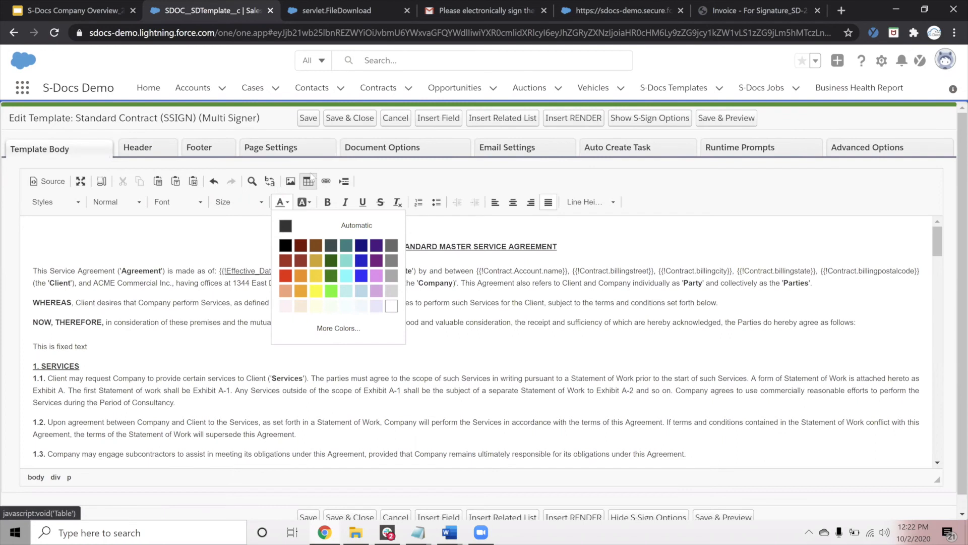
mouse_move(238, 202)
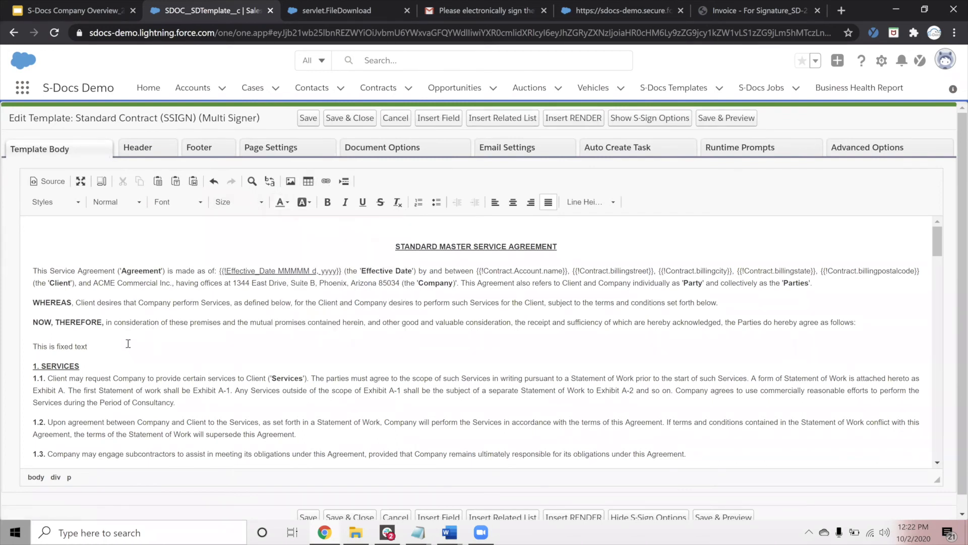
left_click(89, 345)
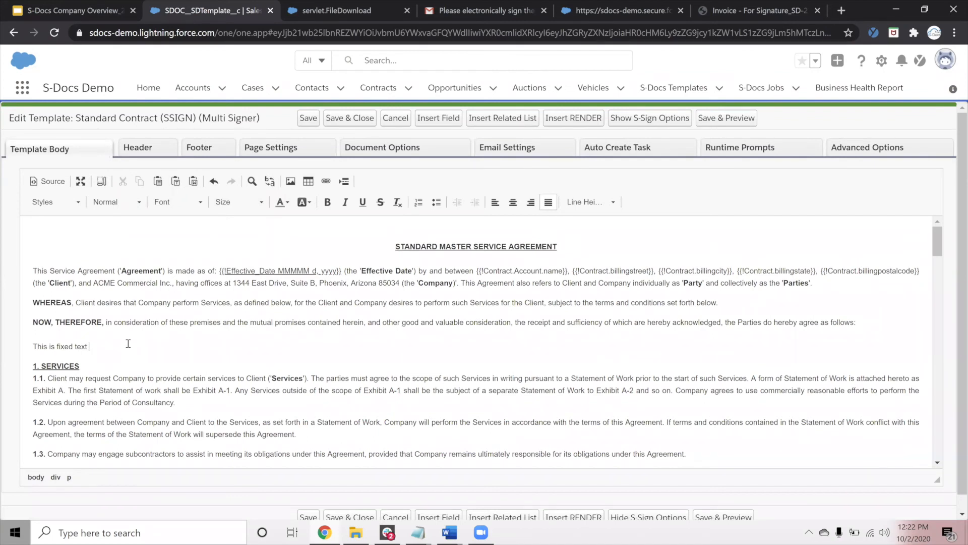
mouse_move(439, 123)
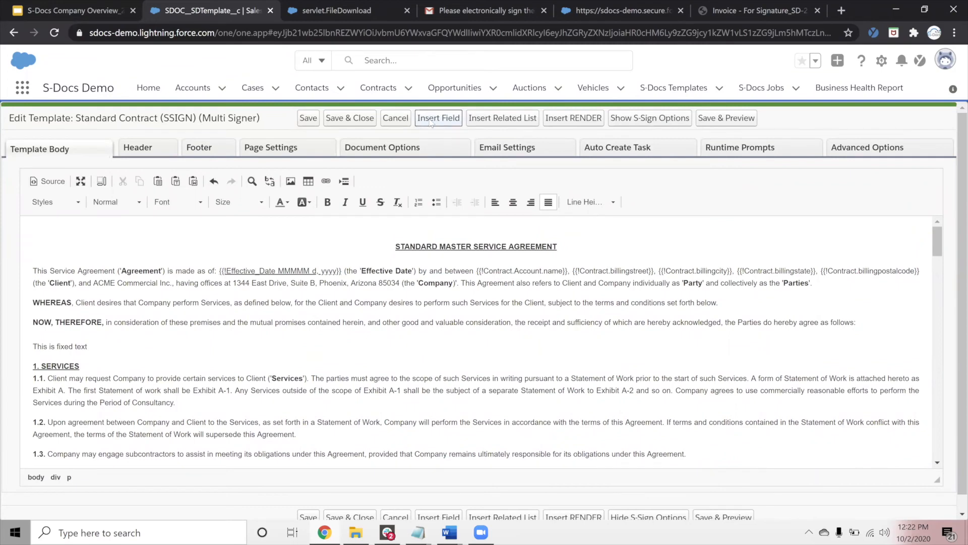
Insert the {{!Contract.name}} merge field after 'This is fixed text' via Insert Field.
left_click(438, 118)
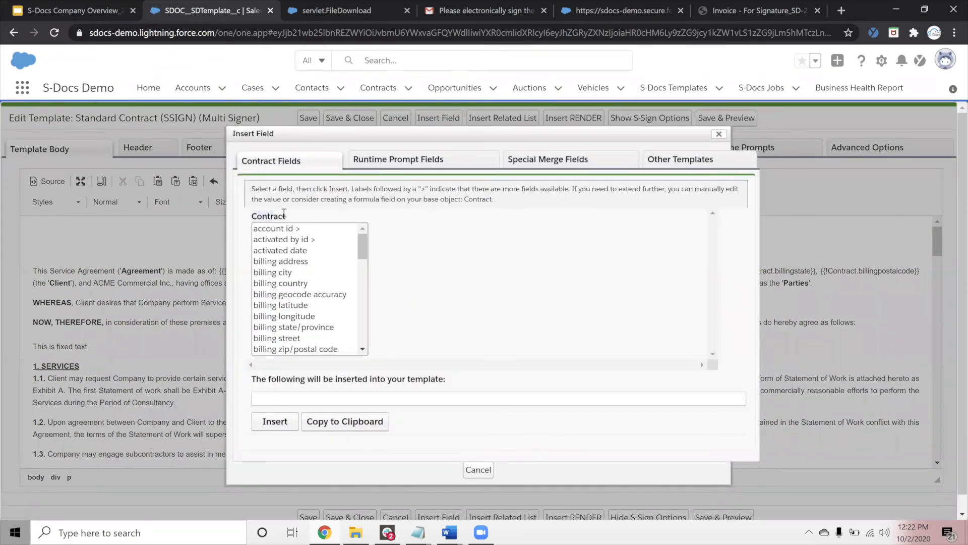
scroll("down", 3)
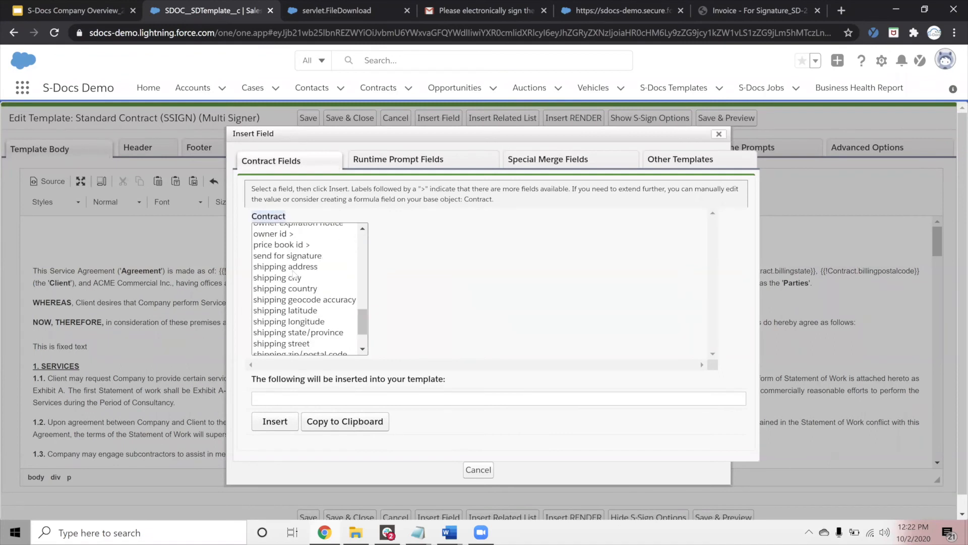
scroll("up", 3)
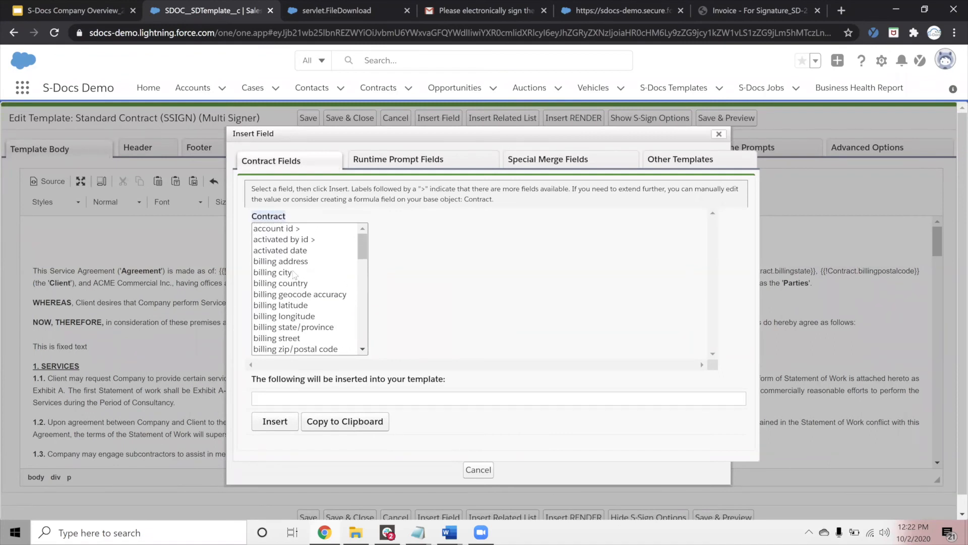
scroll("down", 3)
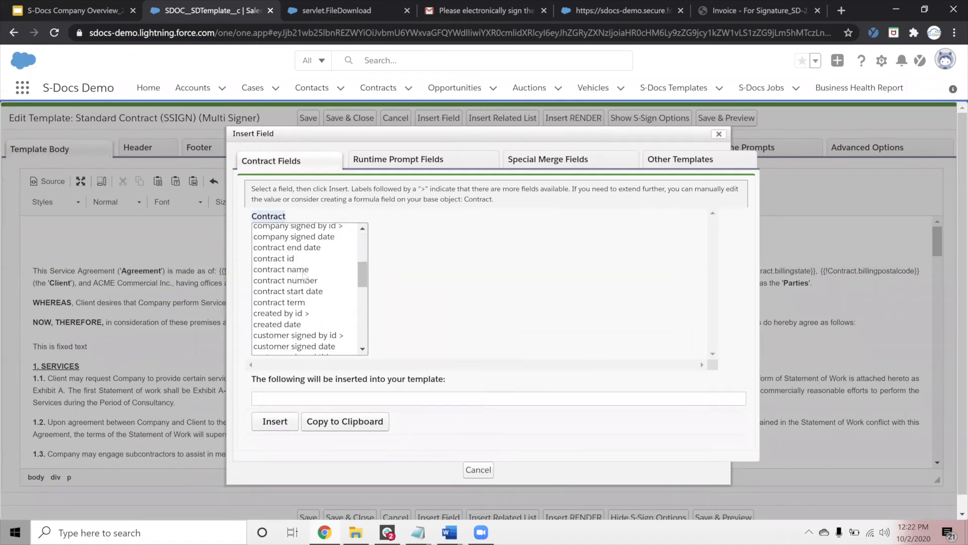
left_click(281, 269)
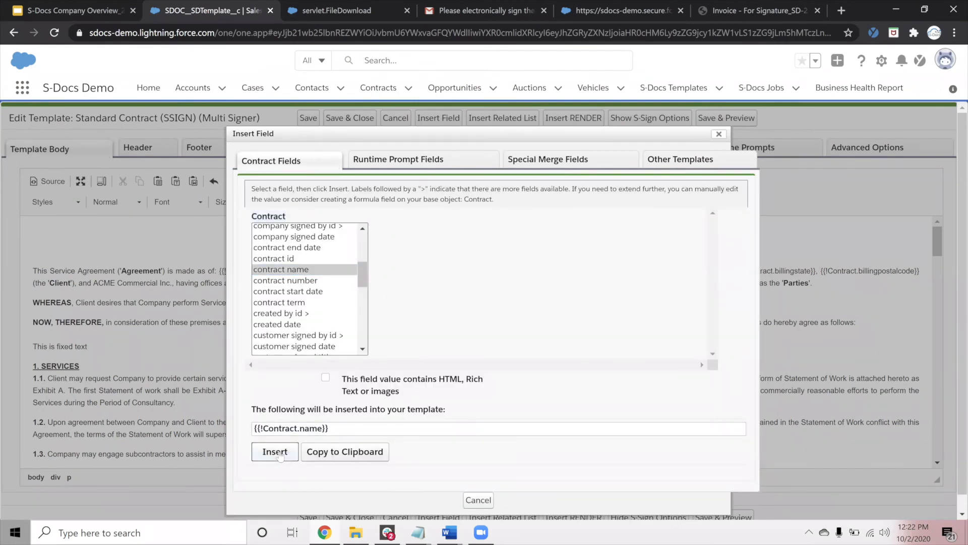
left_click(274, 452)
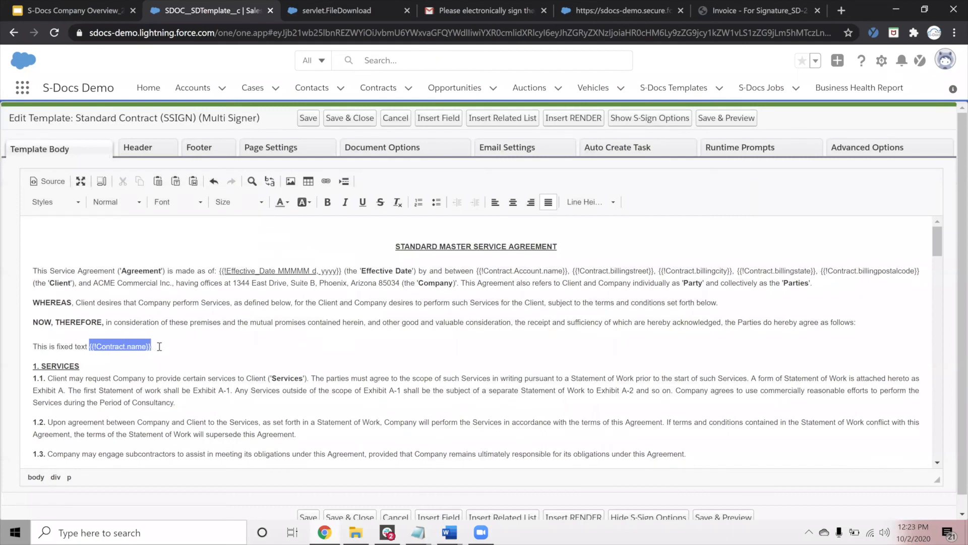
Select and inspect the inserted contract name merge field.
double_click(110, 346)
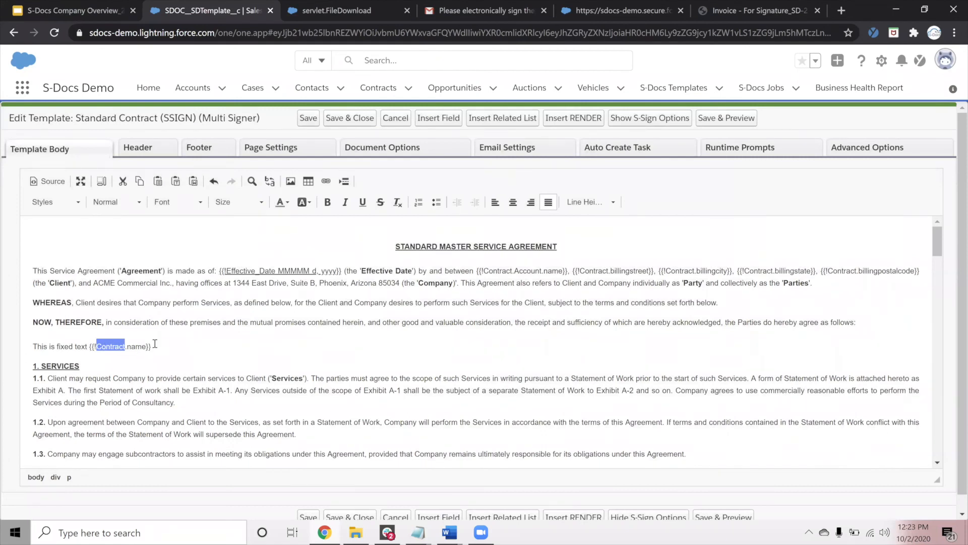
double_click(136, 346)
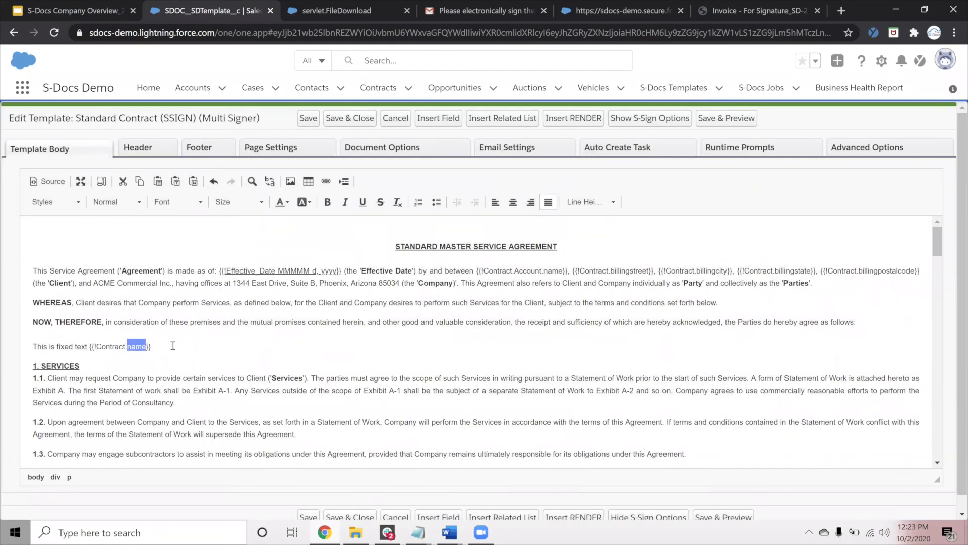
double_click(108, 346)
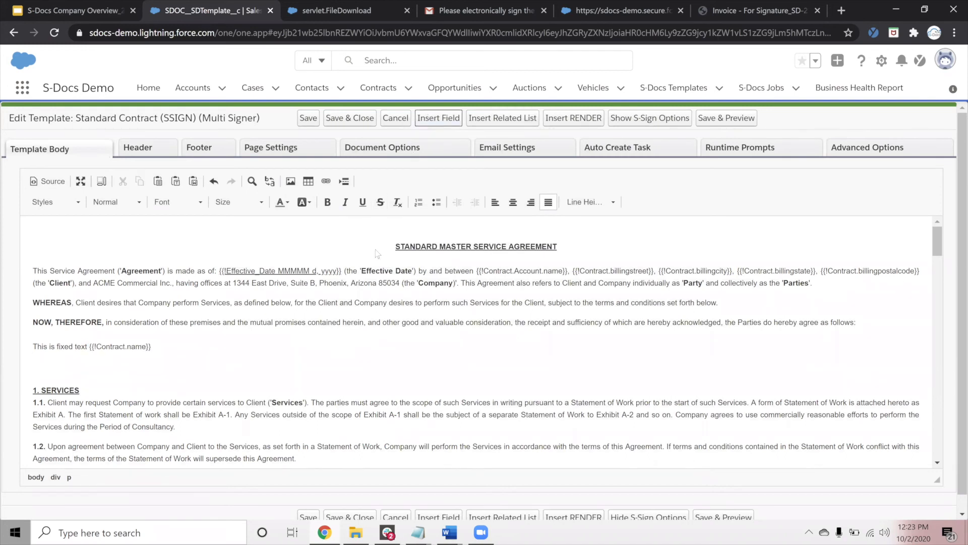
Insert the {{!Contract.Account.name}} merge field on its own line below the fixed text.
left_click(437, 118)
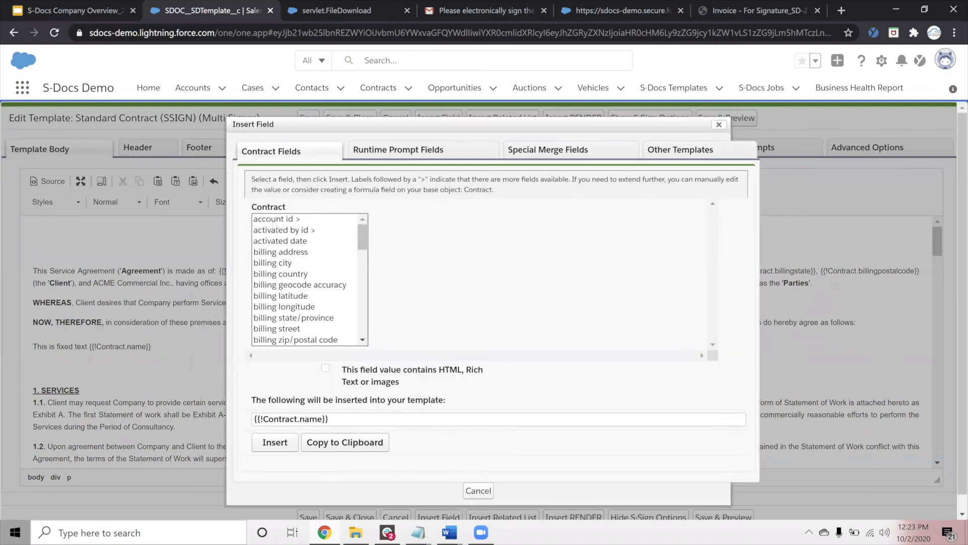
left_click(276, 219)
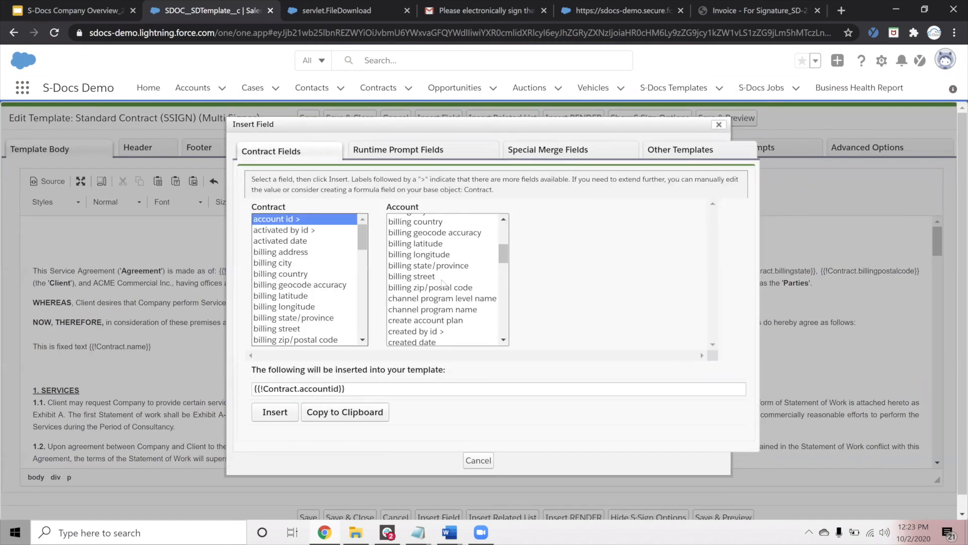
scroll("up", 3)
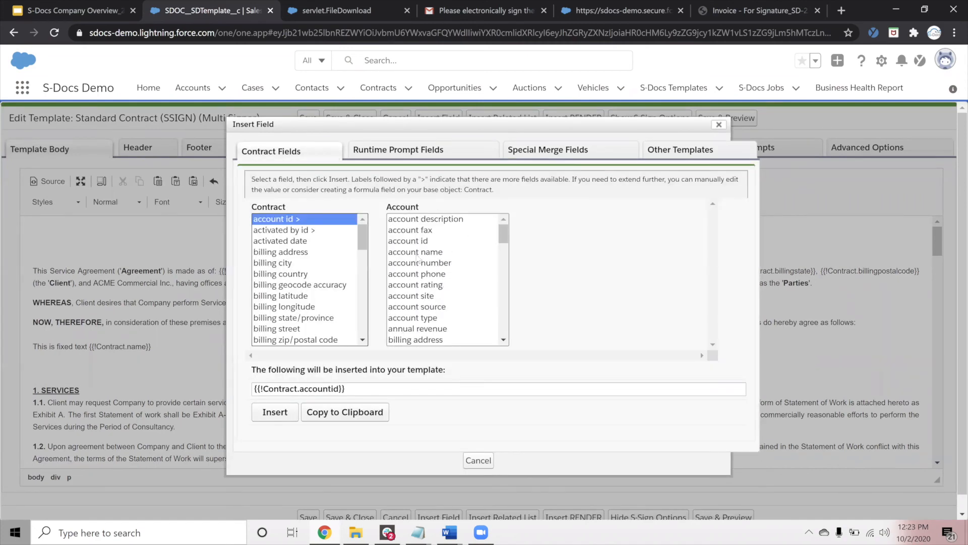
left_click(414, 251)
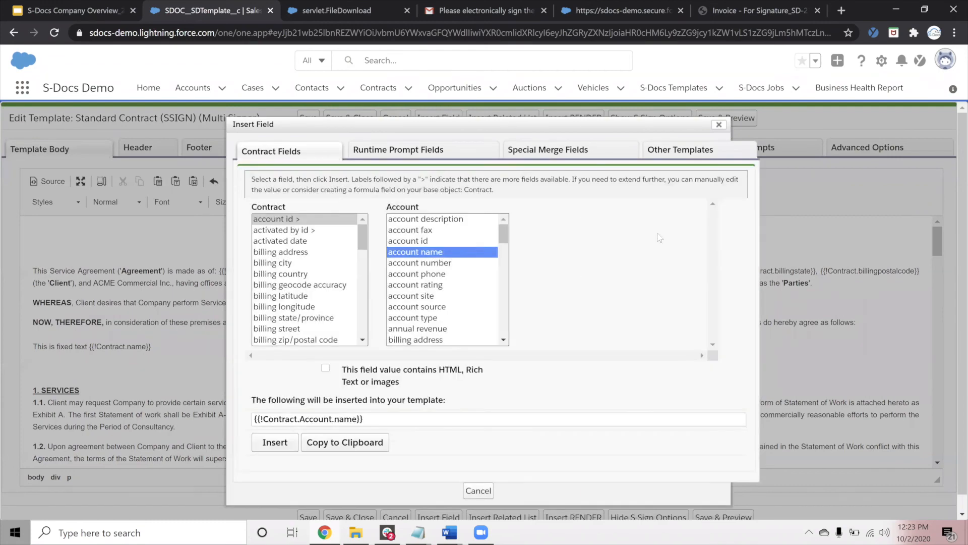
mouse_move(580, 302)
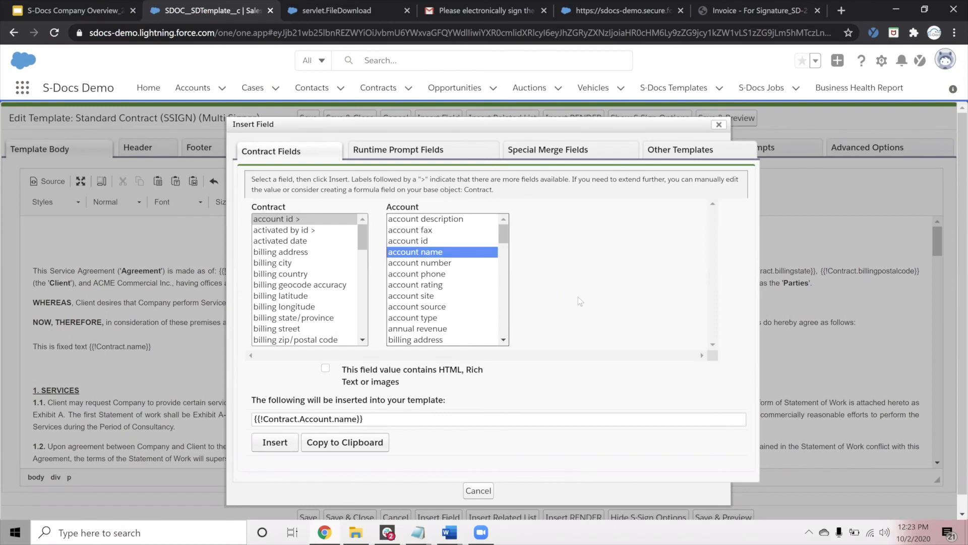
mouse_move(524, 284)
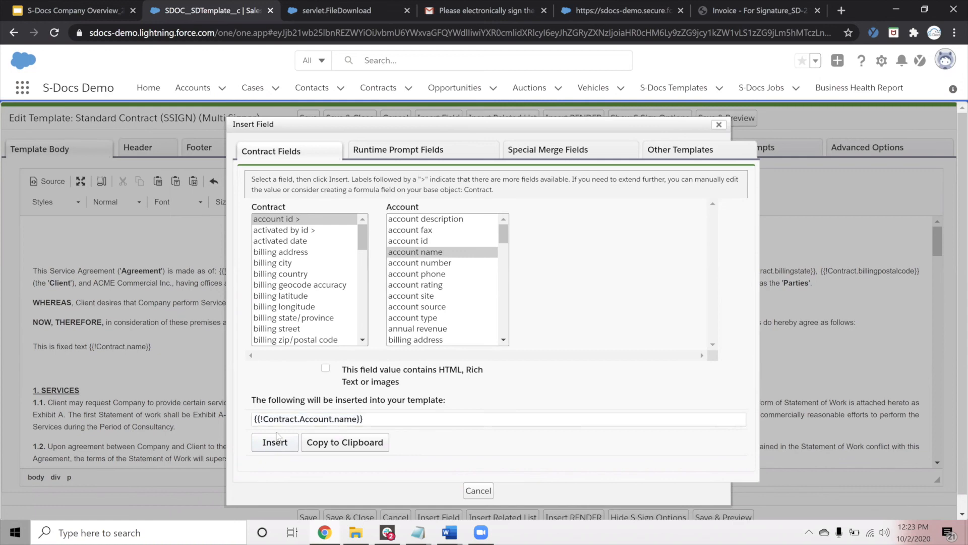
left_click(274, 442)
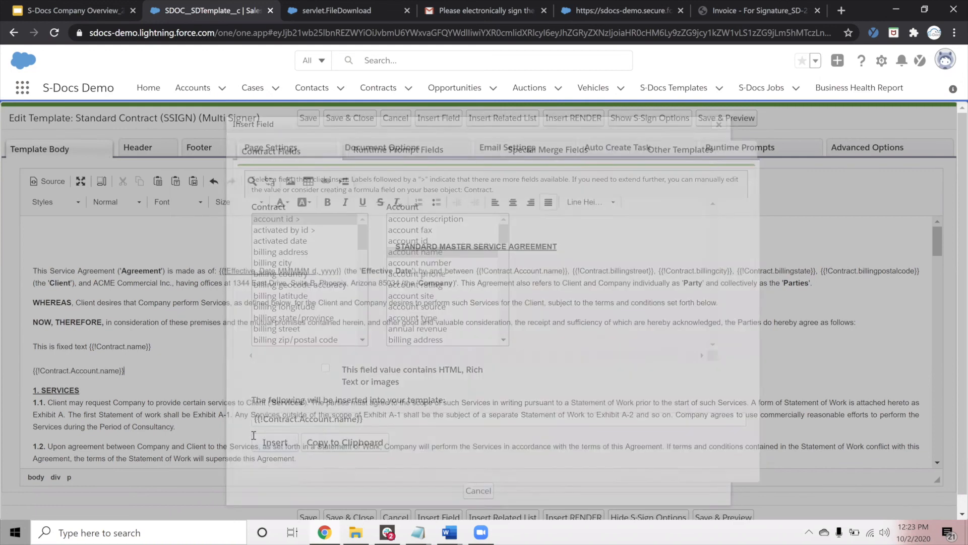
left_click(478, 490)
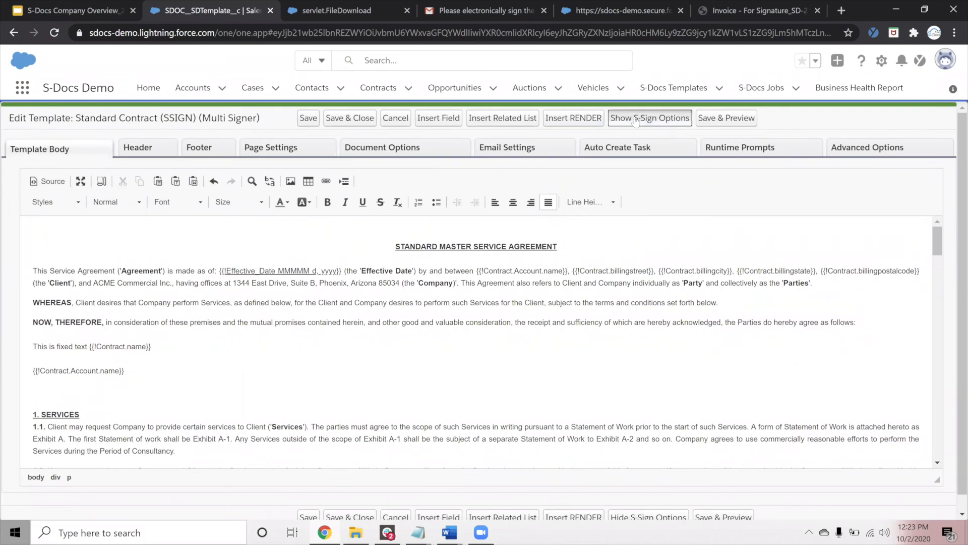
Show the S-Sign options and view the template's Signer Profiles.
left_click(649, 118)
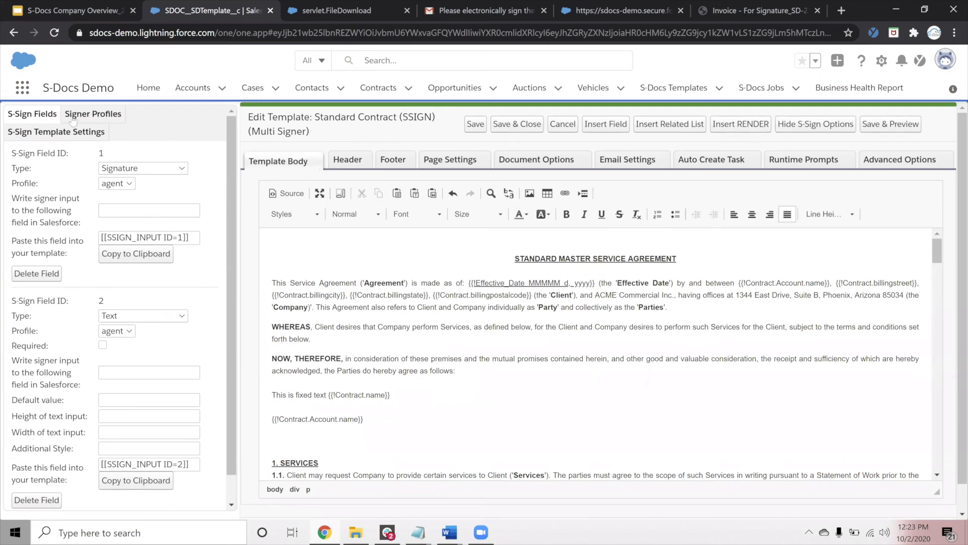
left_click(93, 114)
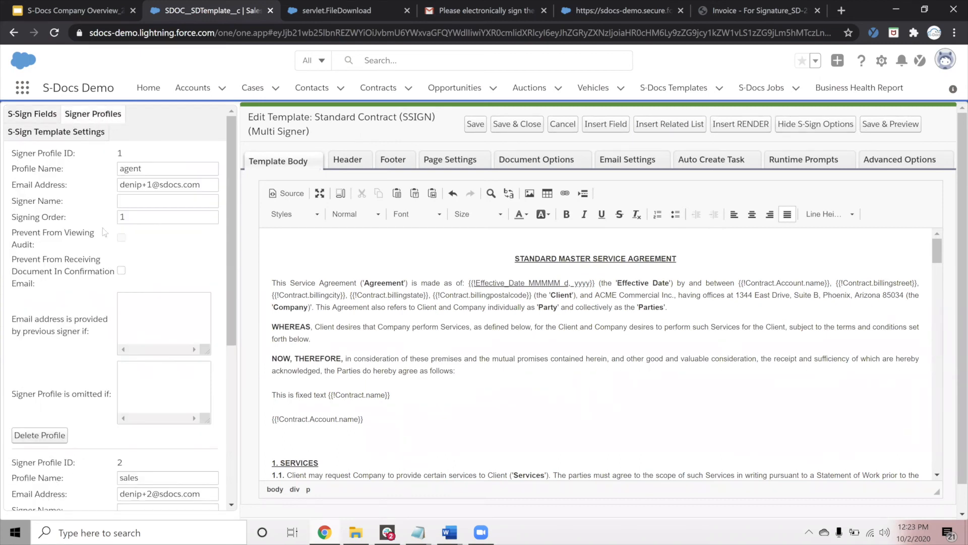
scroll("down", 3)
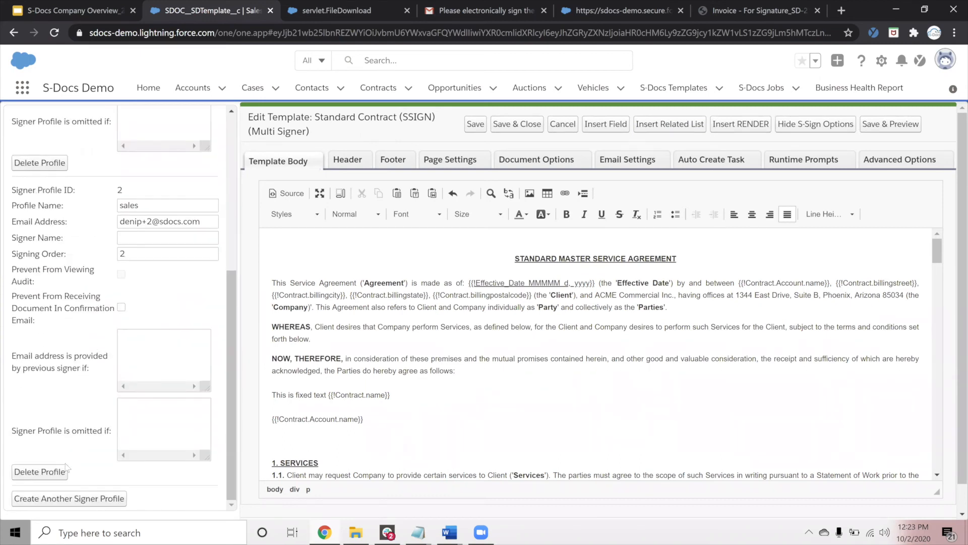
scroll("up", 3)
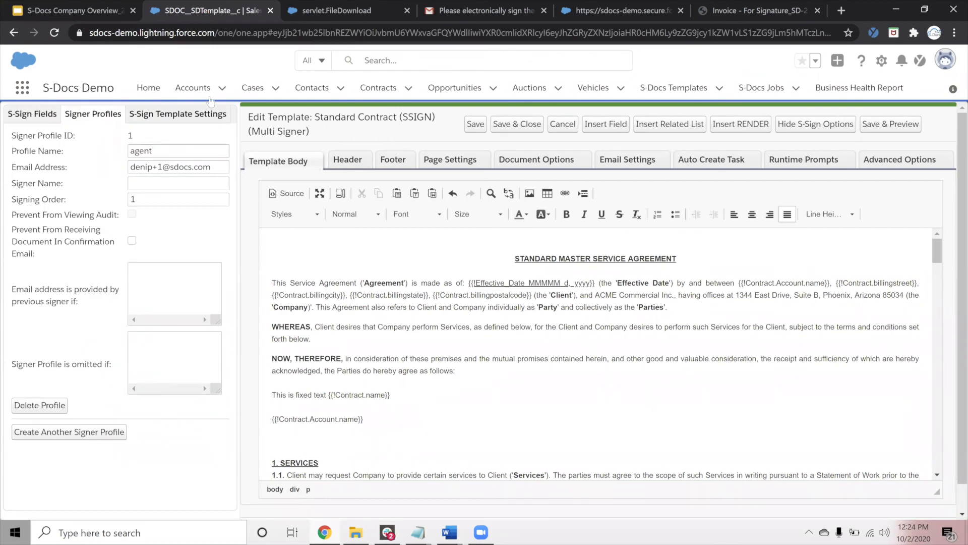
Name the signer profile Customer with email {!Contact.email} and name {!Contact.name}.
type("Cus")
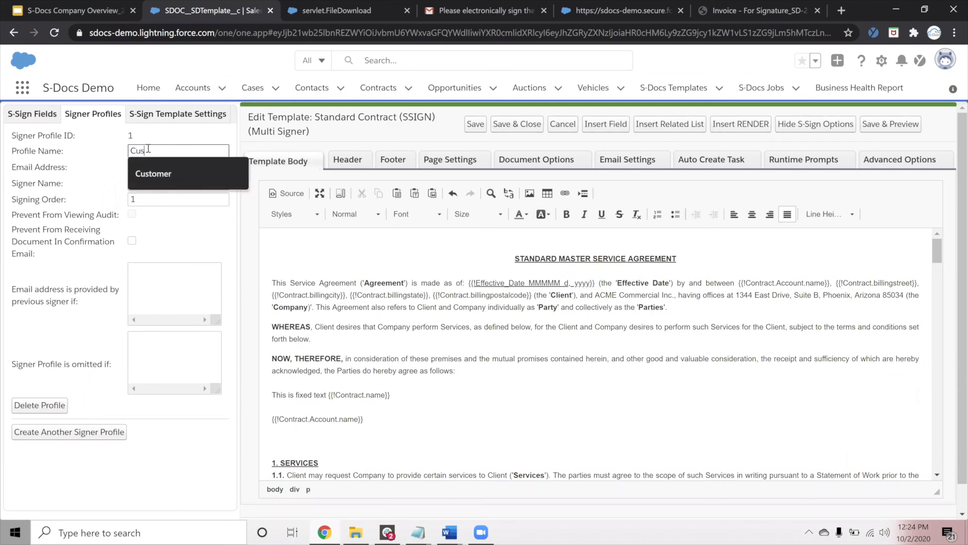
left_click(154, 173)
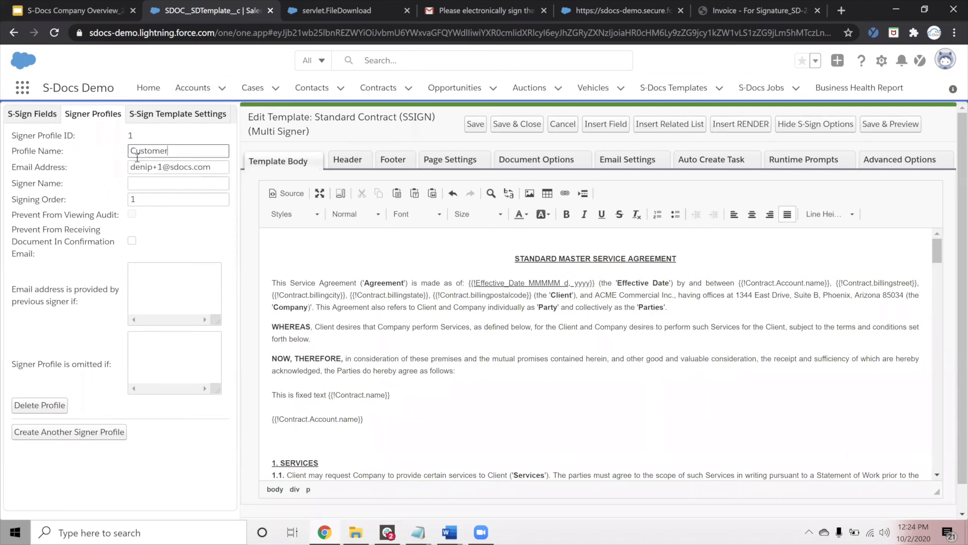
left_click(177, 166)
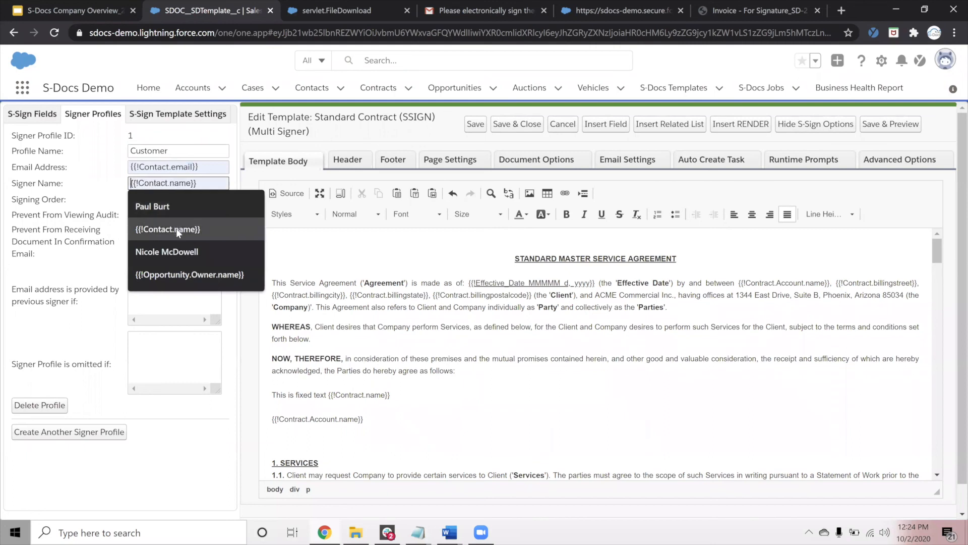
left_click(167, 229)
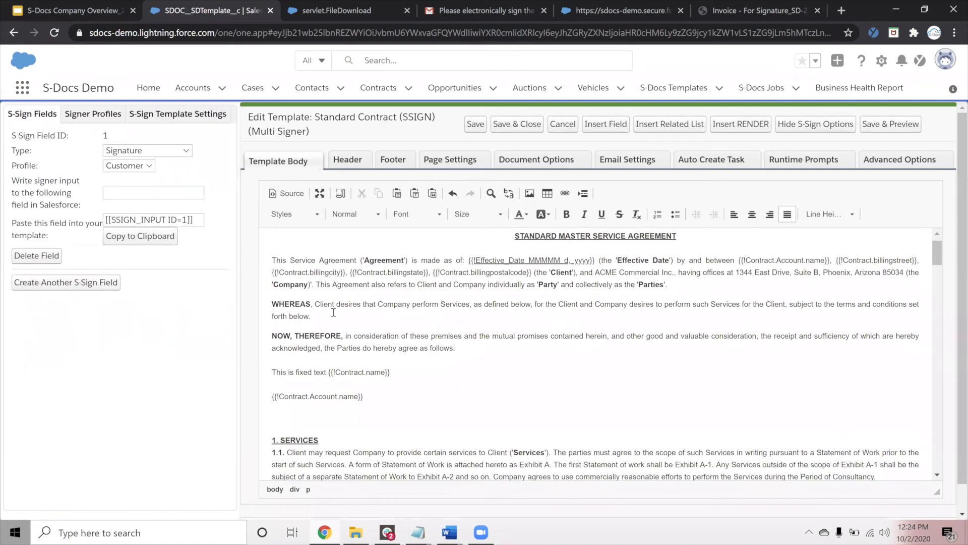
Keep field 1 as a Signature field for placement after clause 1.4.
scroll("down", 3)
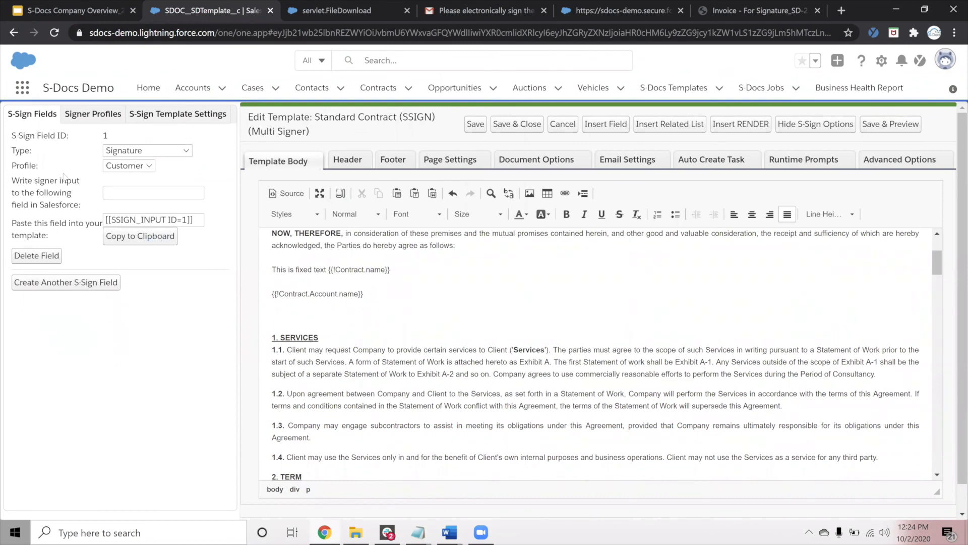
left_click(146, 150)
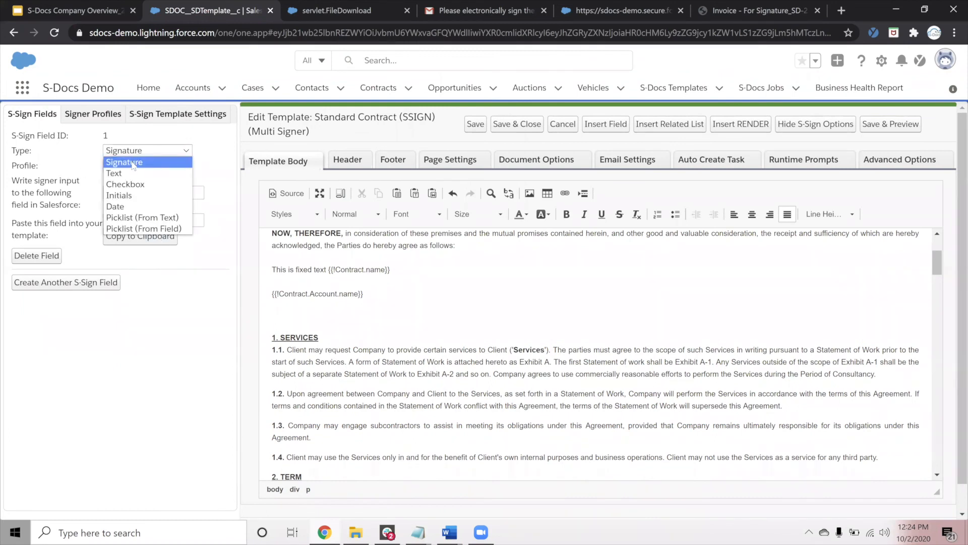
left_click(124, 162)
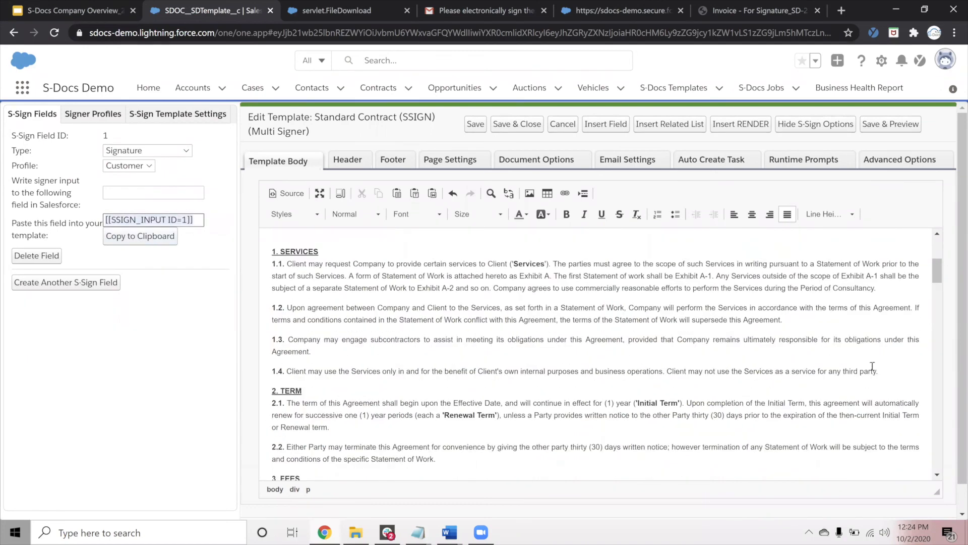
scroll("up", 3)
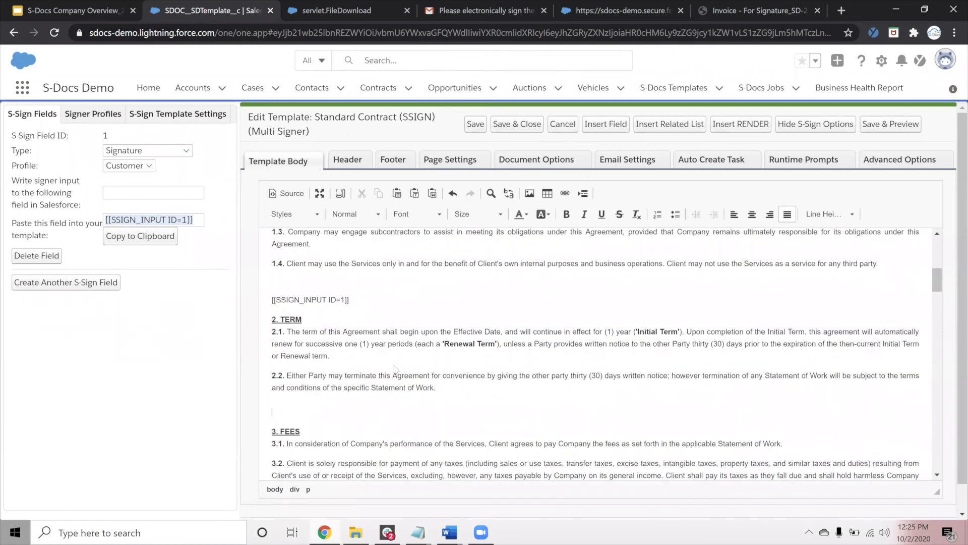
Create another S-Sign field and make it an Initials field for clause 2.2.
left_click(64, 283)
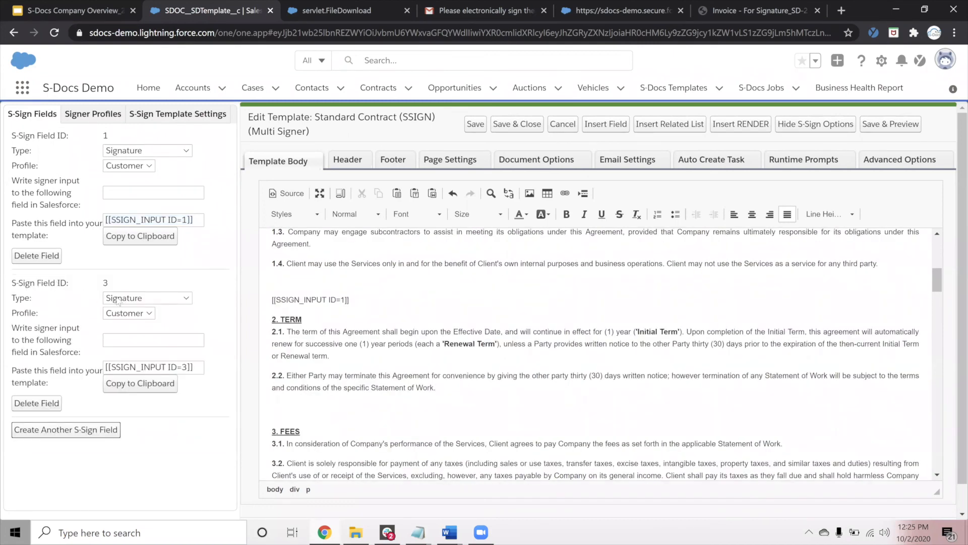
left_click(147, 297)
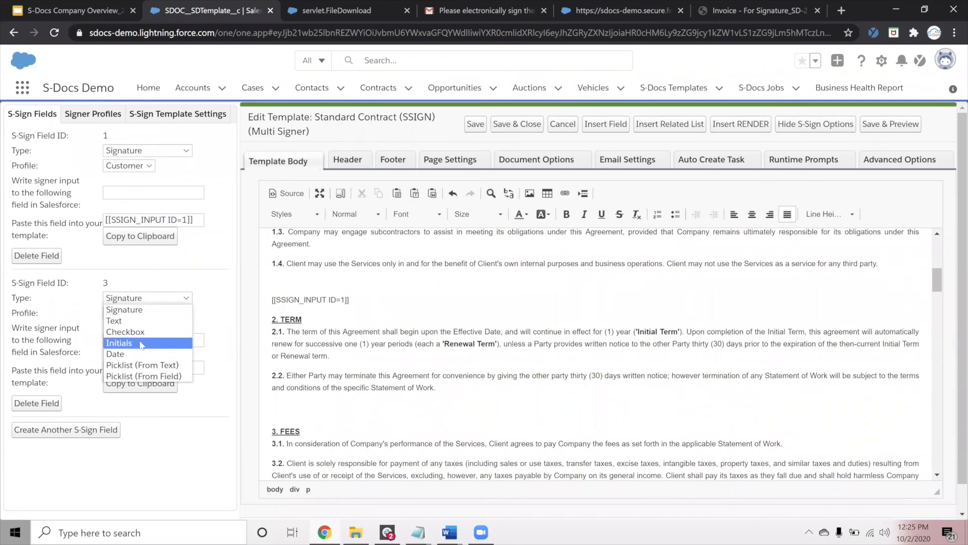
left_click(118, 343)
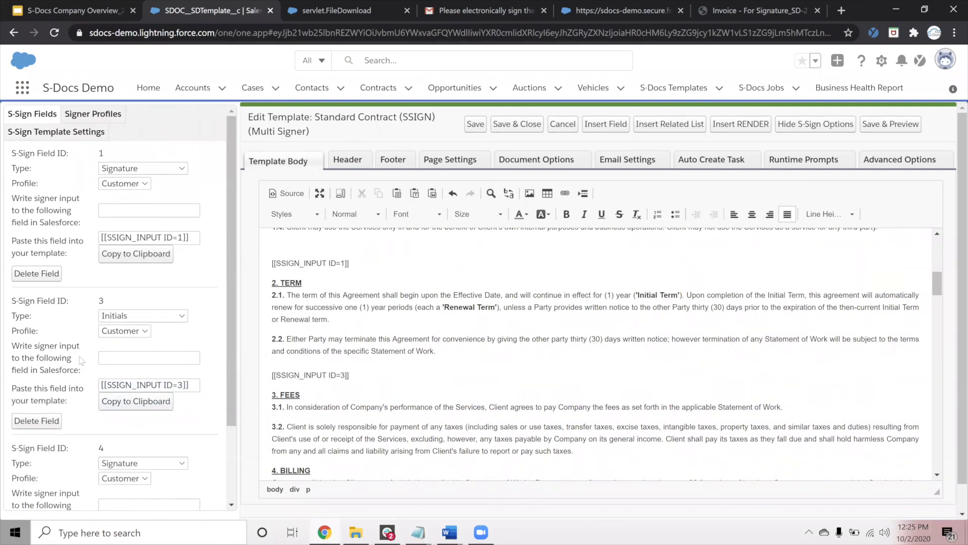
Make field 4 a Text input writing to {!Contact.address} with default 'FILL THIS IN'.
left_click(142, 366)
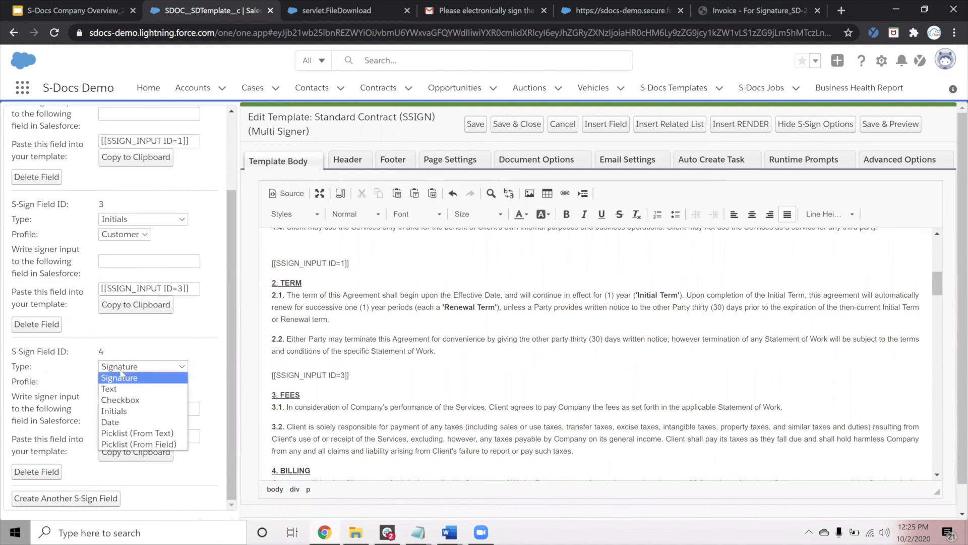
left_click(109, 388)
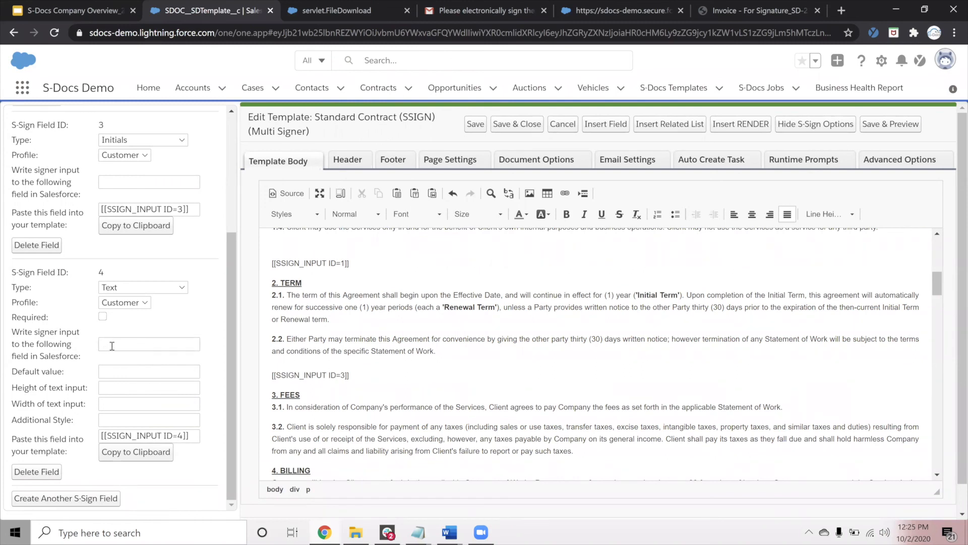
type("{!Contact.address}")
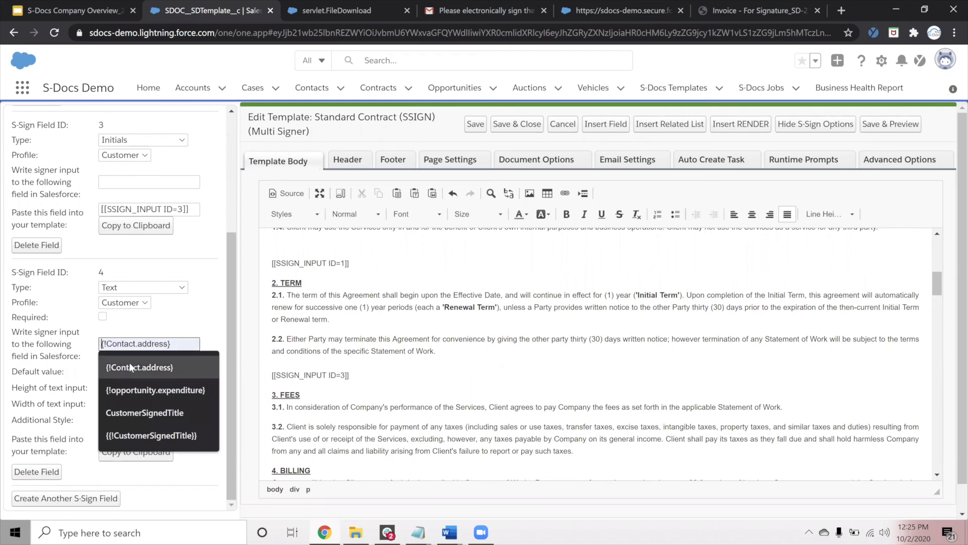
left_click(139, 367)
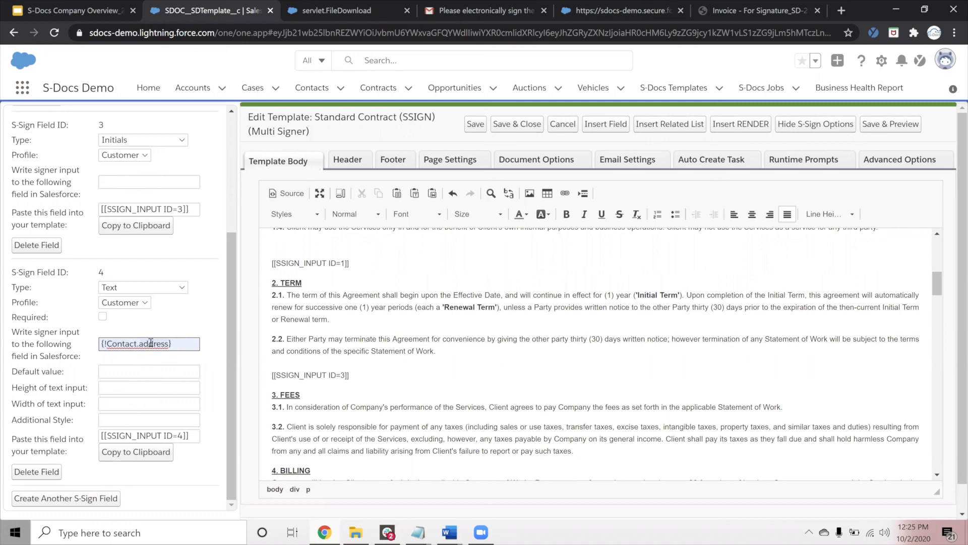
mouse_move(148, 365)
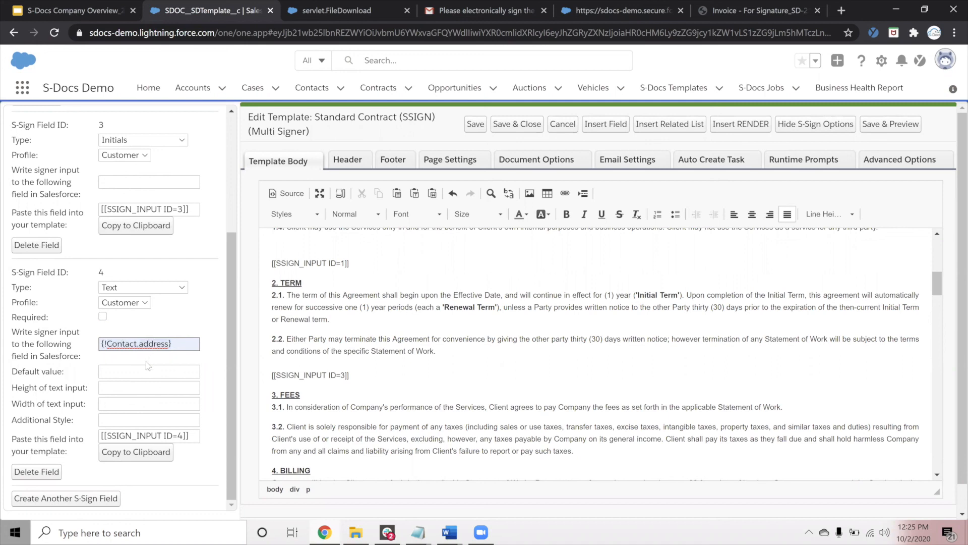
type("FILL THIS IN")
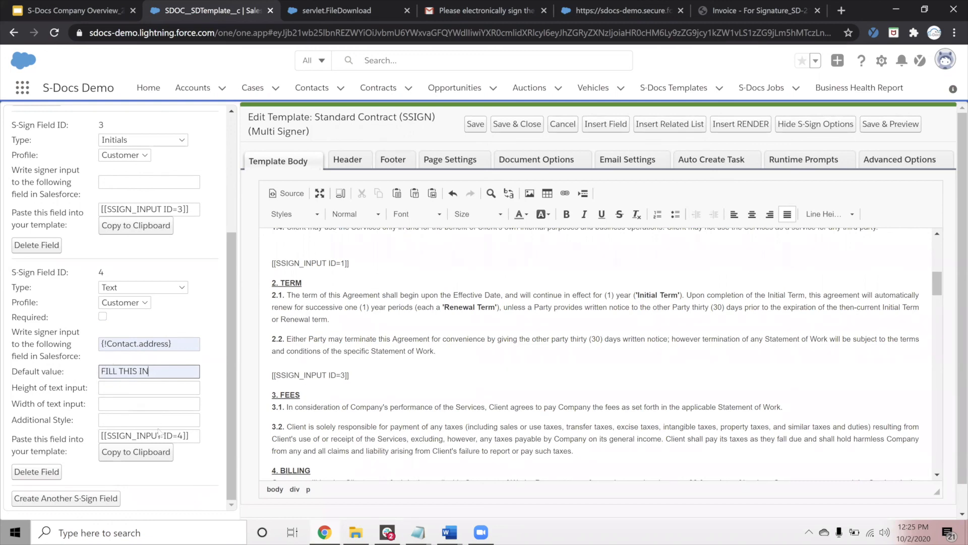
mouse_move(135, 451)
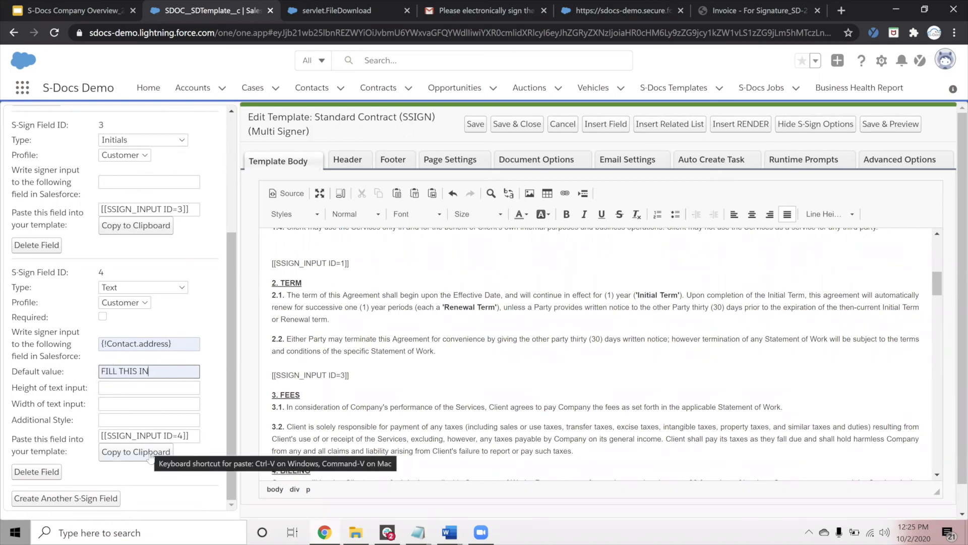
scroll("down", 3)
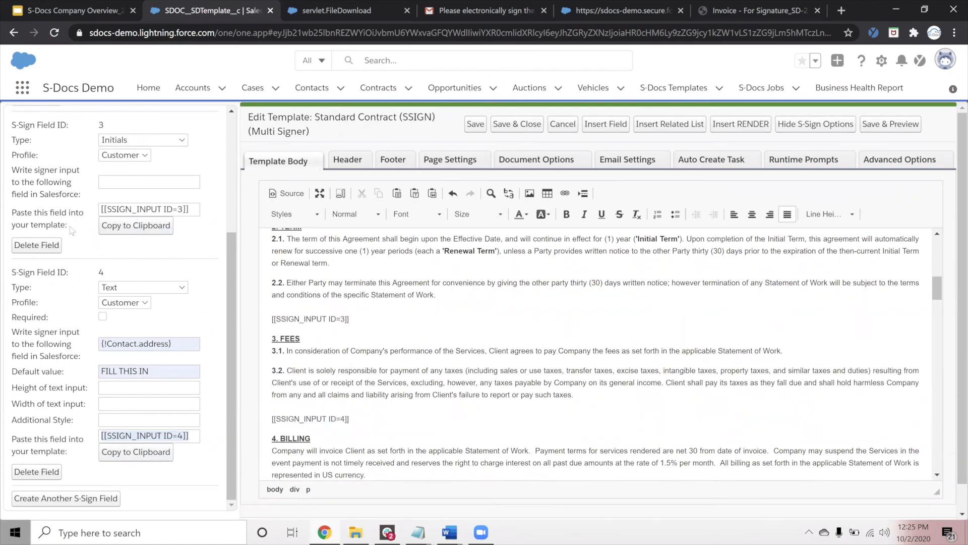
scroll("up", 3)
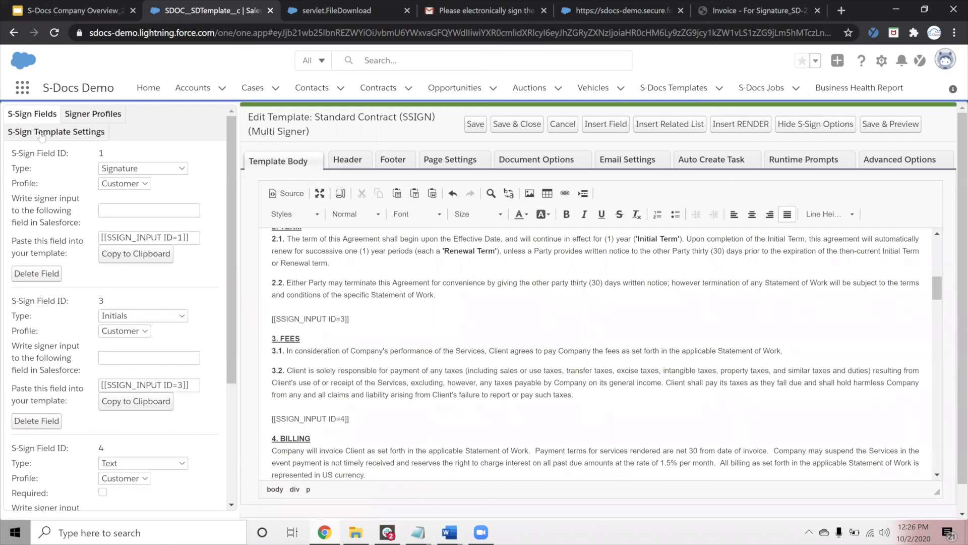
left_click(350, 417)
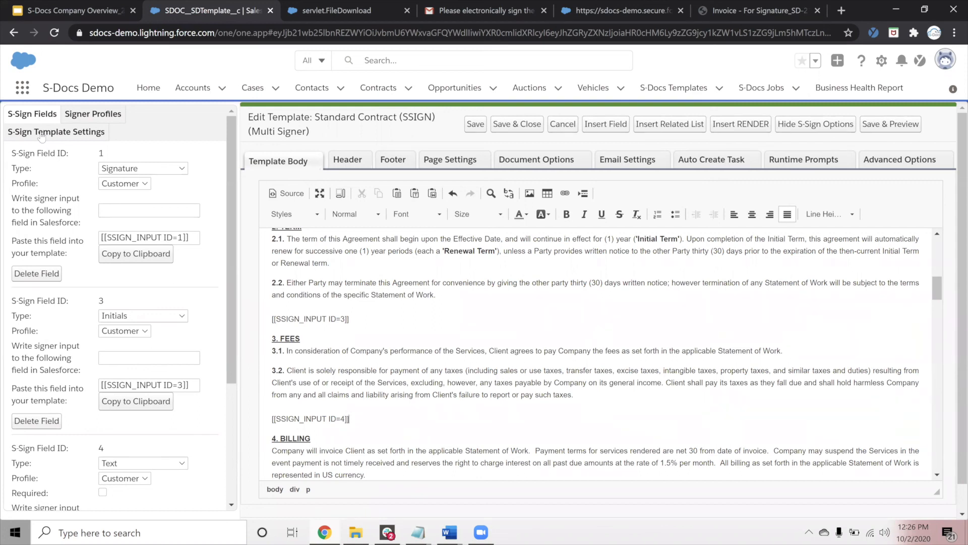